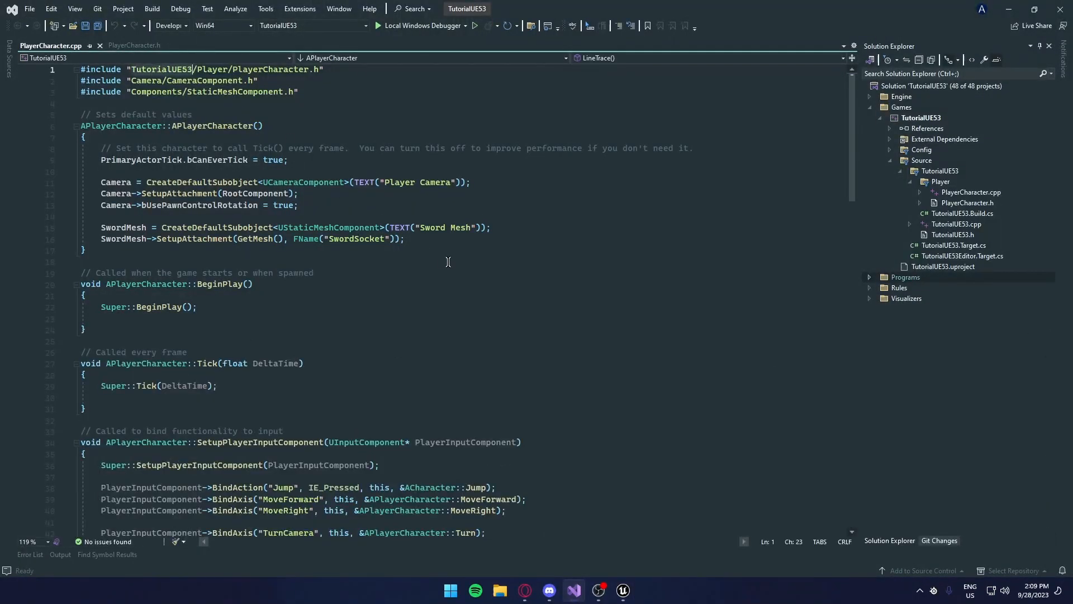
mouse_move(335, 303)
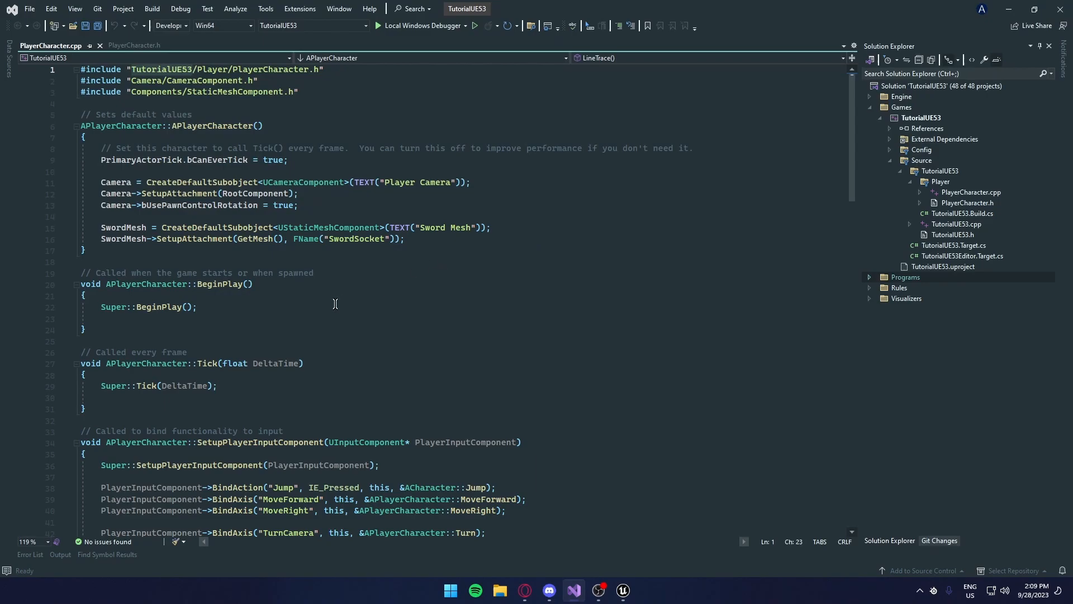
- Switch to the running Unreal Editor and decline reopening the previous asset editor
click(621, 590)
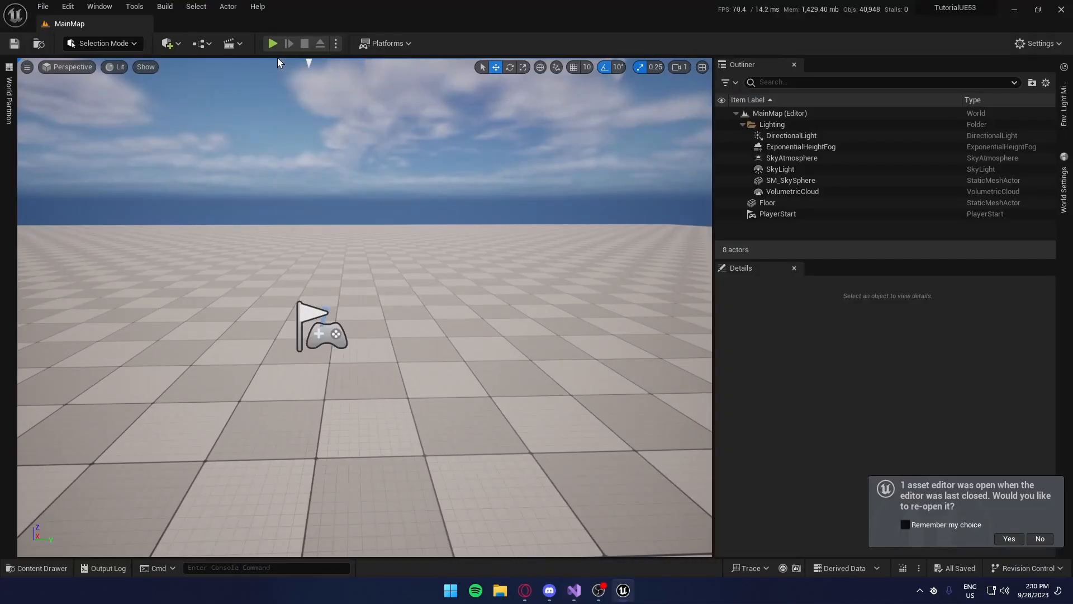
click(273, 43)
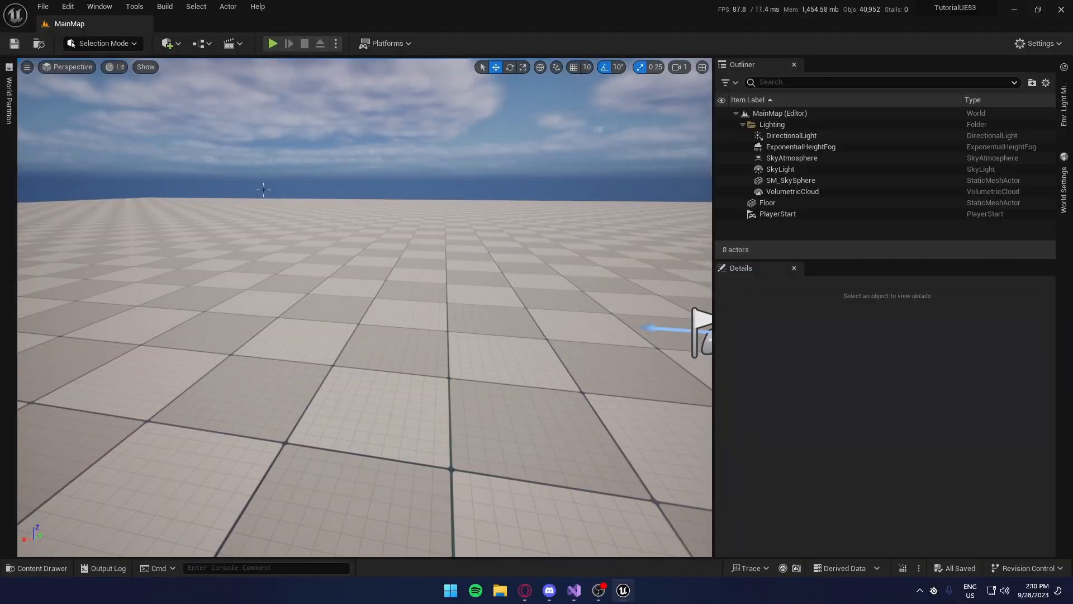
- Start a new C++ class from Tools and choose Actor Component as its parent
click(133, 6)
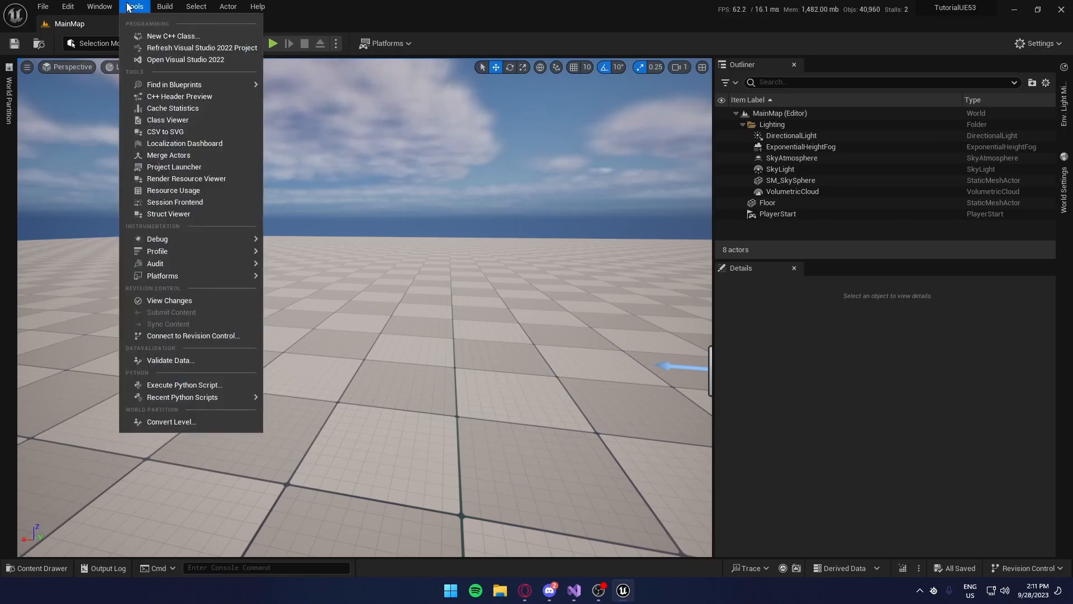
click(174, 36)
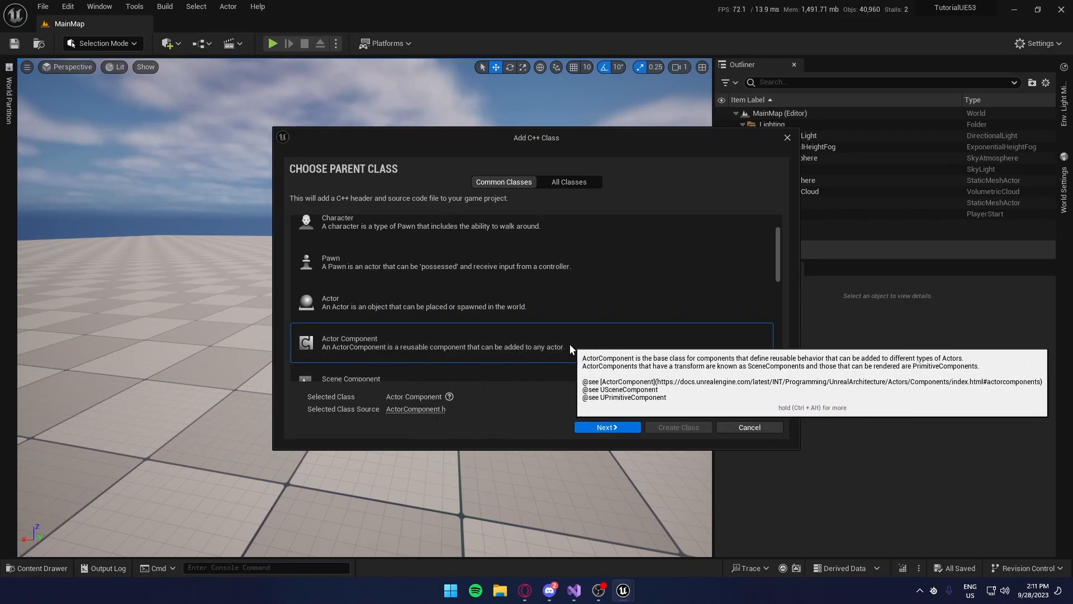
mouse_move(606, 426)
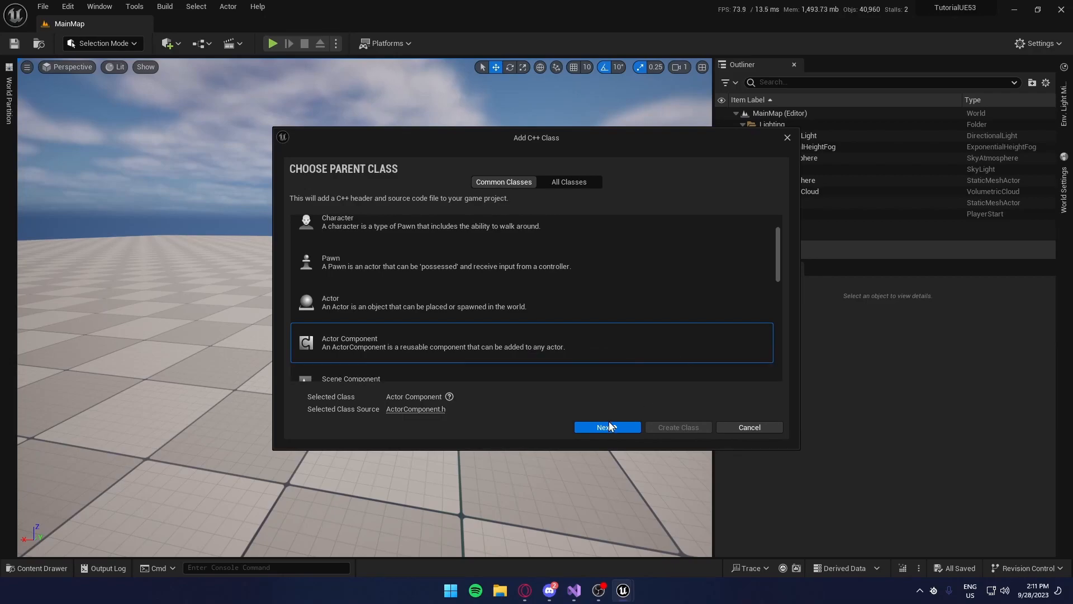
click(605, 427)
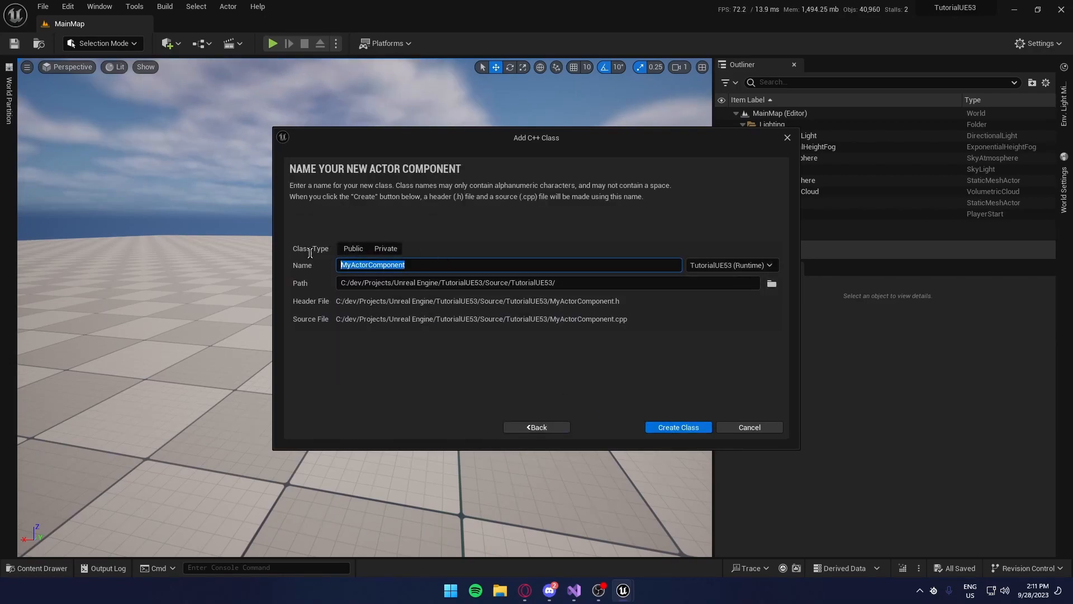
- Name the class HealthComponent, place it in a Components folder, and create it
text(Hel)
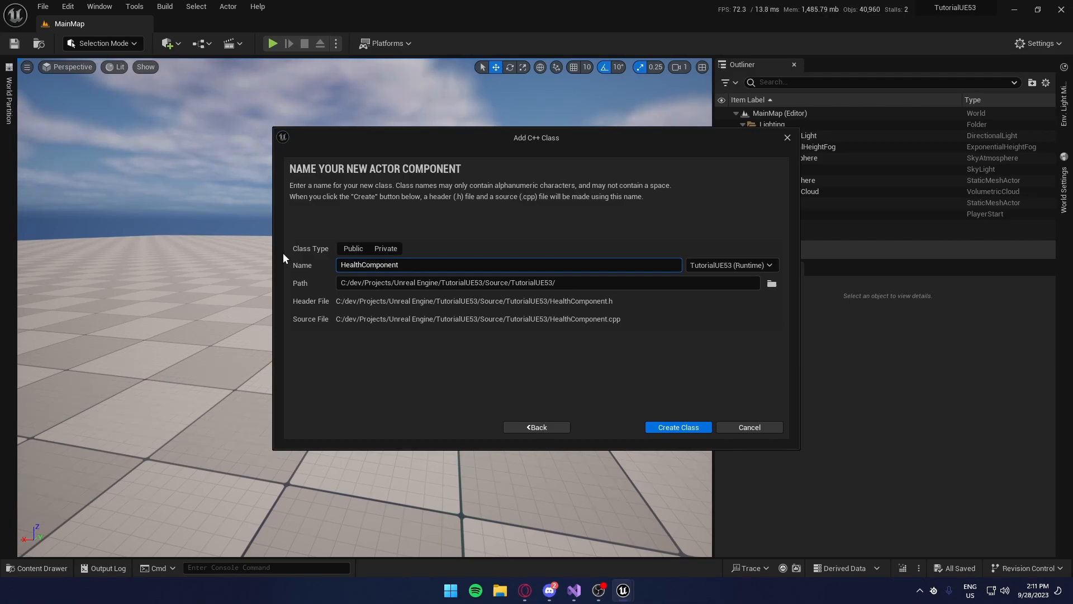
click(548, 281)
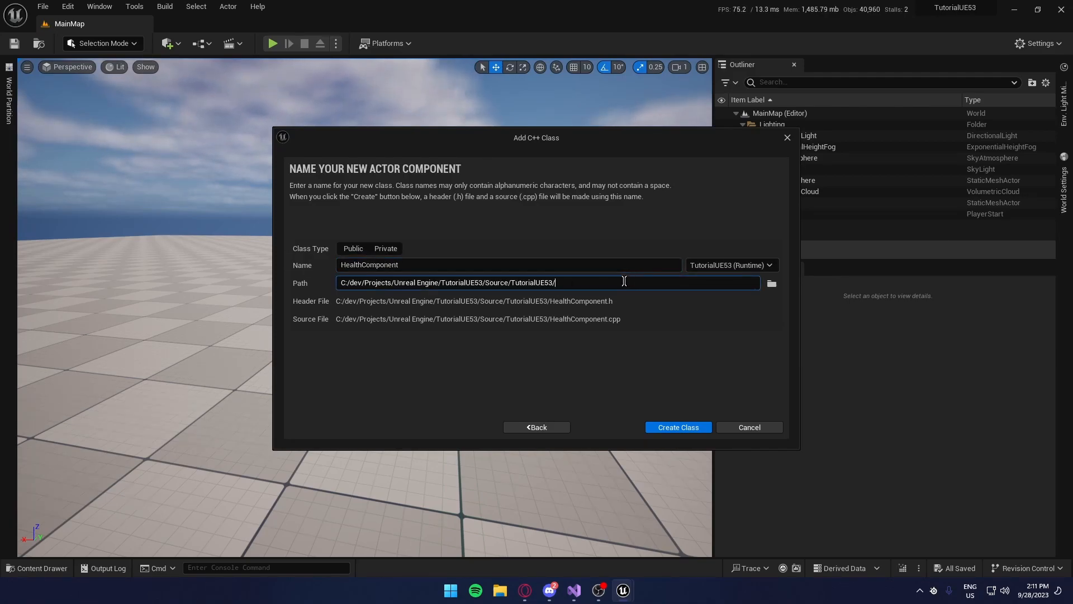
text(Components)
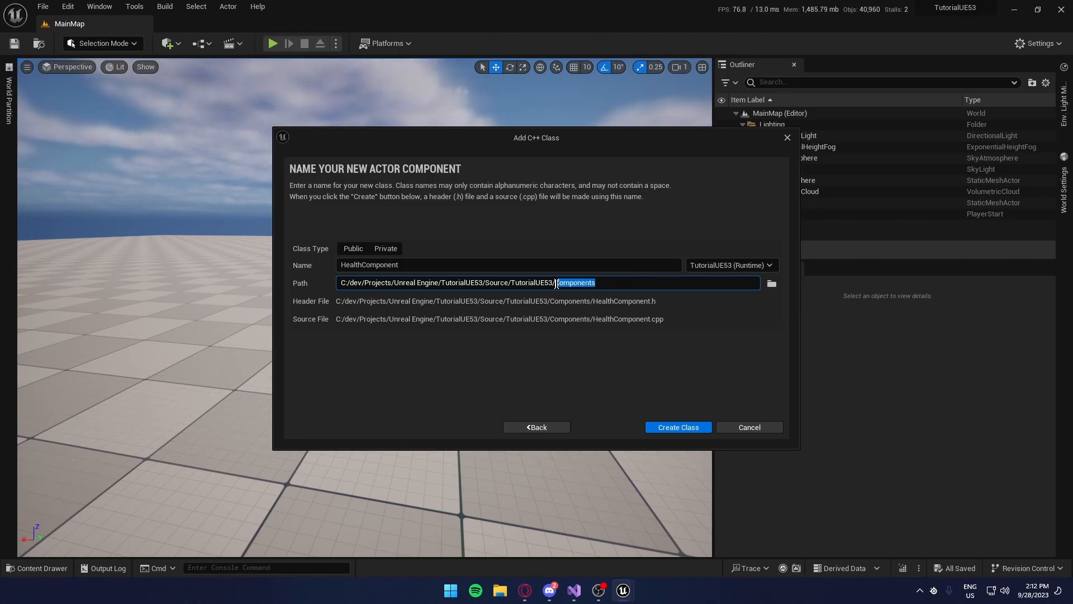
click(677, 427)
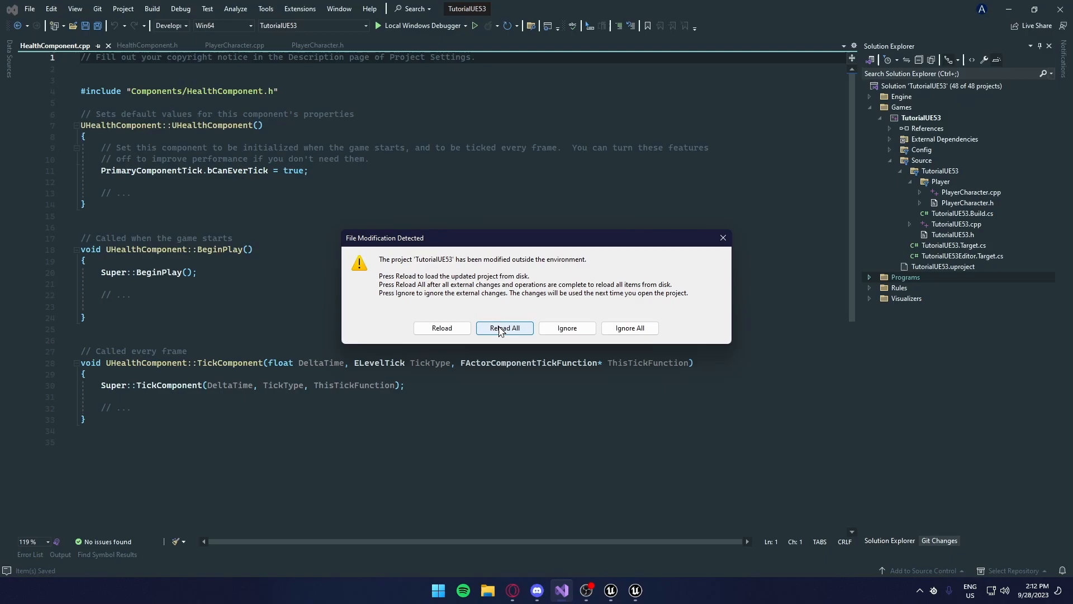
- Reload the project files and make HealthComponent.cpp include "TutorialUE53/Components/HealthComponent.h", then save
click(504, 327)
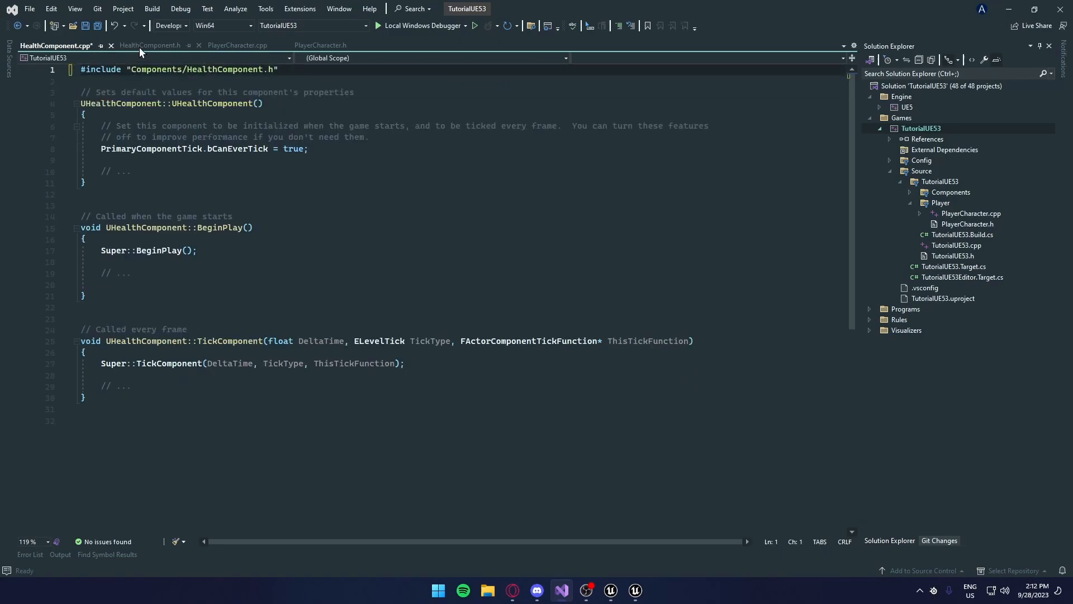
click(147, 45)
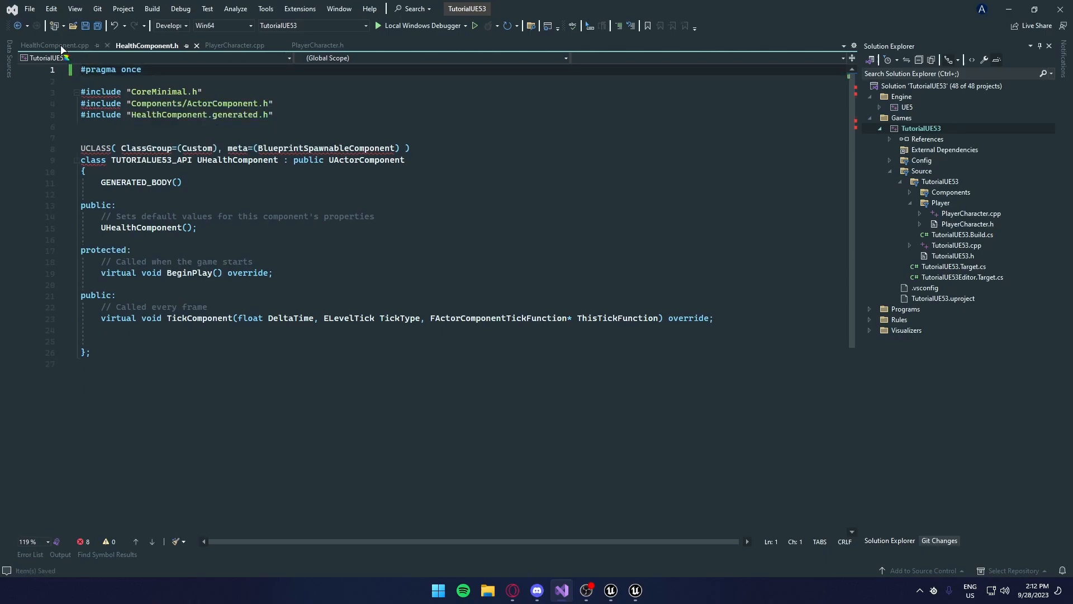
click(53, 45)
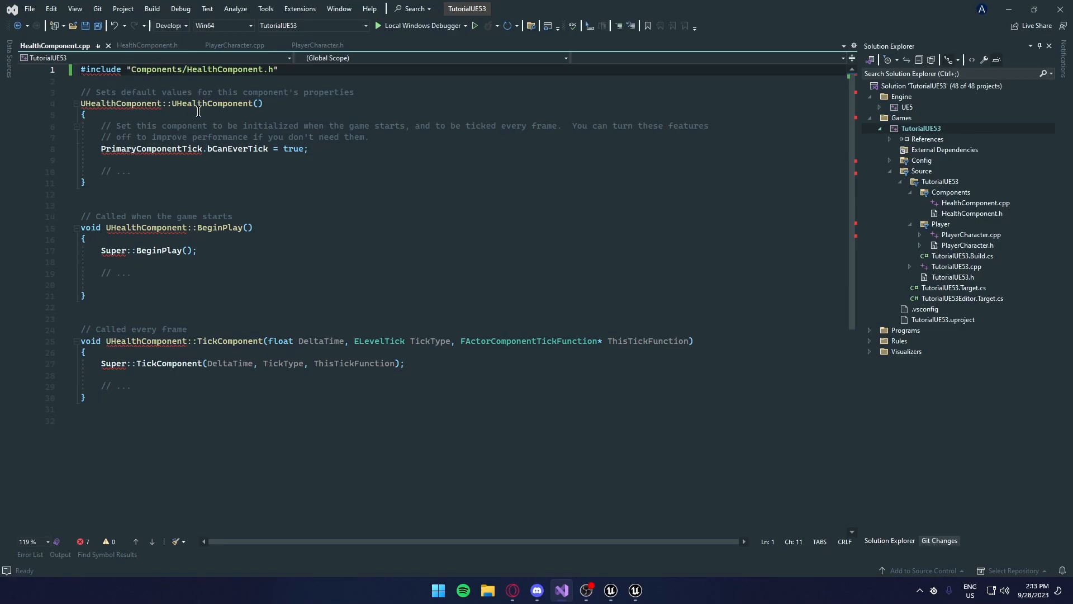
text(TutorialUE53/)
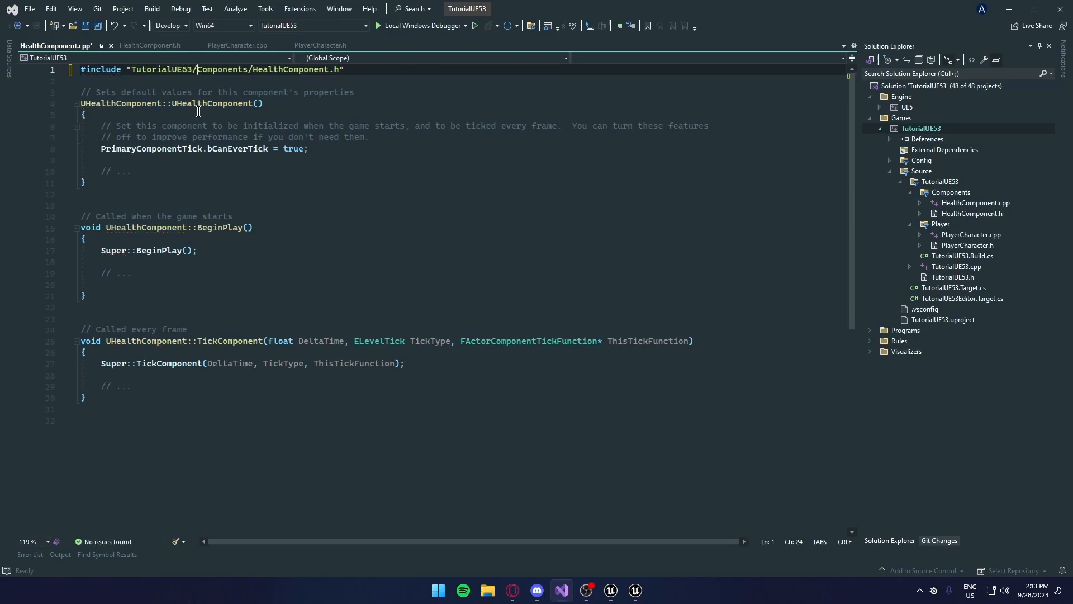
key(ctrl+s)
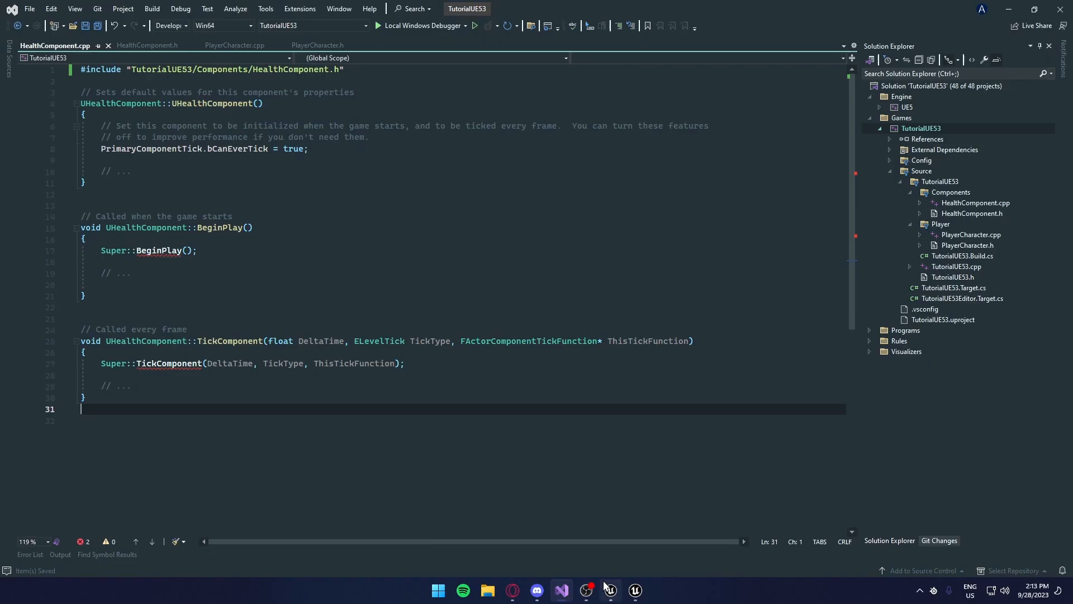
- Close the running Unreal Editor and relaunch the project without debugging
click(632, 590)
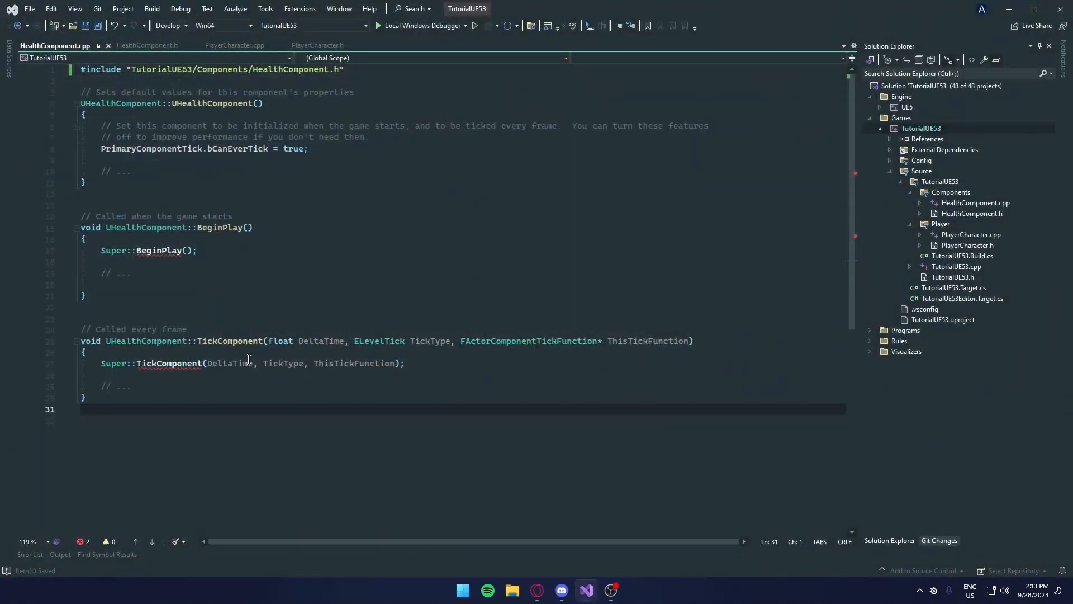
mouse_move(475, 26)
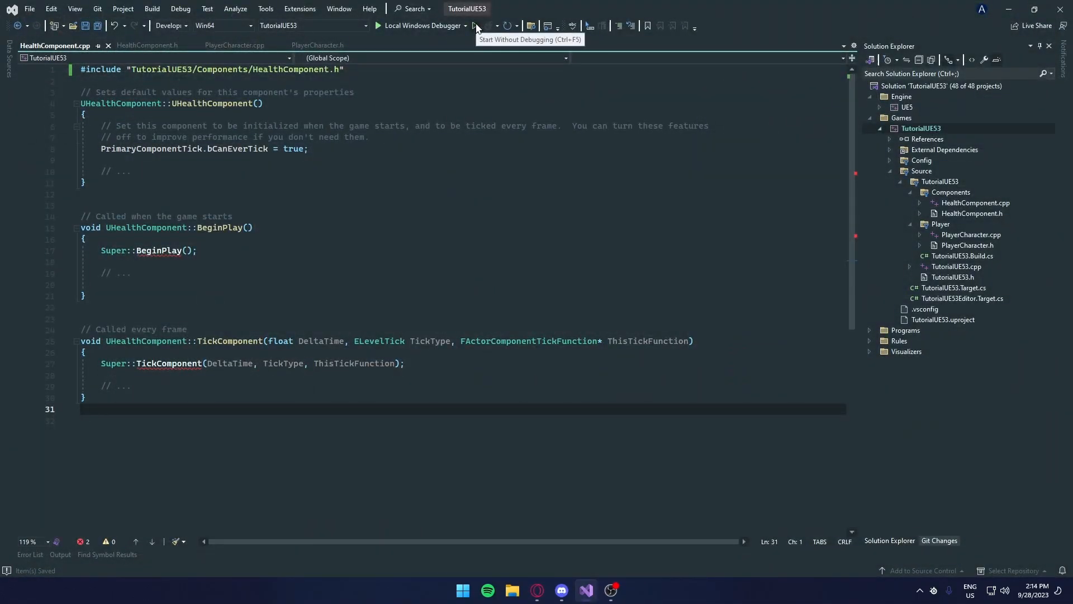
click(622, 590)
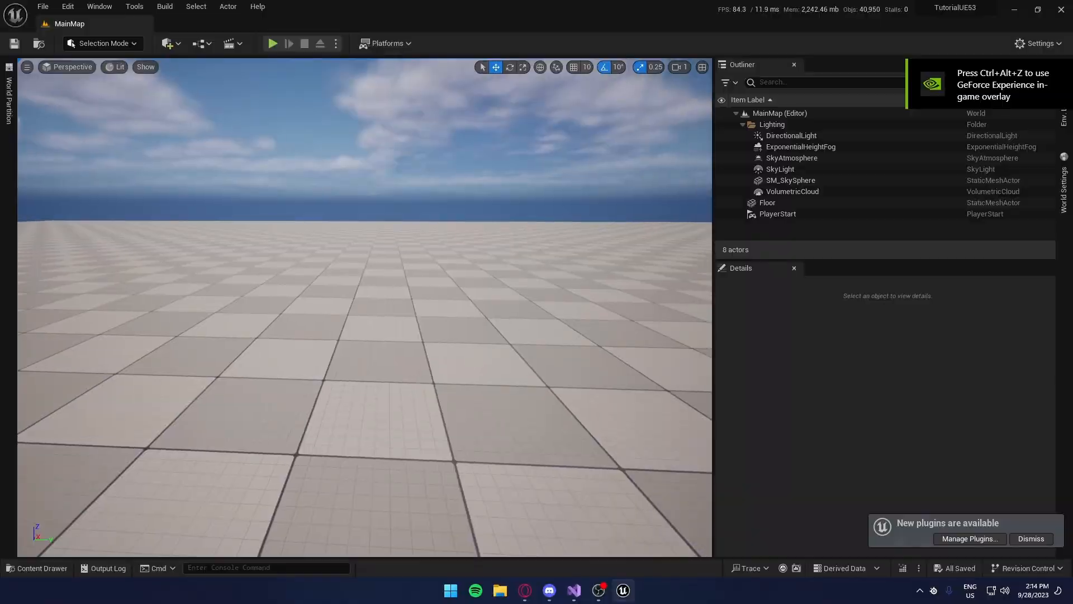
- Create a new Enemies folder in the Content Drawer
click(41, 572)
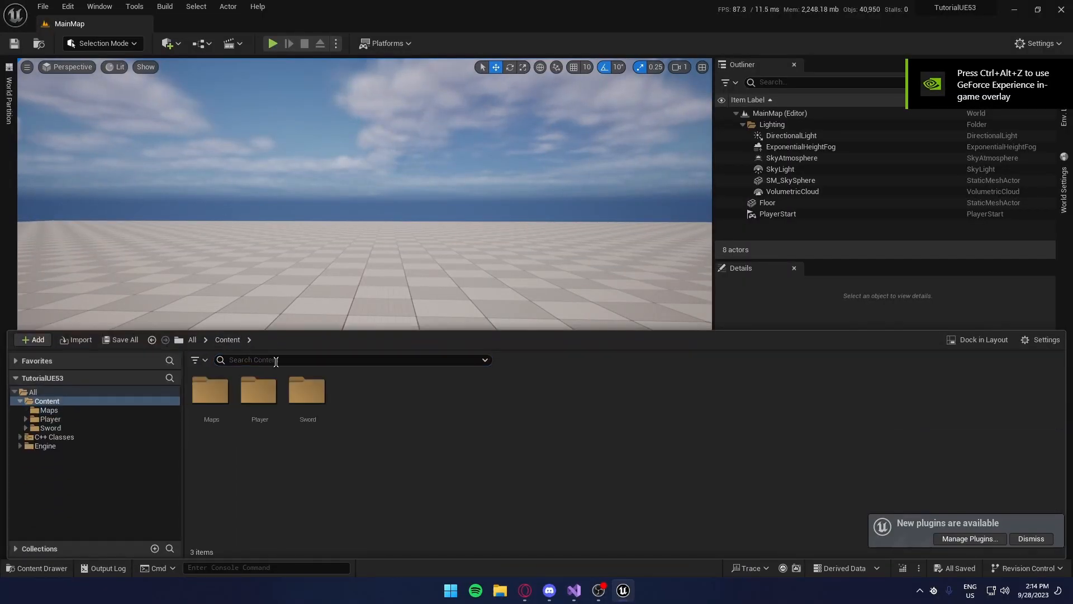
click(33, 340)
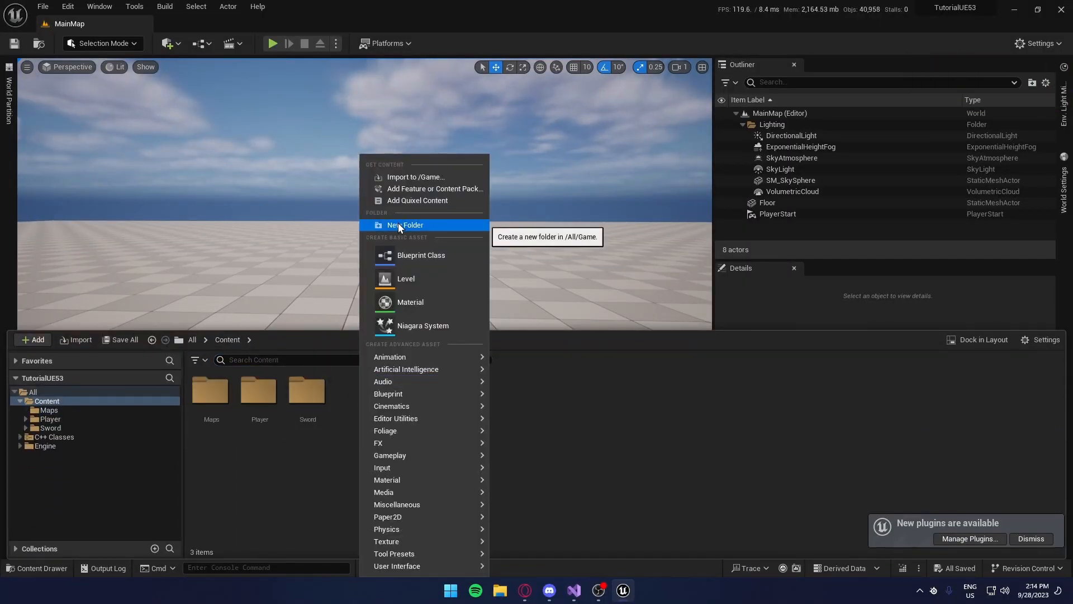
click(404, 225)
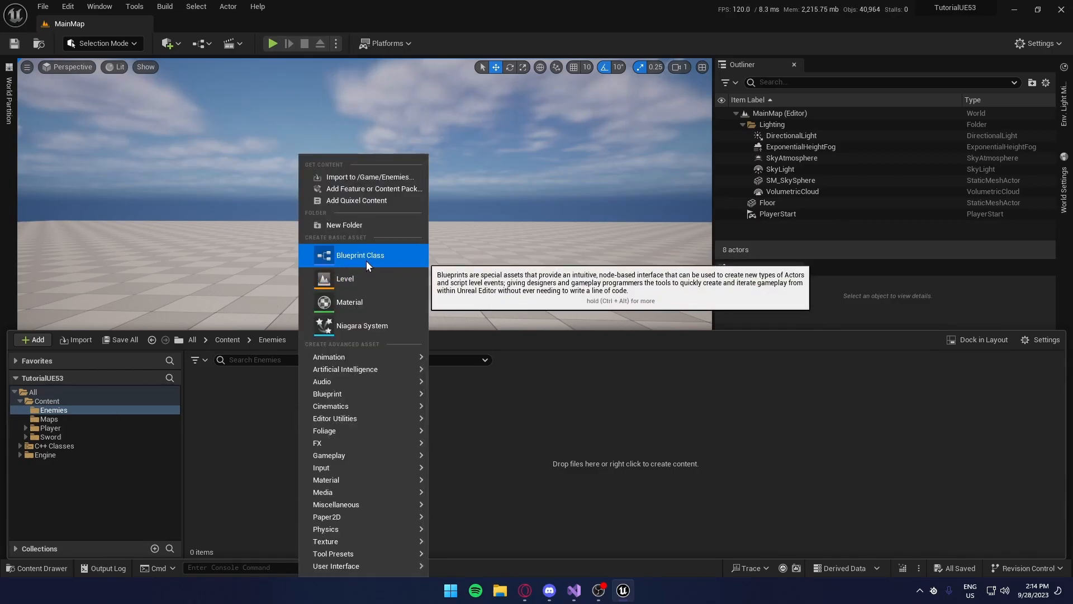
- Create an Actor Blueprint named BP_Box in it and open it for editing
click(358, 255)
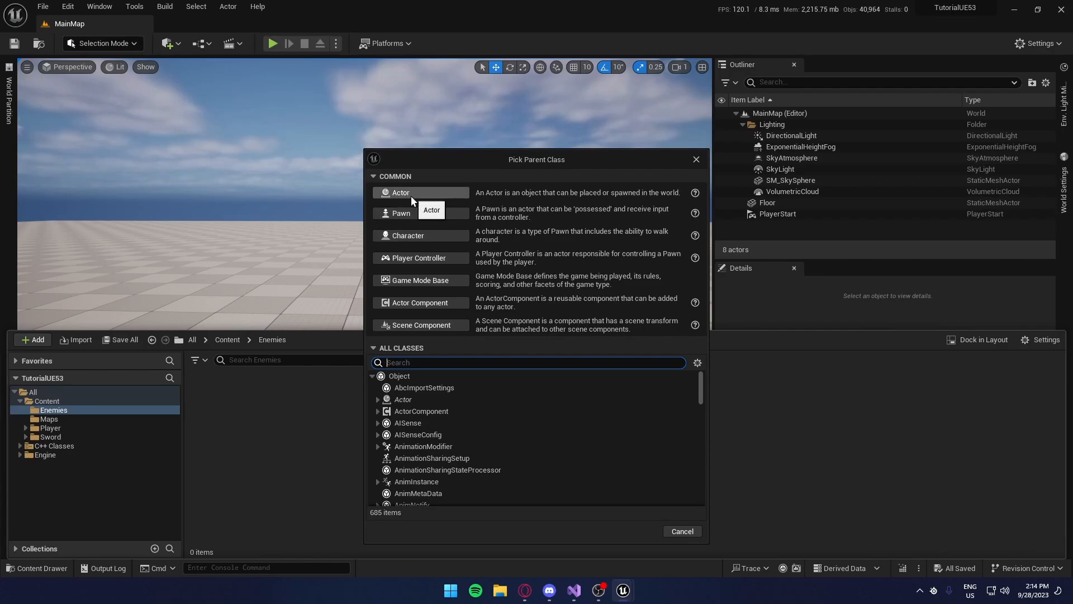
click(400, 193)
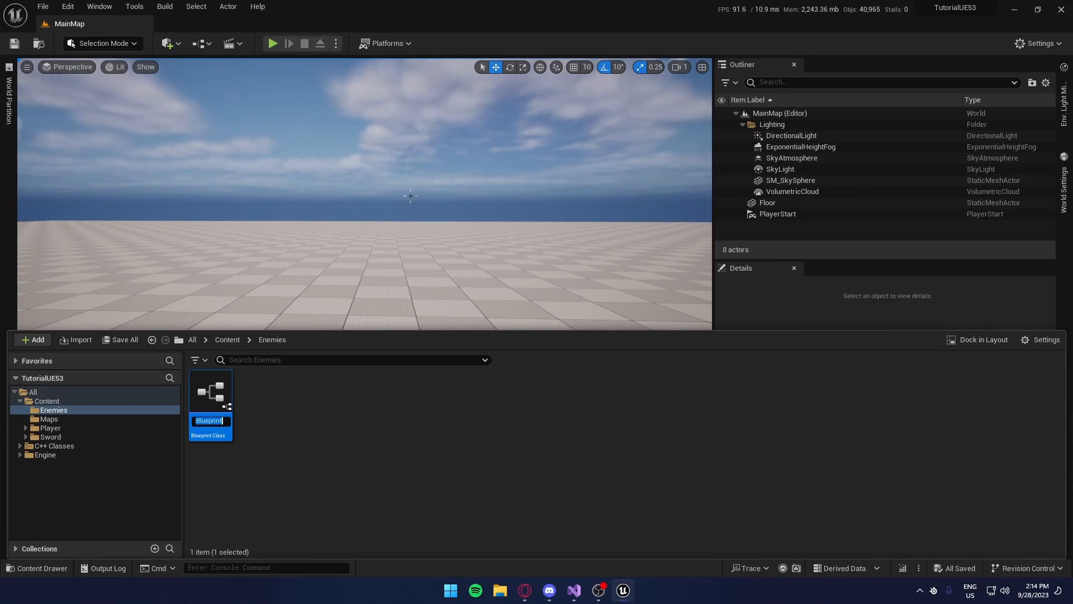
text(BP_Box)
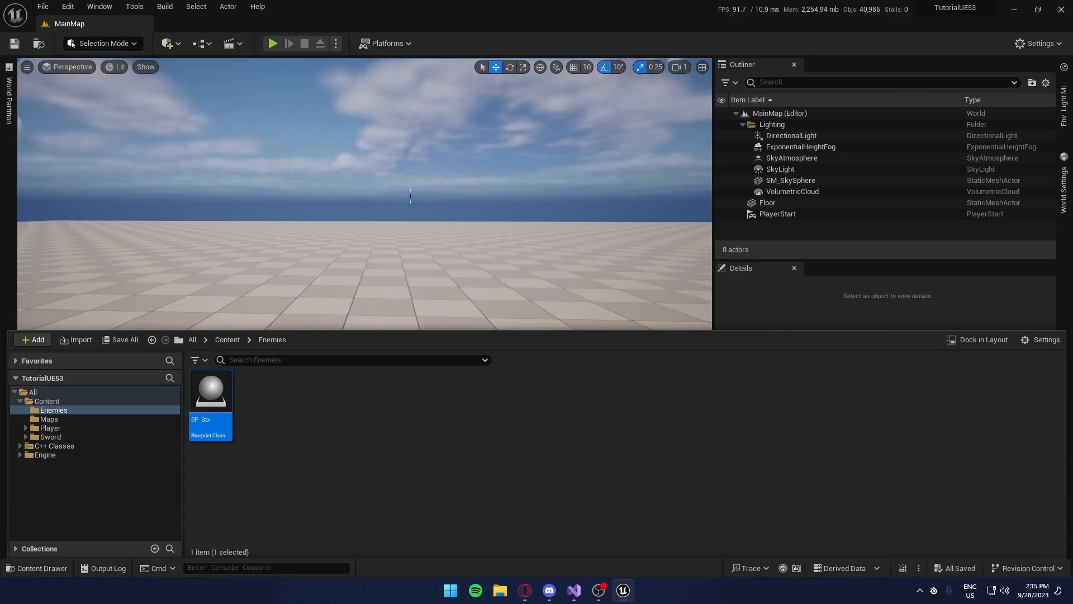
mouse_move(410, 201)
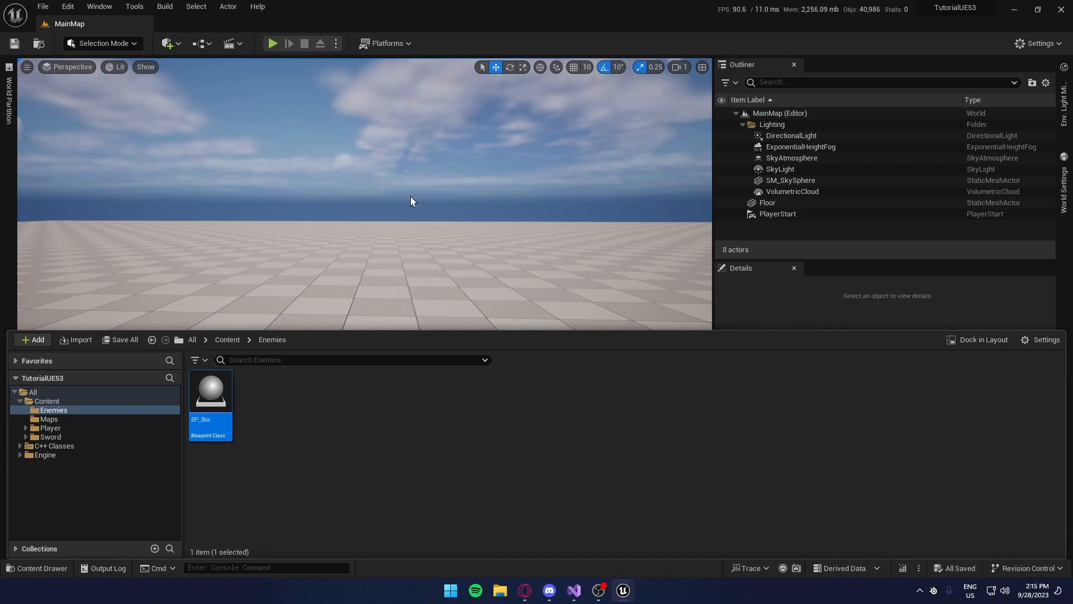
double_click(210, 388)
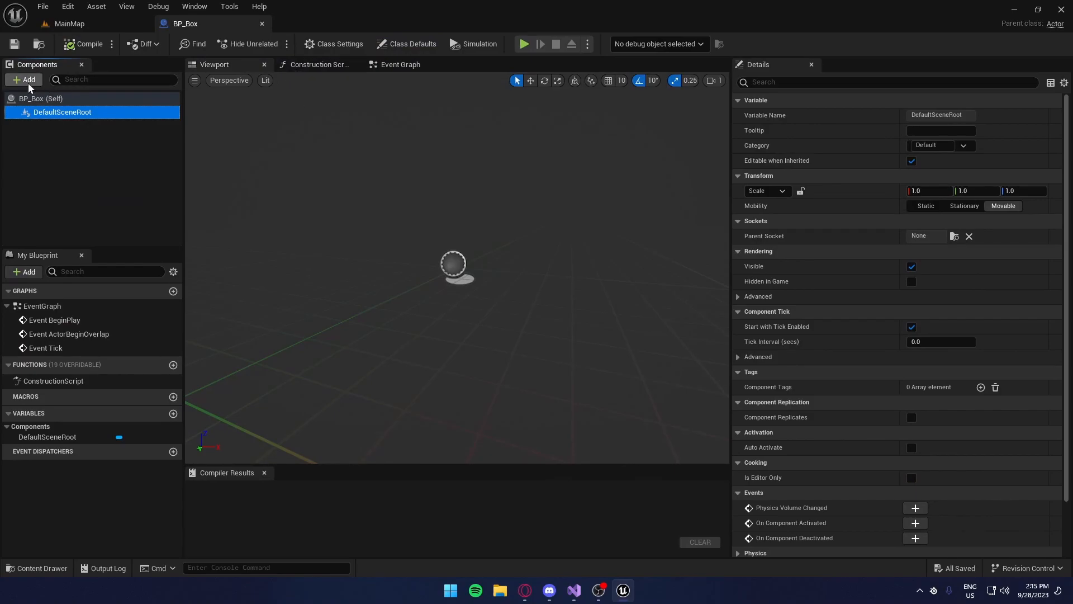
- Add a Cube component to BP_Box and make it the root component
click(24, 80)
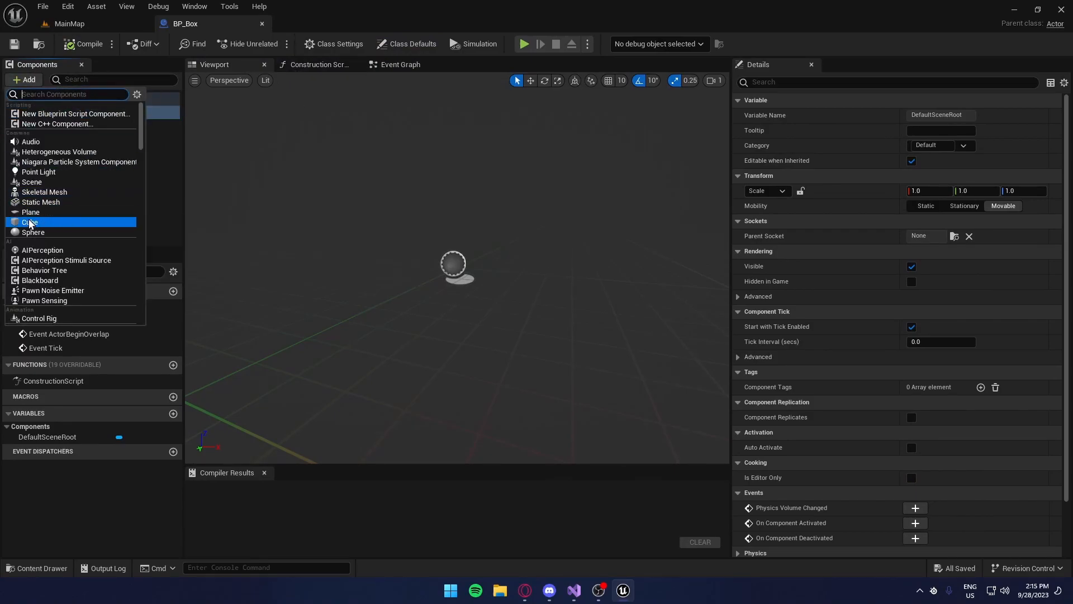
click(30, 221)
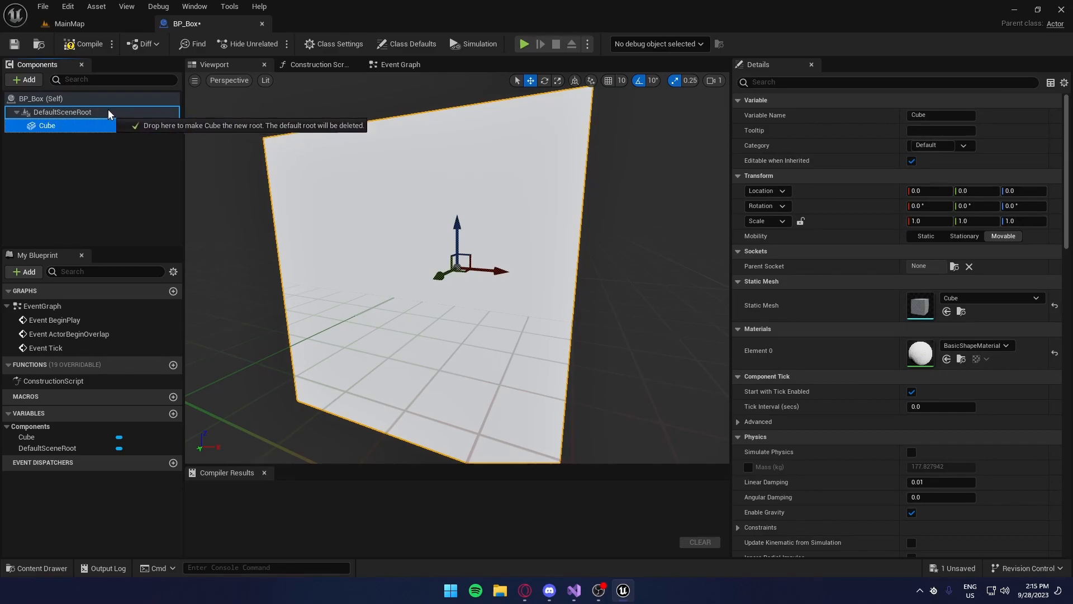
drag(47, 125, 61, 112)
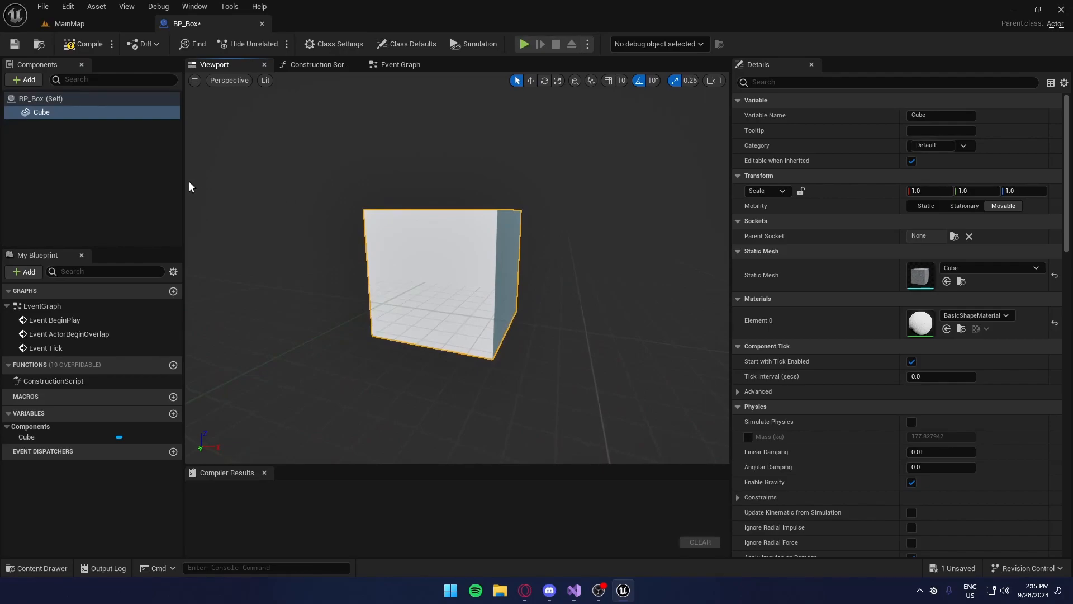
- Add a Health component to BP_Box and return to the MainMap level
click(23, 79)
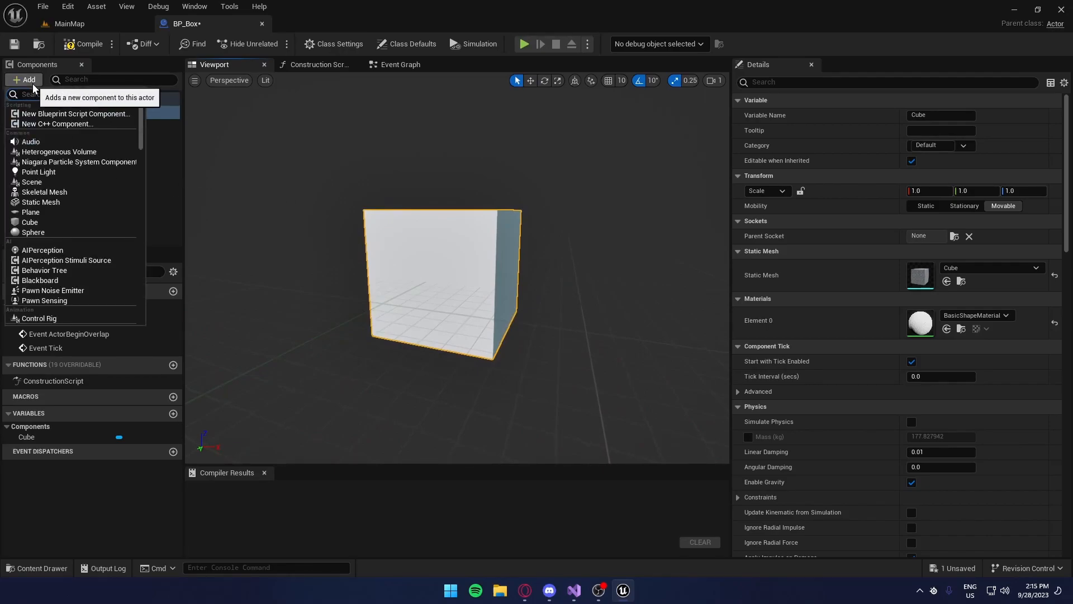
text(Health)
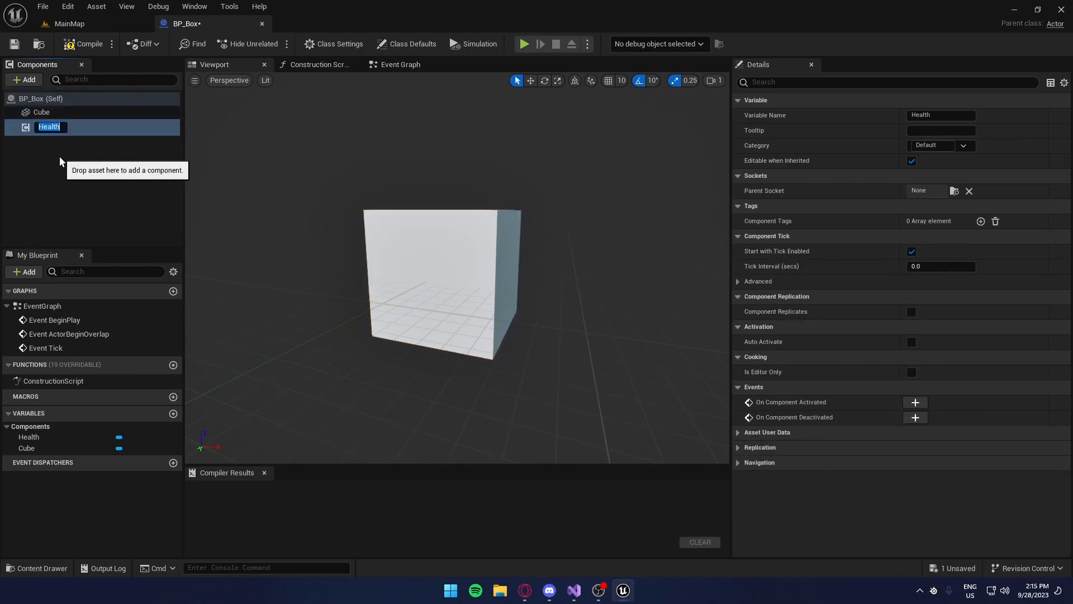
click(574, 589)
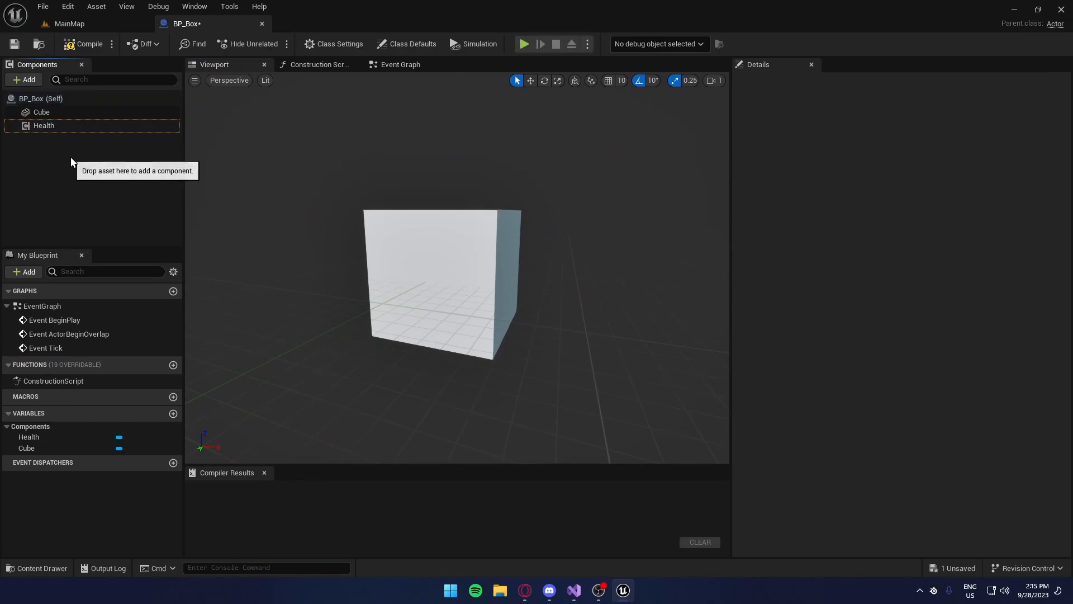
click(84, 44)
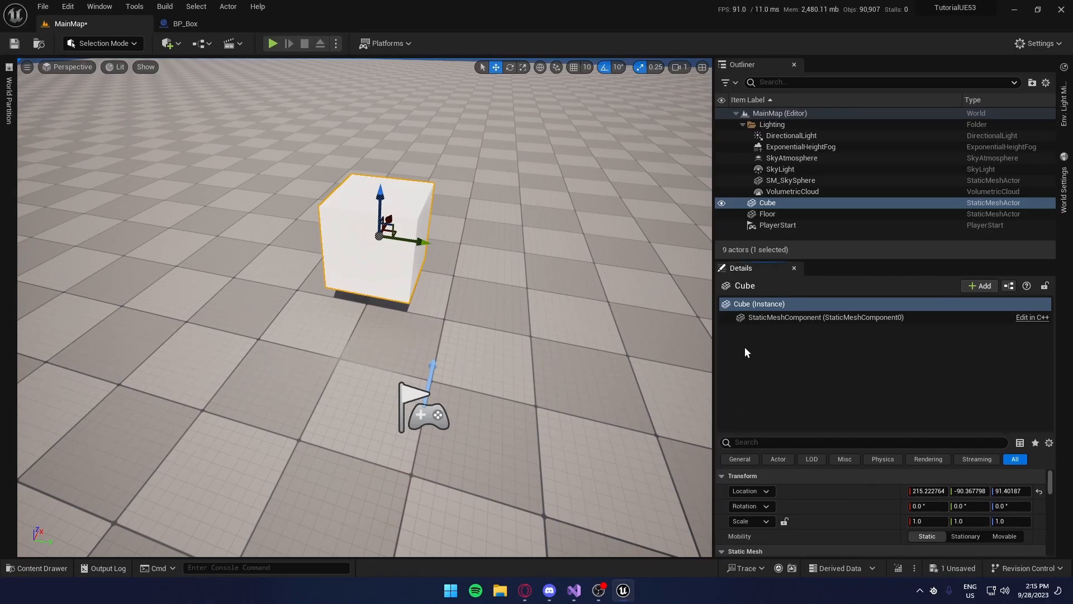
- Search the Cube's Add menu for Health and place a BP_Box into the level
click(979, 285)
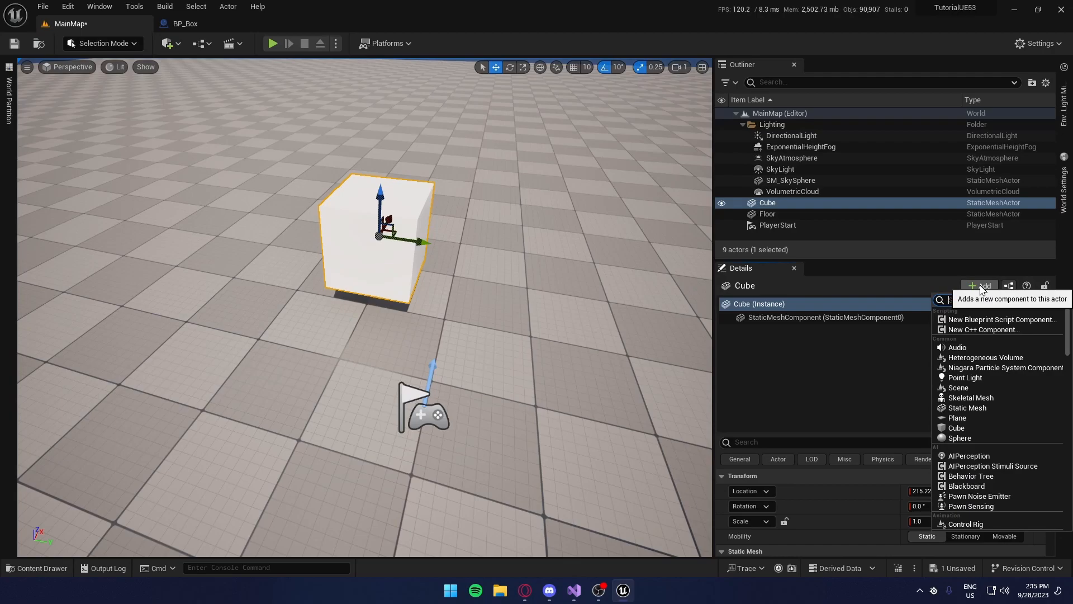
text(Health)
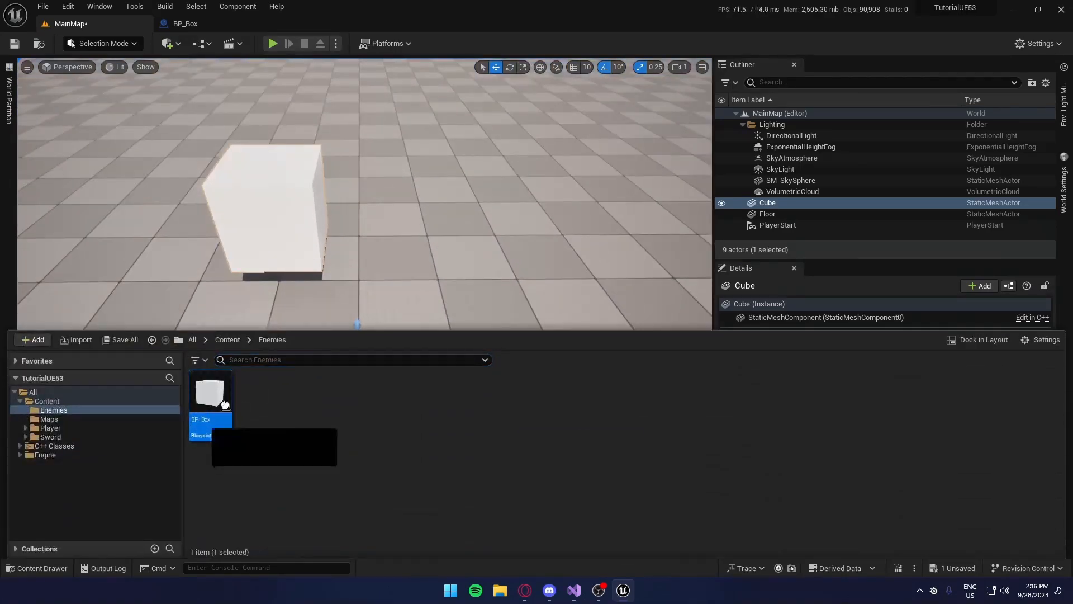
drag(210, 392, 417, 199)
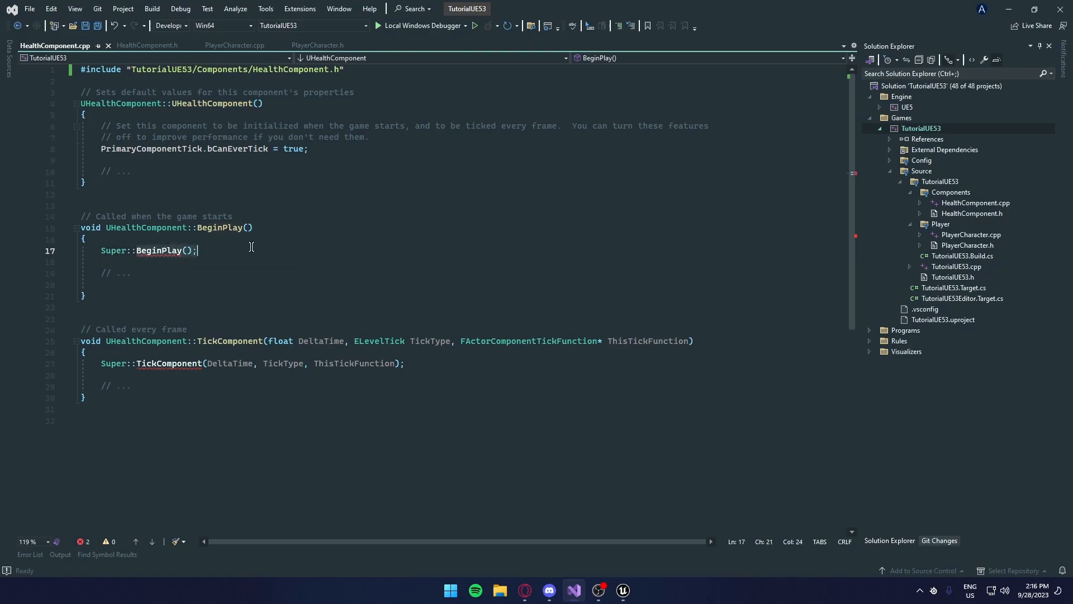
- Switch to HealthComponent.h and start a line below the TickComponent declaration
click(146, 45)
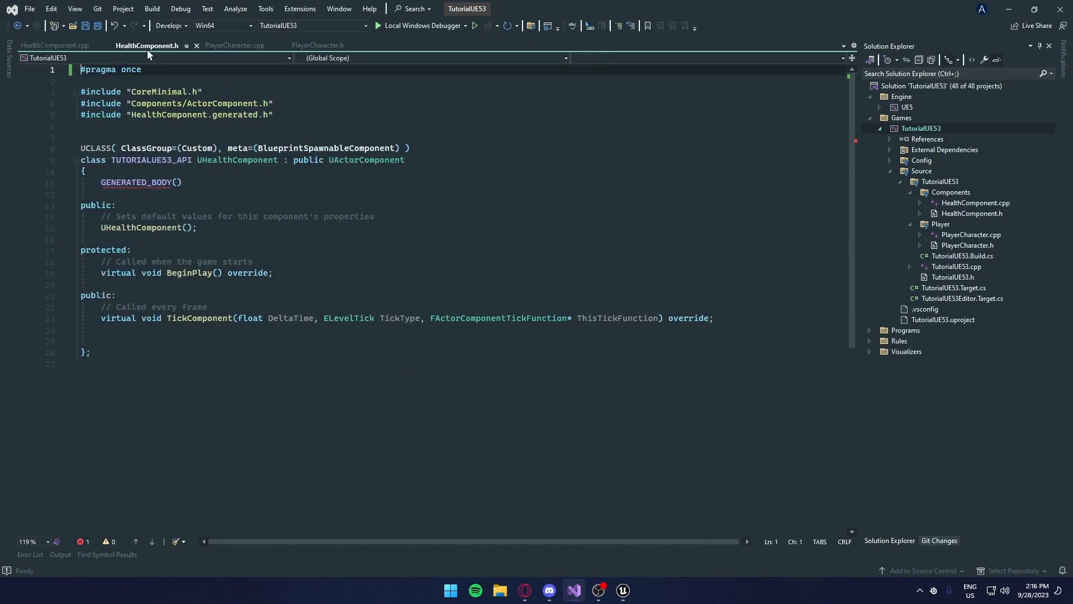
click(182, 183)
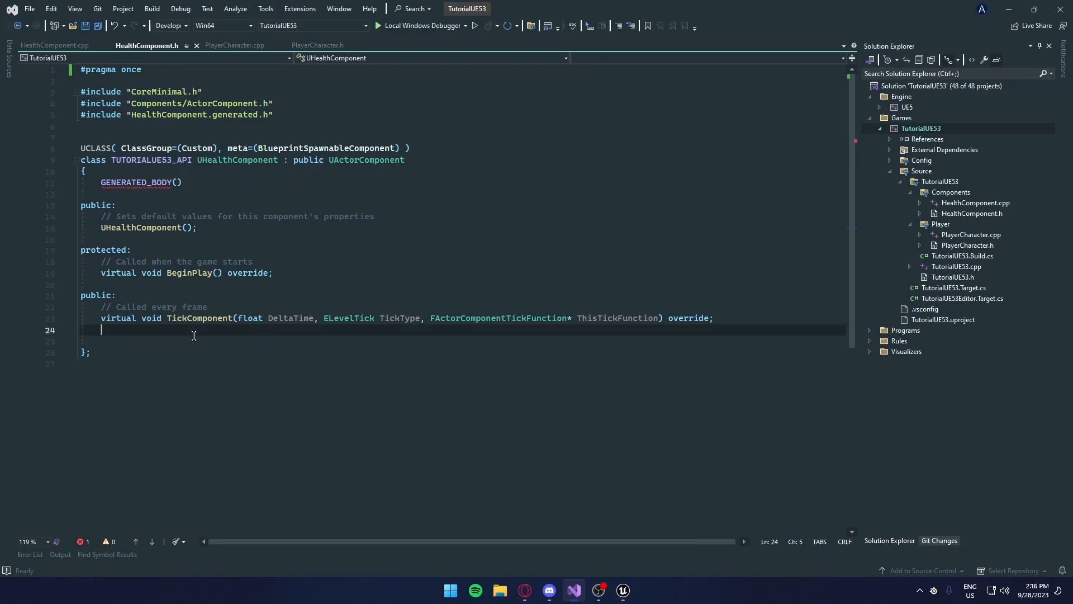
- Declare protected members int Health; and bool bCanTakeDamage; in HealthComponent.h
text(protected:)
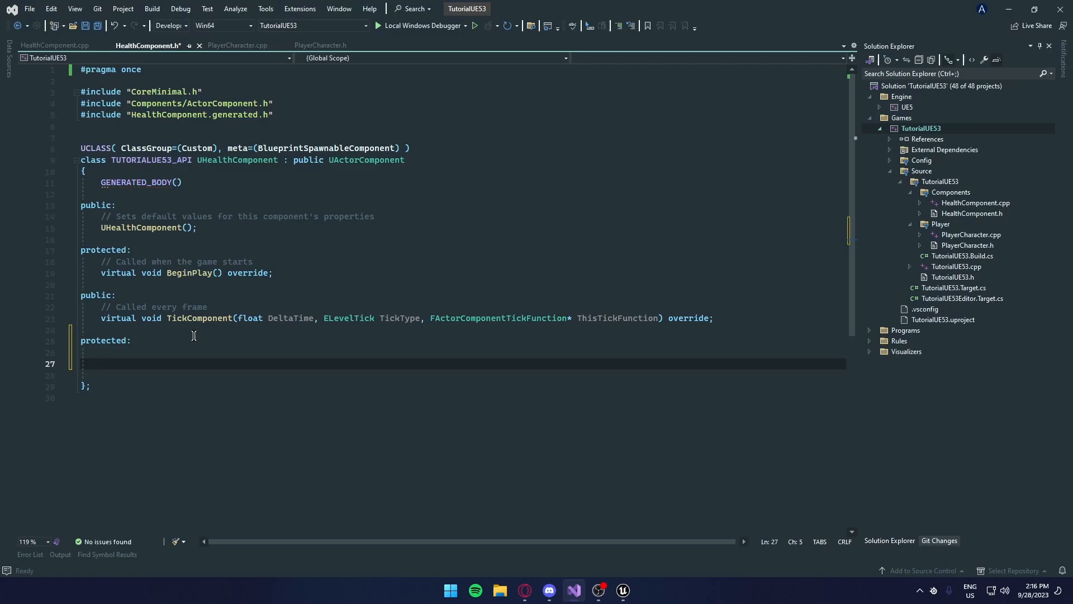
text(int Heal)
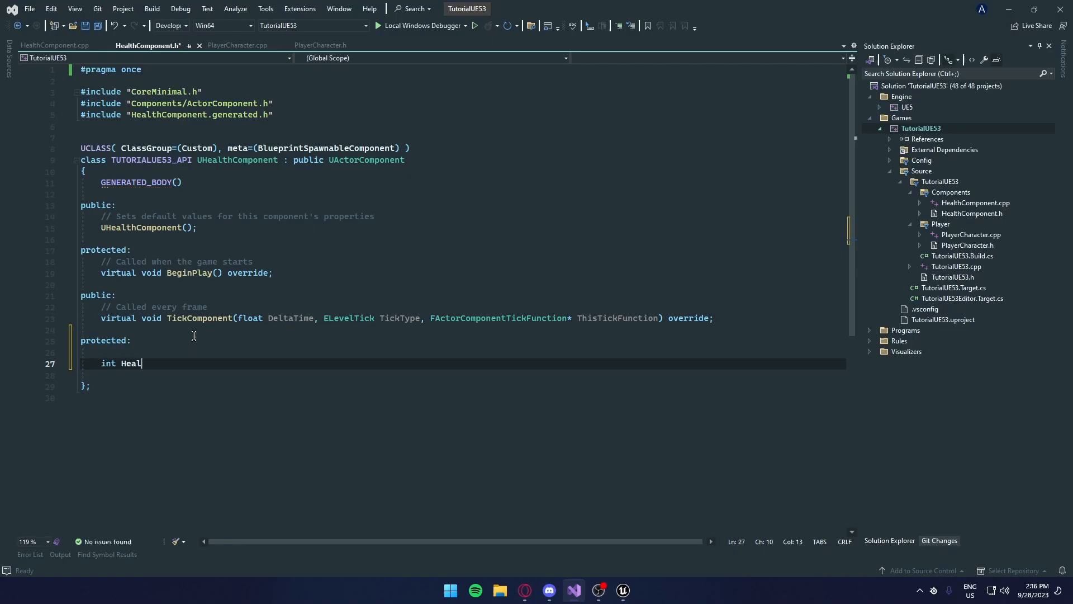
text(th;)
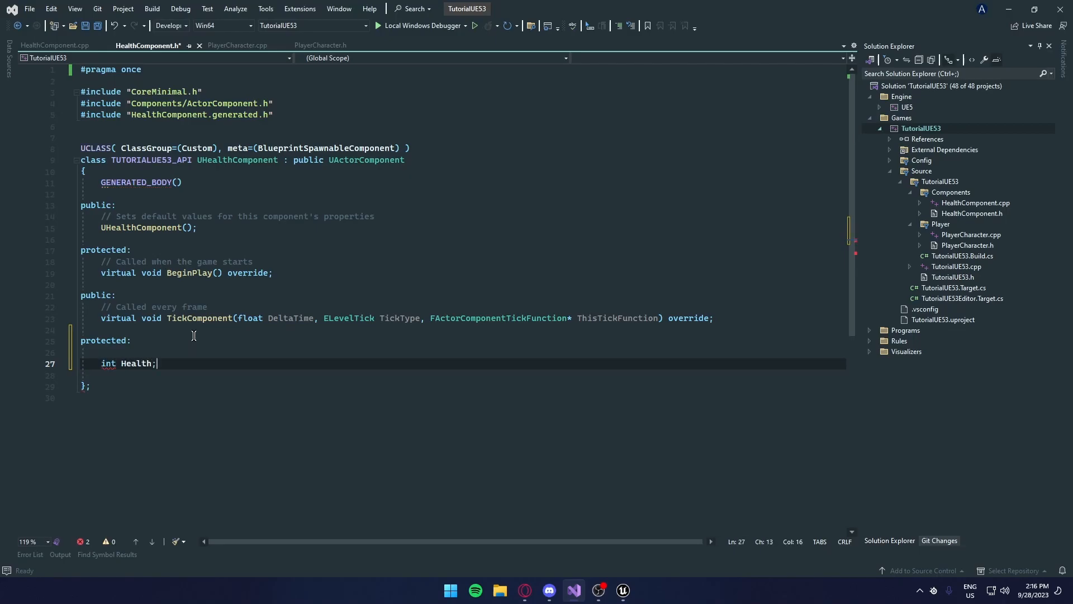
key(Enter)
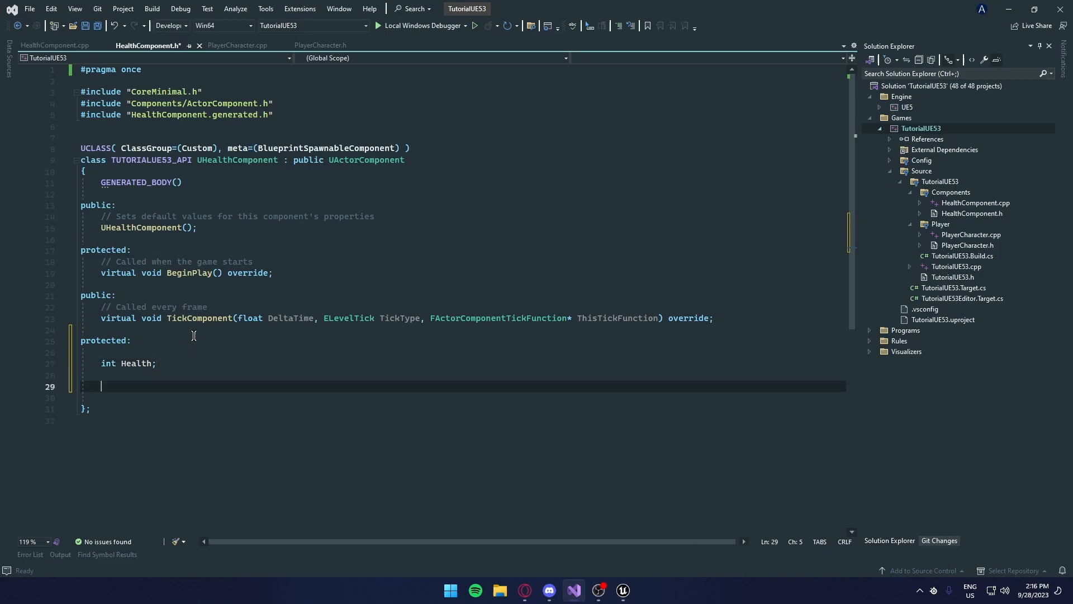
text(bool b)
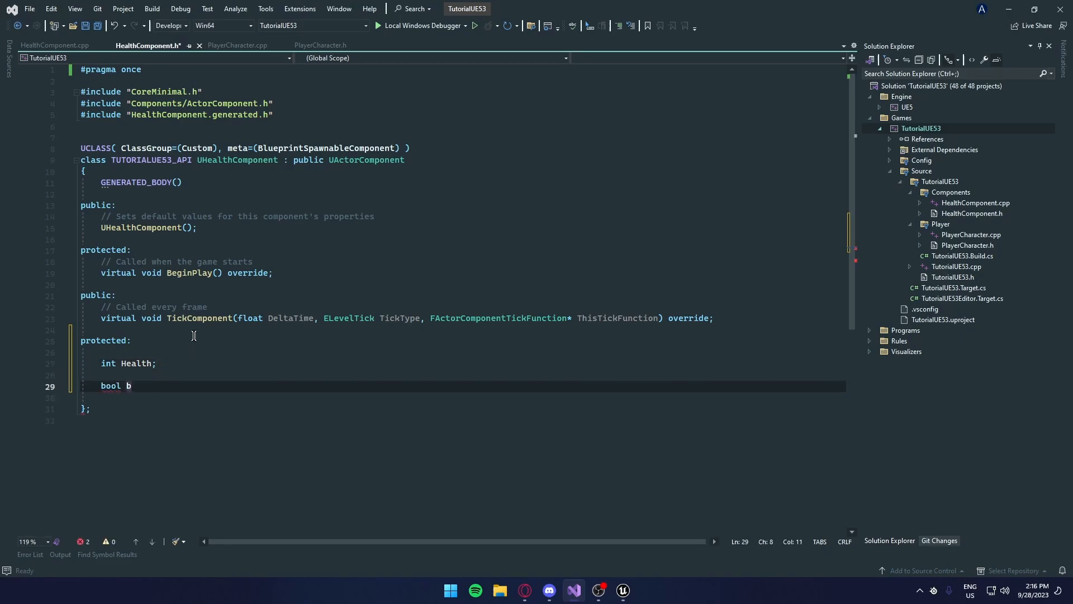
text(CanTakeD)
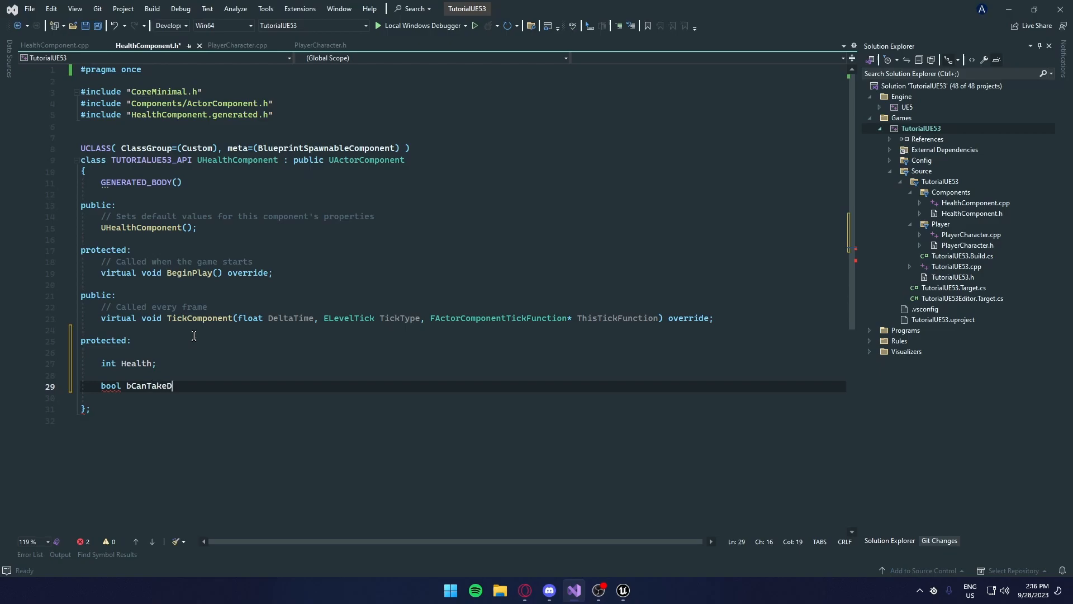
text(amage;)
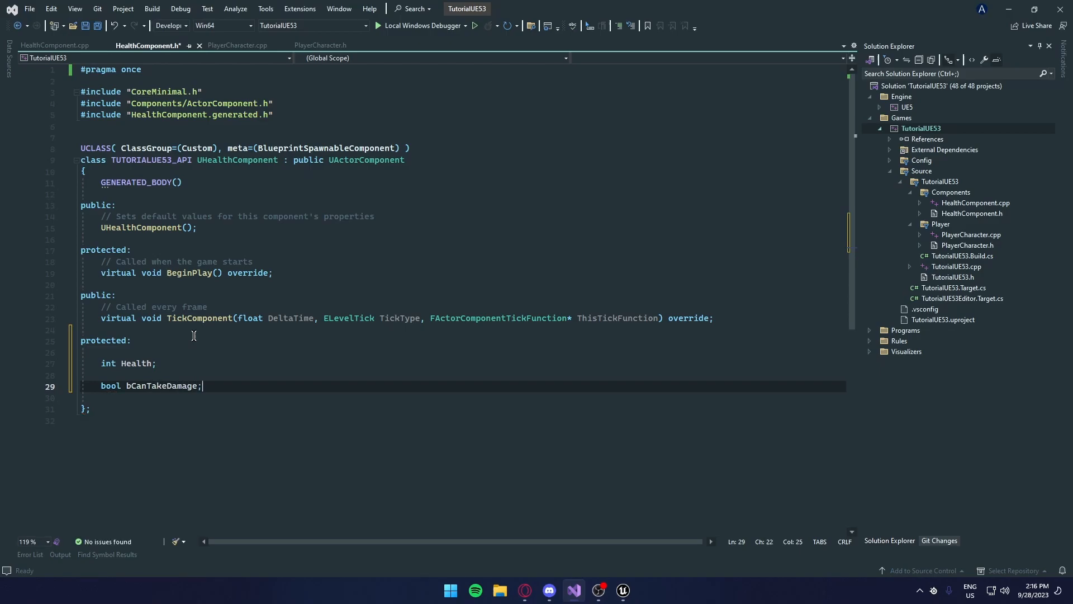
- Declare a public void TakeDamage(int Damage); function
key(enter)
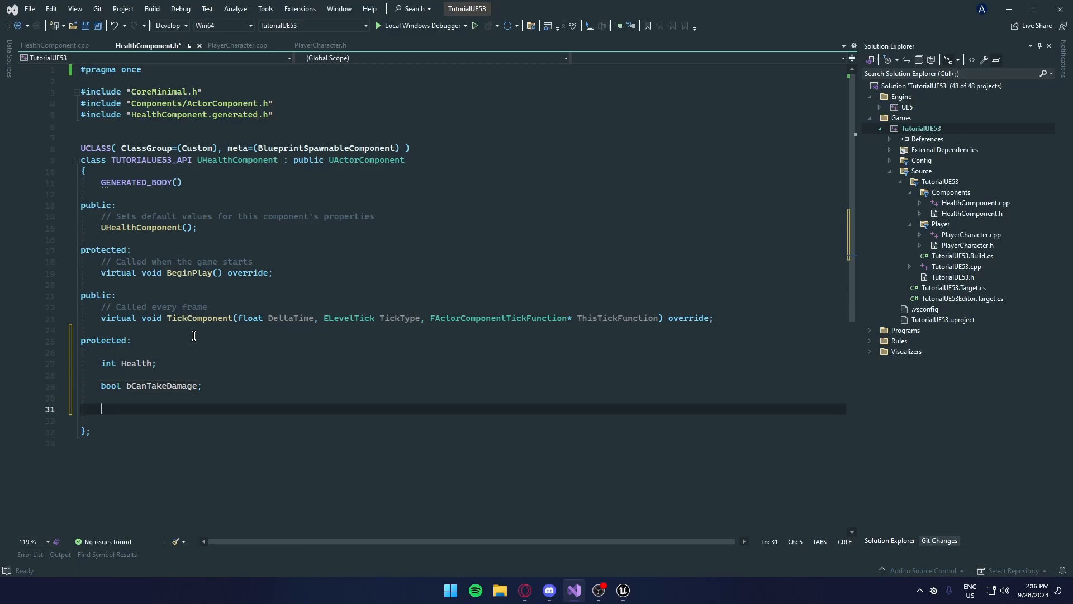
text(void Take)
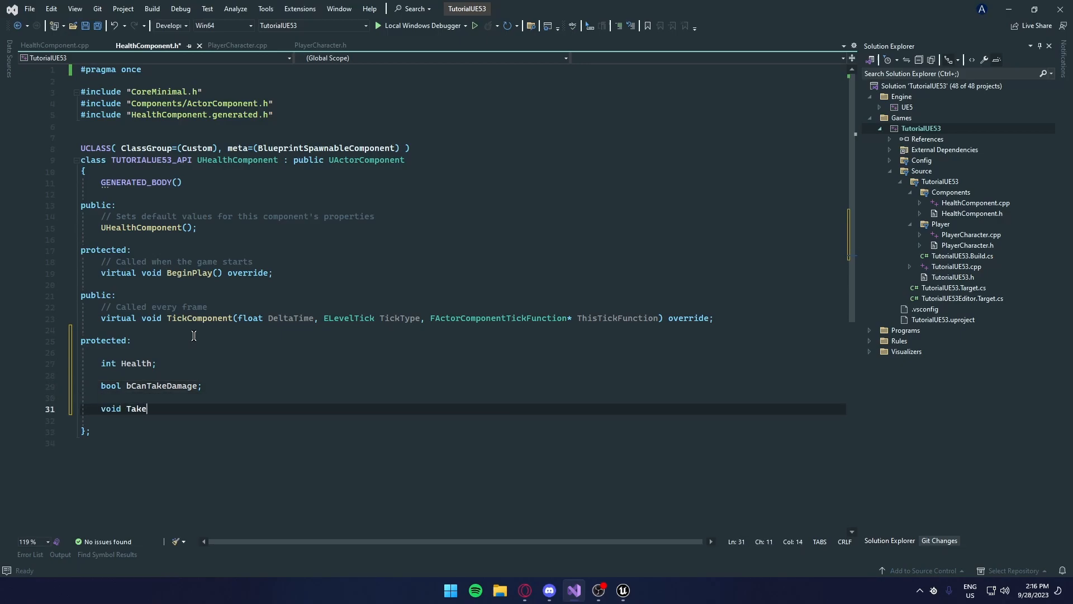
text(Damage())
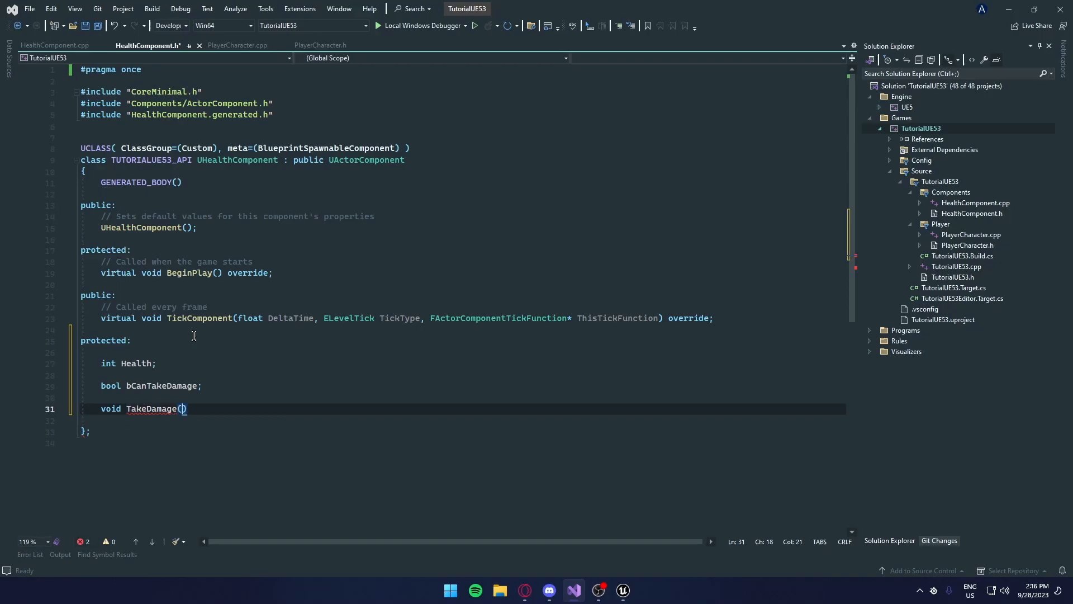
text(int)
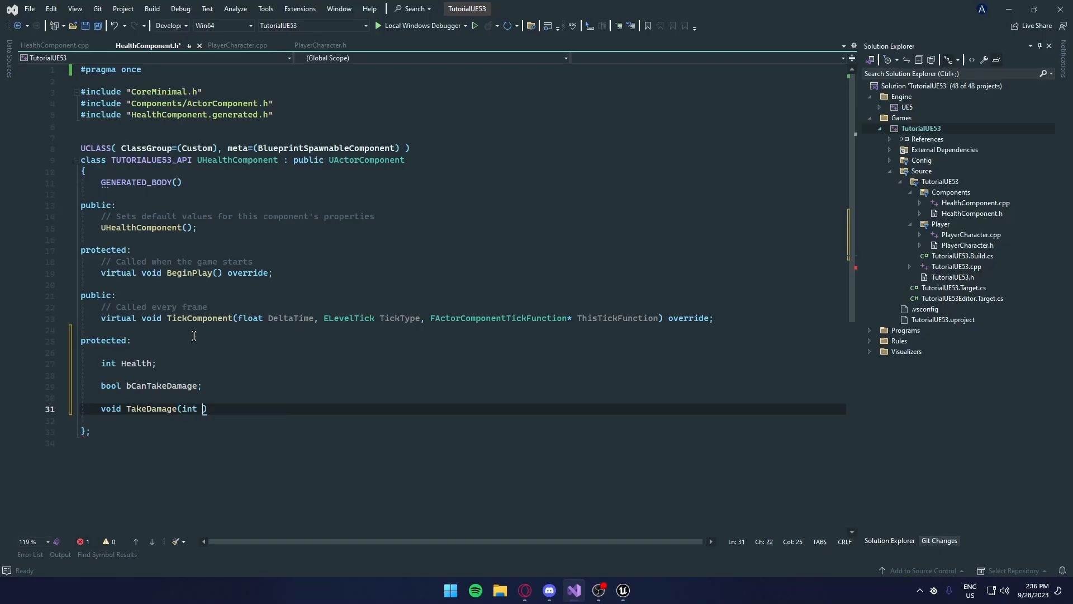
text(Damage);)
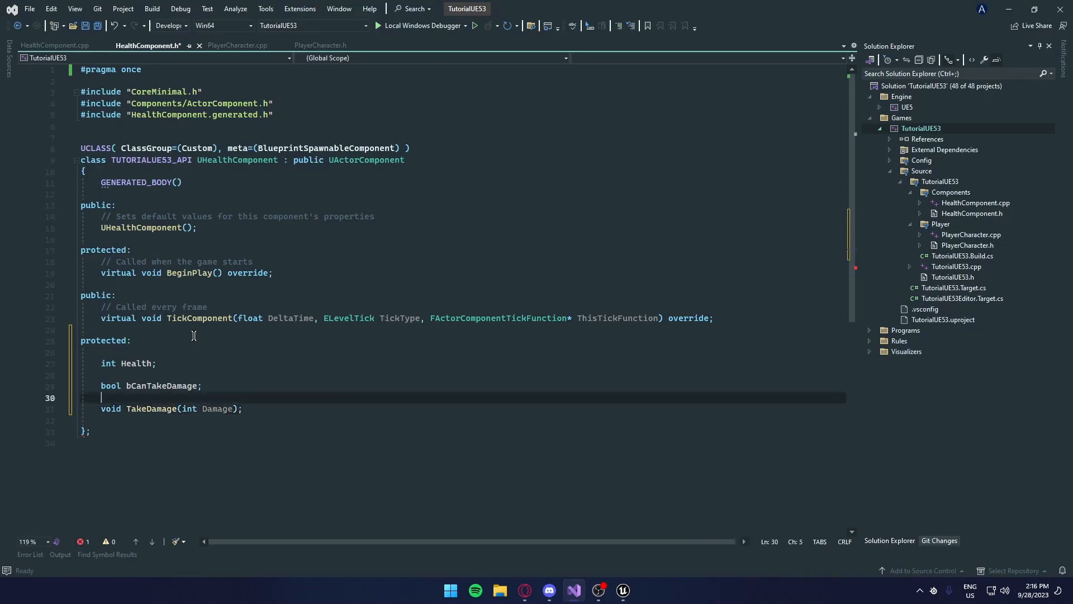
text(pu)
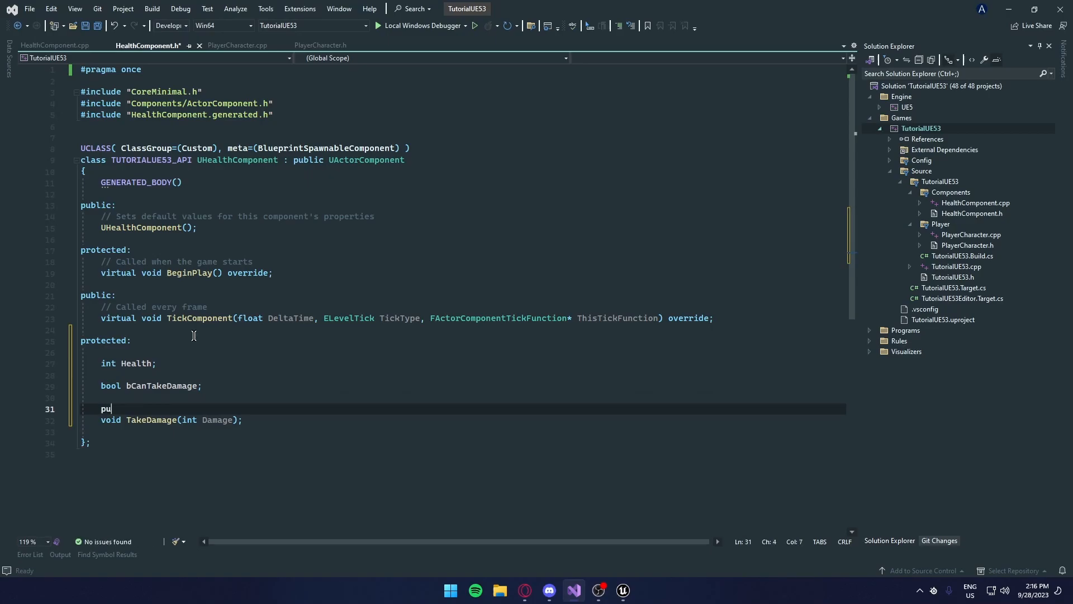
text(blic;)
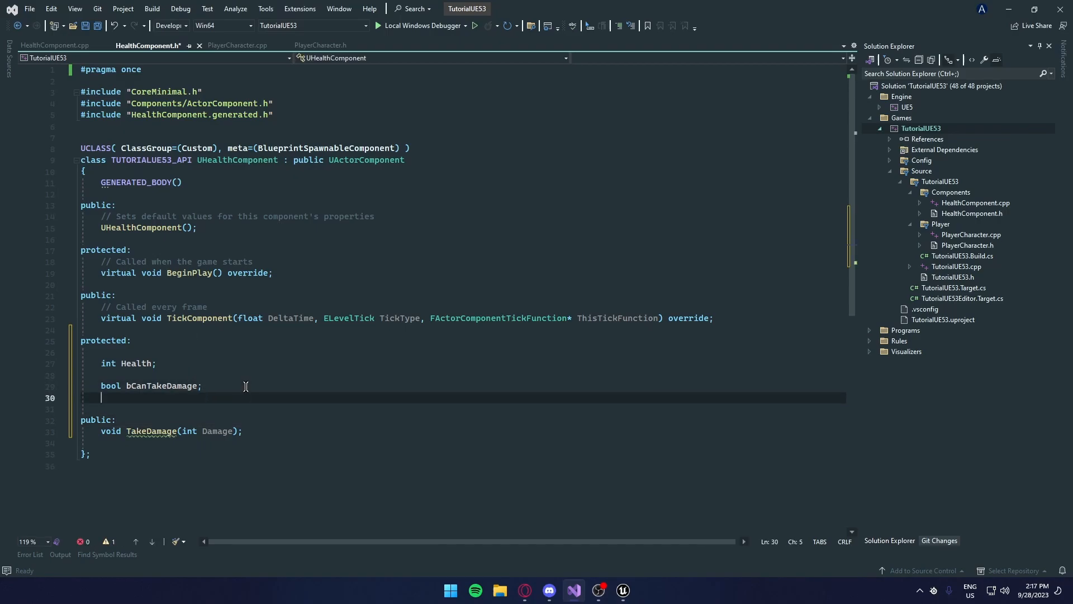
- Declare a protected void Die() function in the header
text(void)
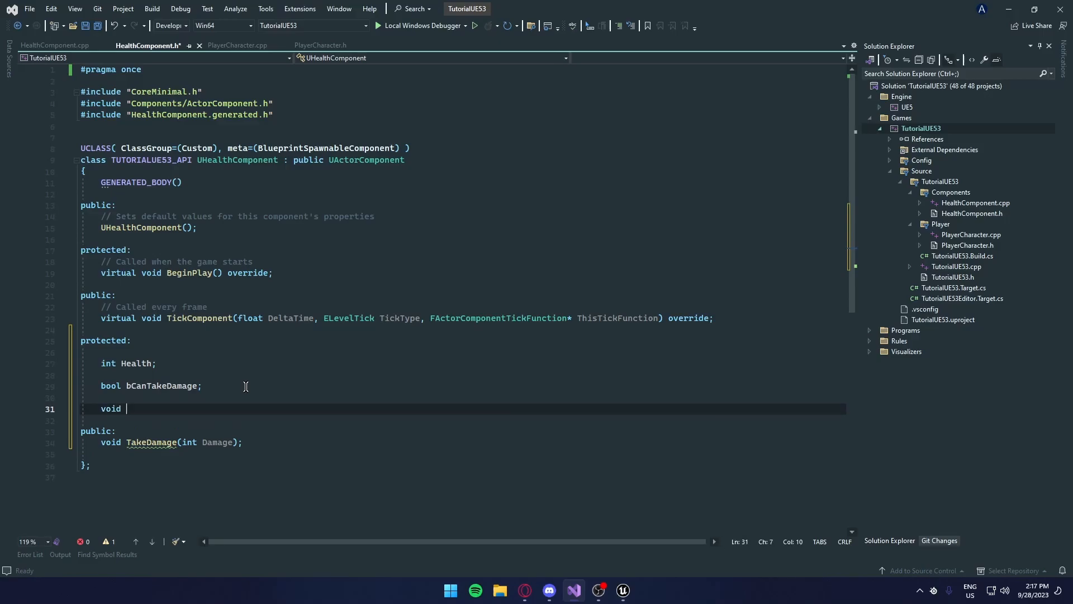
text(Die();)
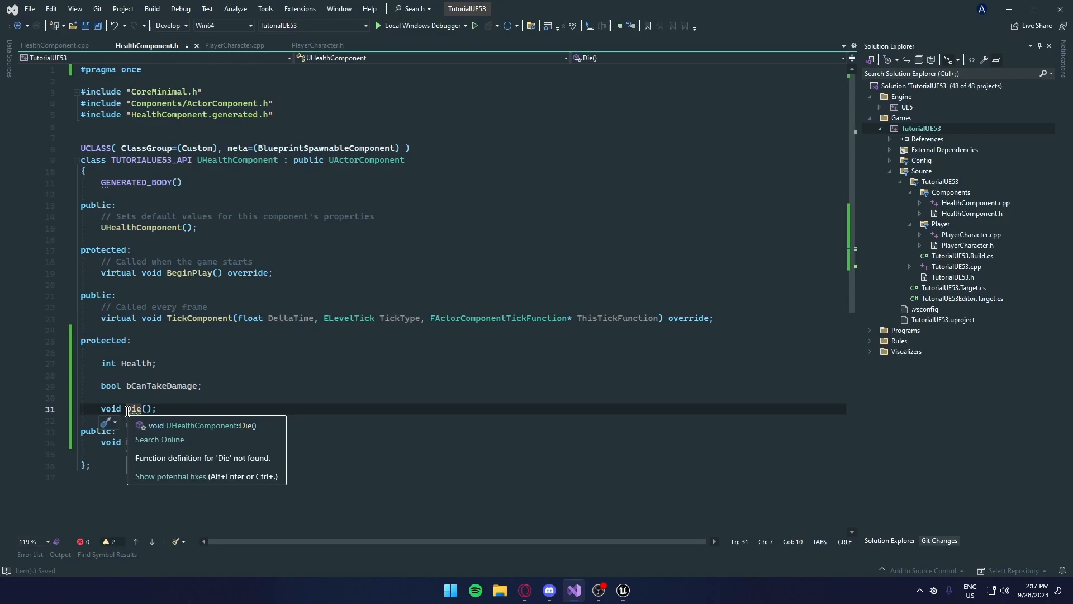
click(55, 45)
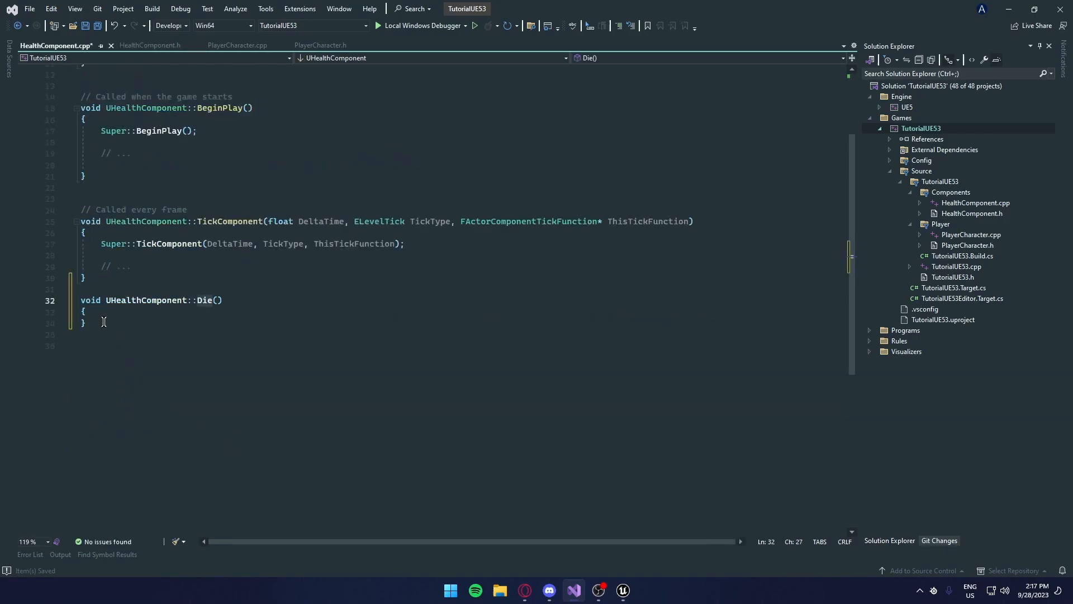
- Generate the TakeDamage definition in HealthComponent.cpp and open a line inside its body
click(149, 44)
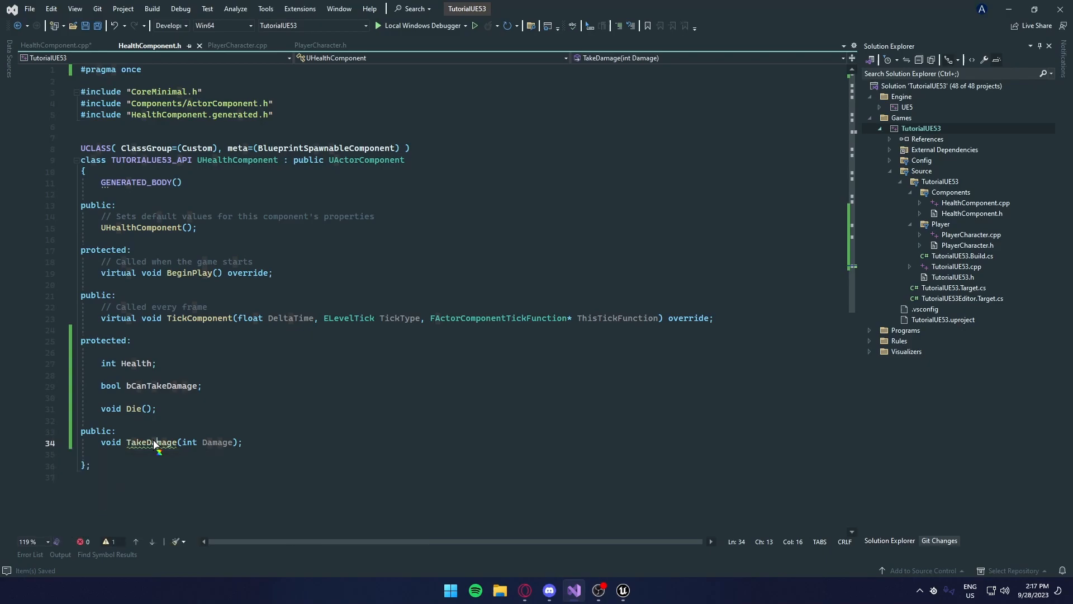
click(55, 45)
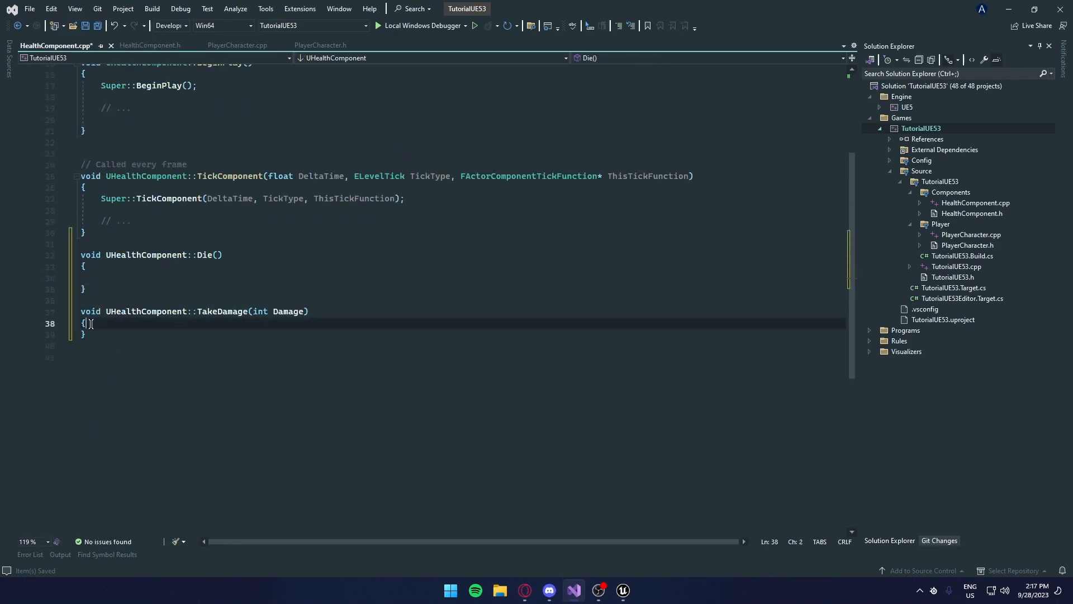
key(enter)
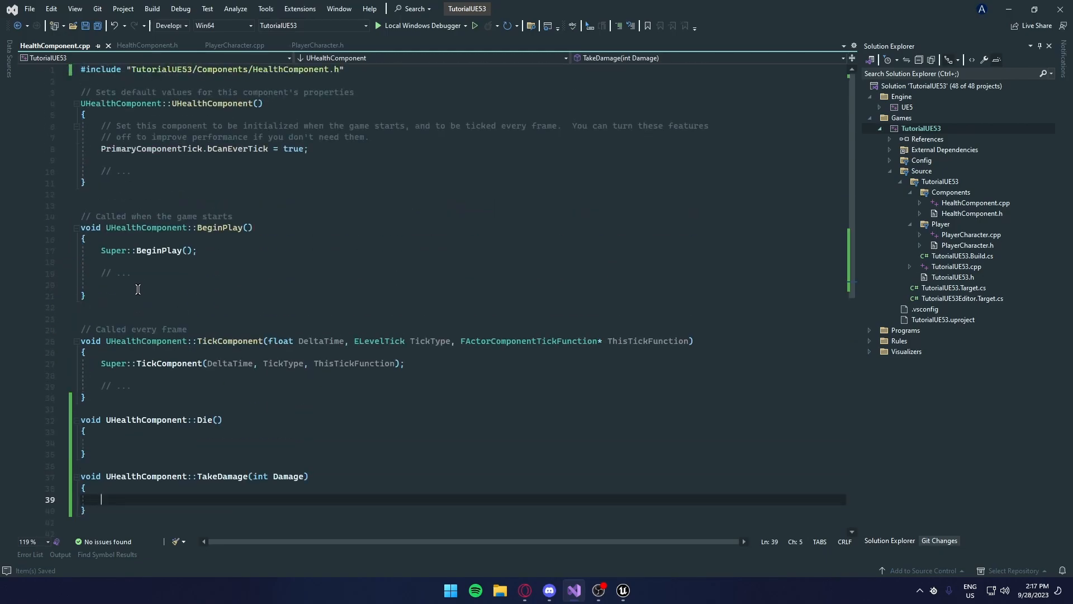
mouse_move(108, 395)
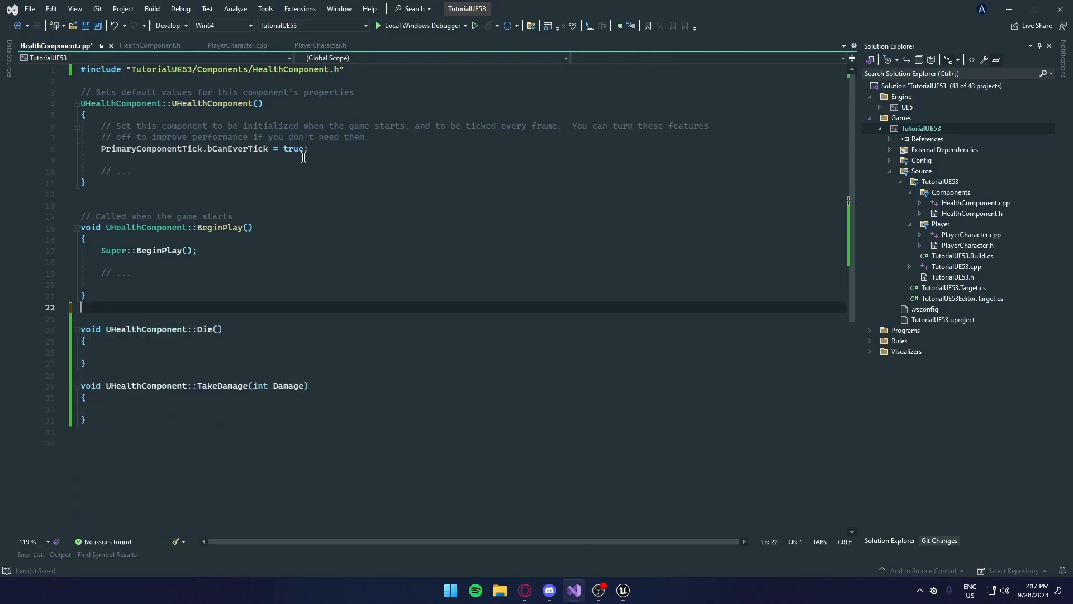
- Set PrimaryComponentTick to false, then remove TickComponent from both HealthComponent files
click(294, 148)
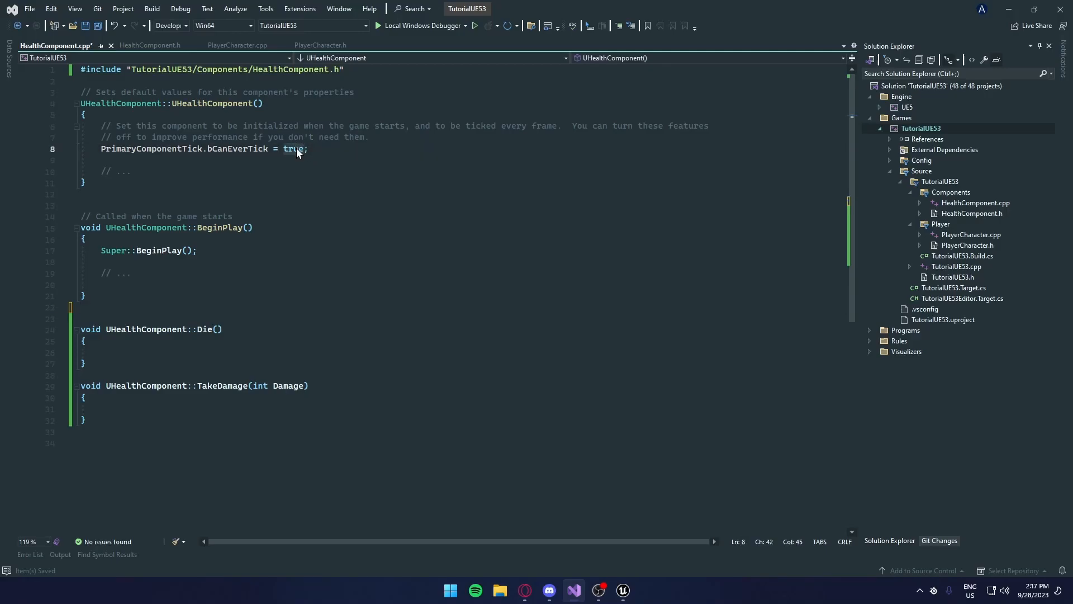
text(false)
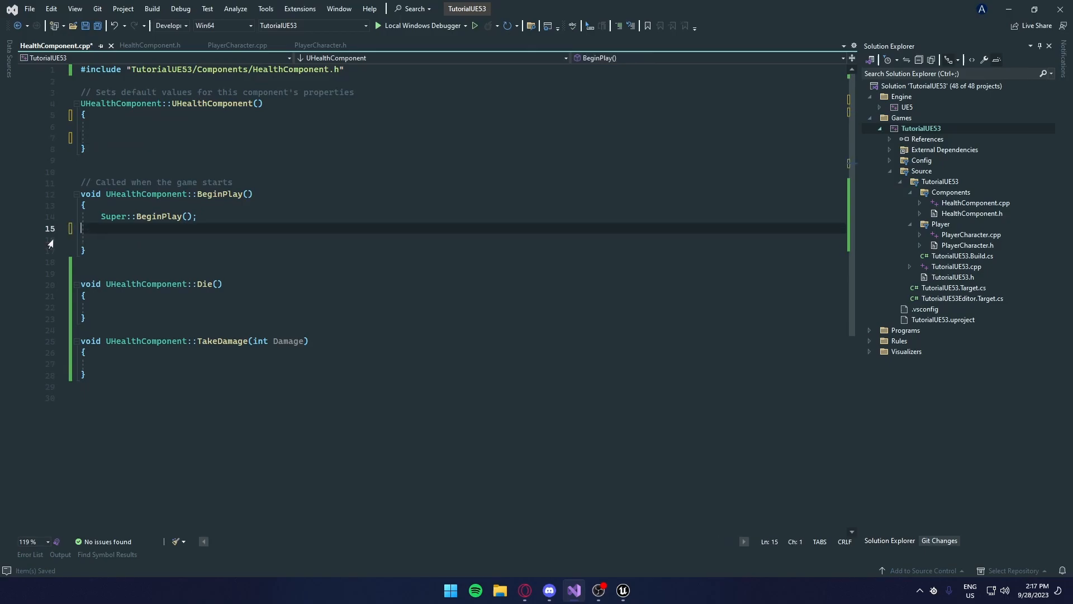
click(148, 45)
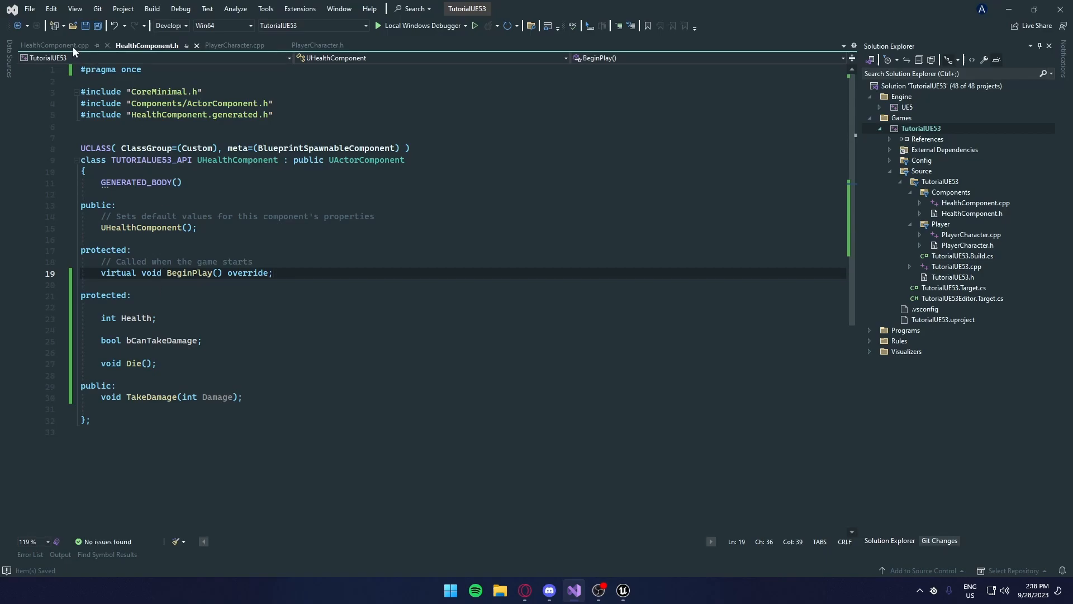
click(52, 45)
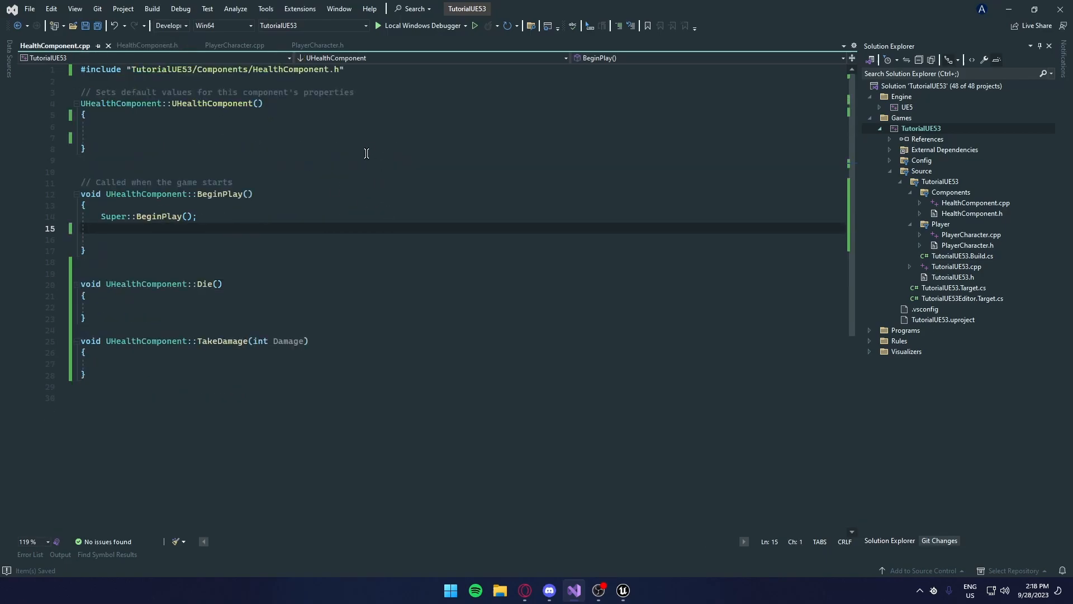
- Bring PlayerCharacter.cpp forward at LineTrace, glancing at HealthComponent.cpp in between
click(233, 44)
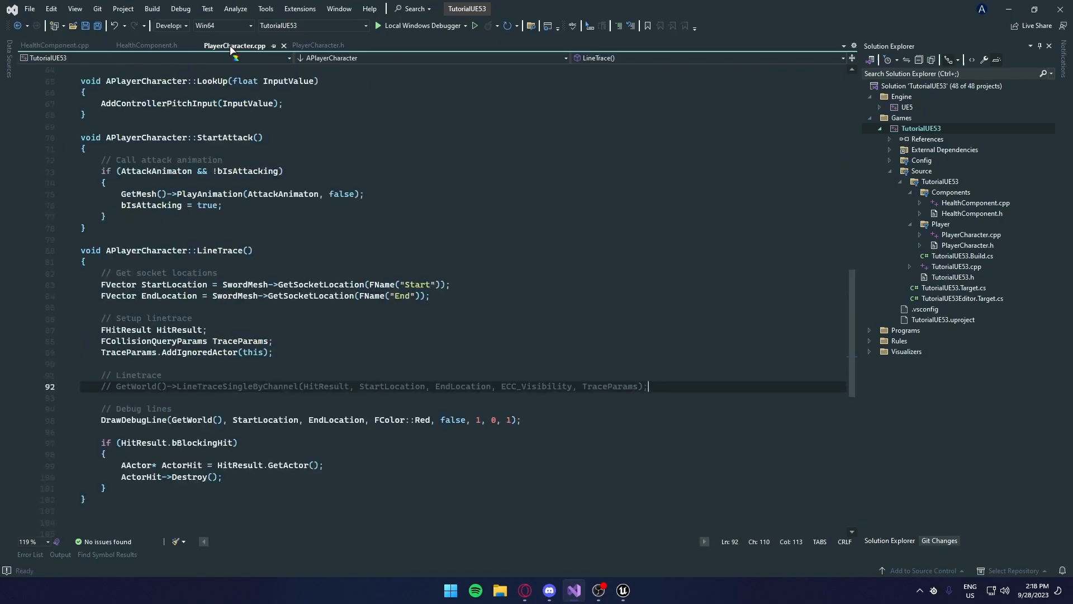
scroll(down, 3)
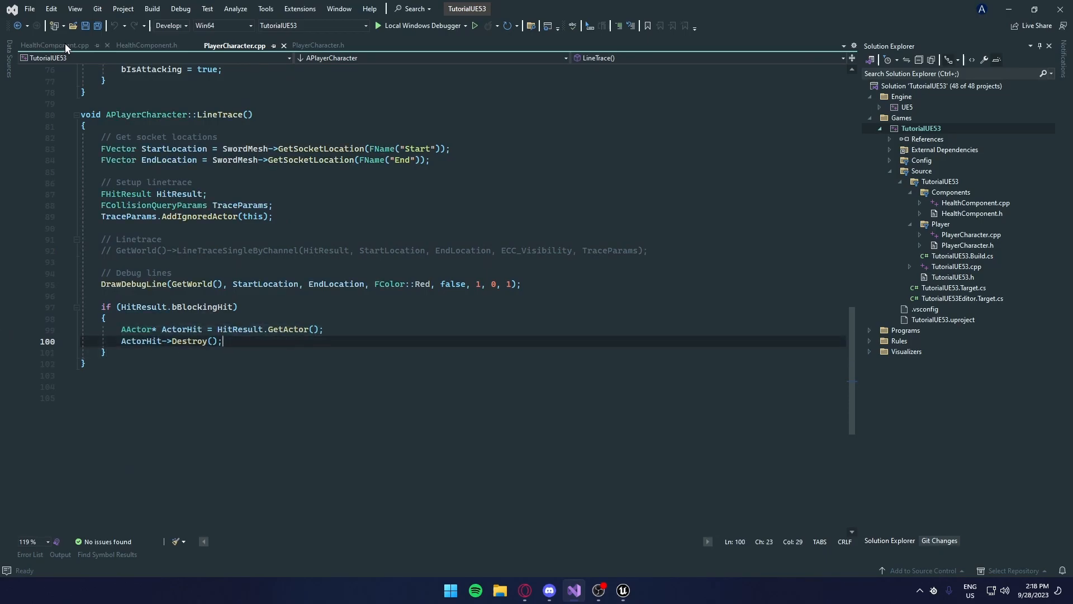
click(53, 45)
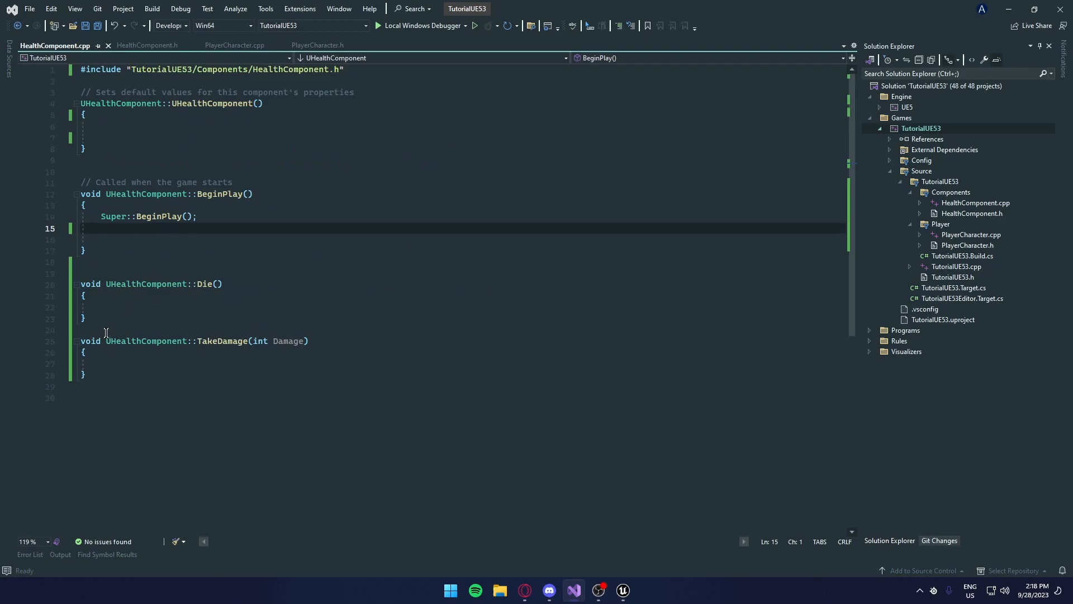
click(234, 45)
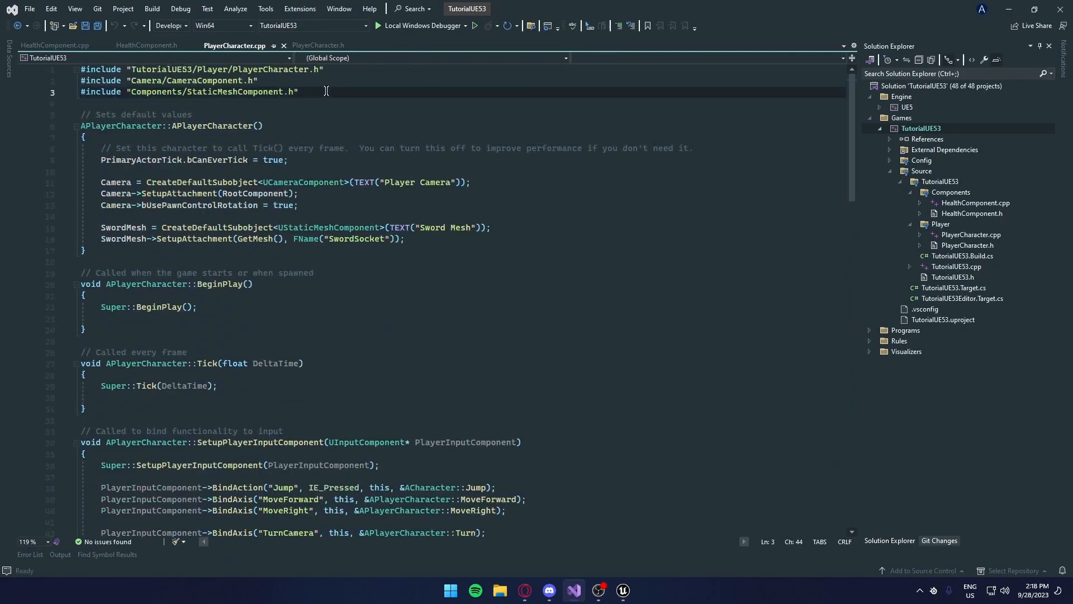
- Add #include "TutorialUE53/Components/HealthComponent.h" to PlayerCharacter.cpp, verifying the header's path
text(#include ")
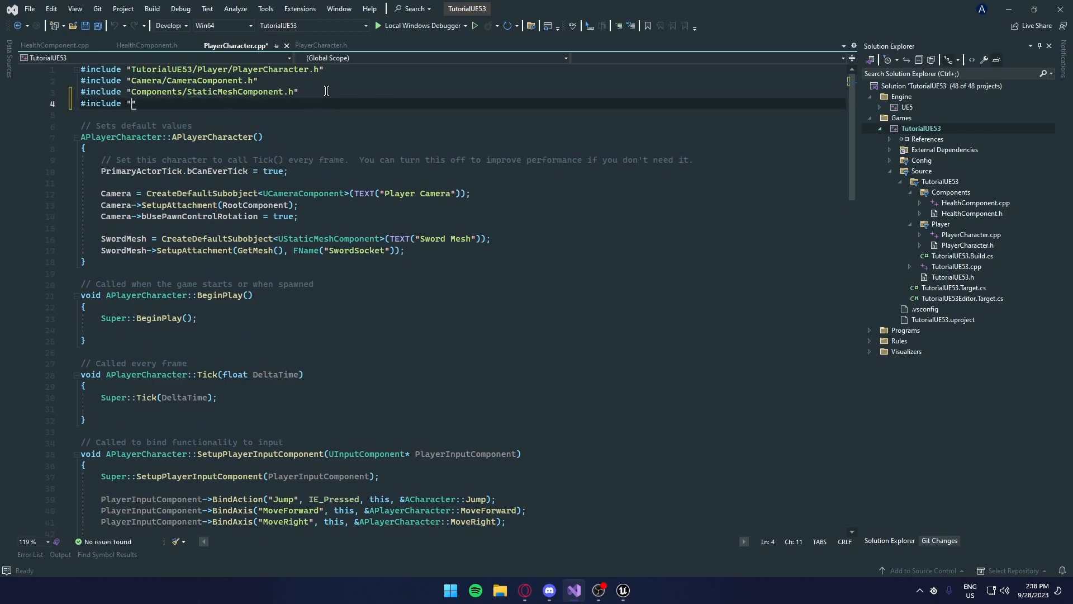
click(55, 44)
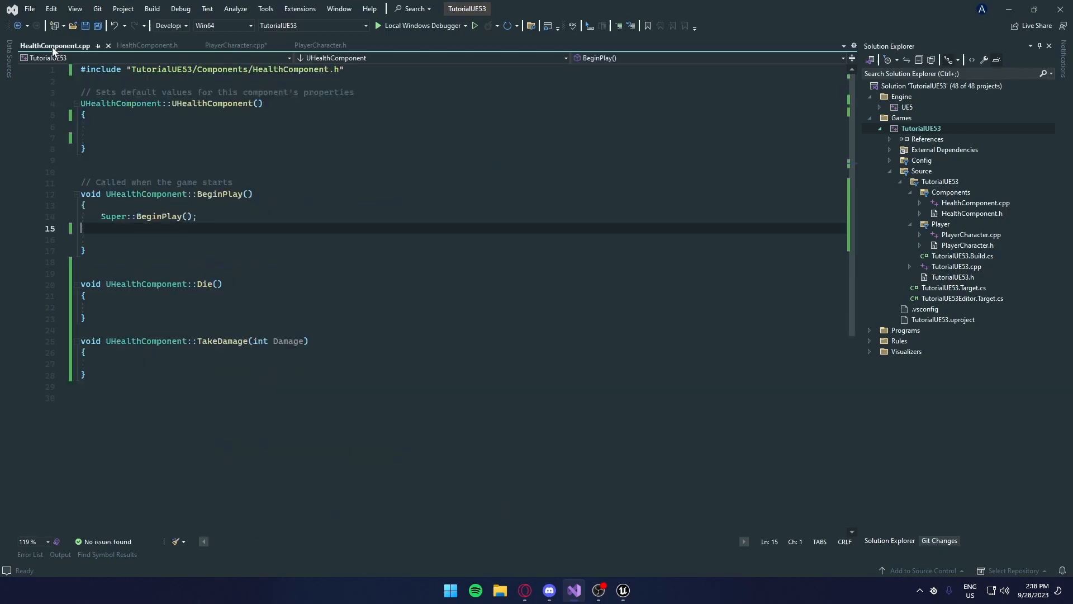
click(145, 45)
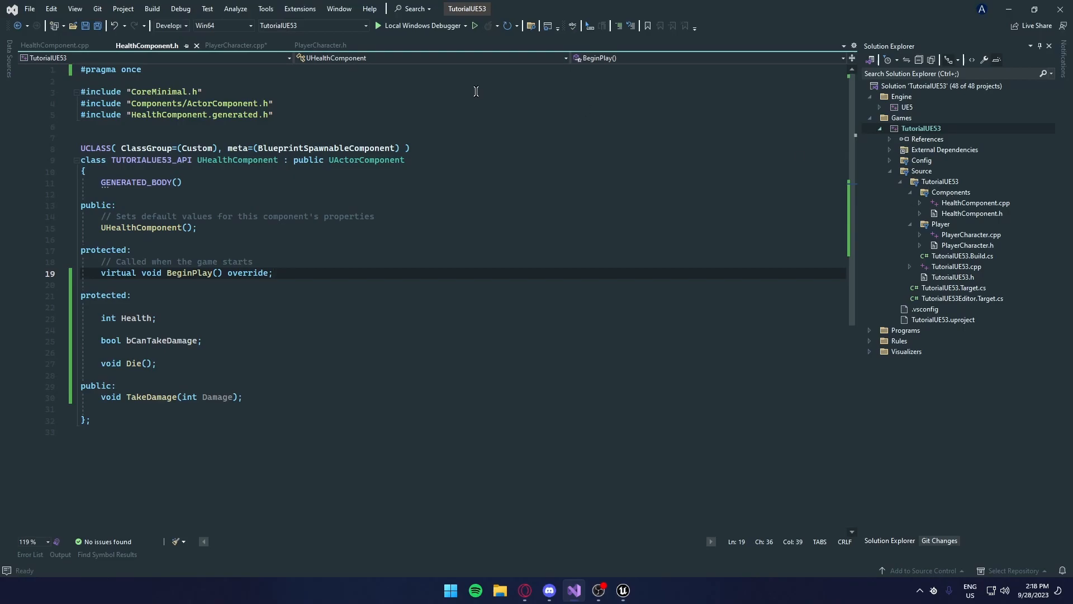
click(235, 44)
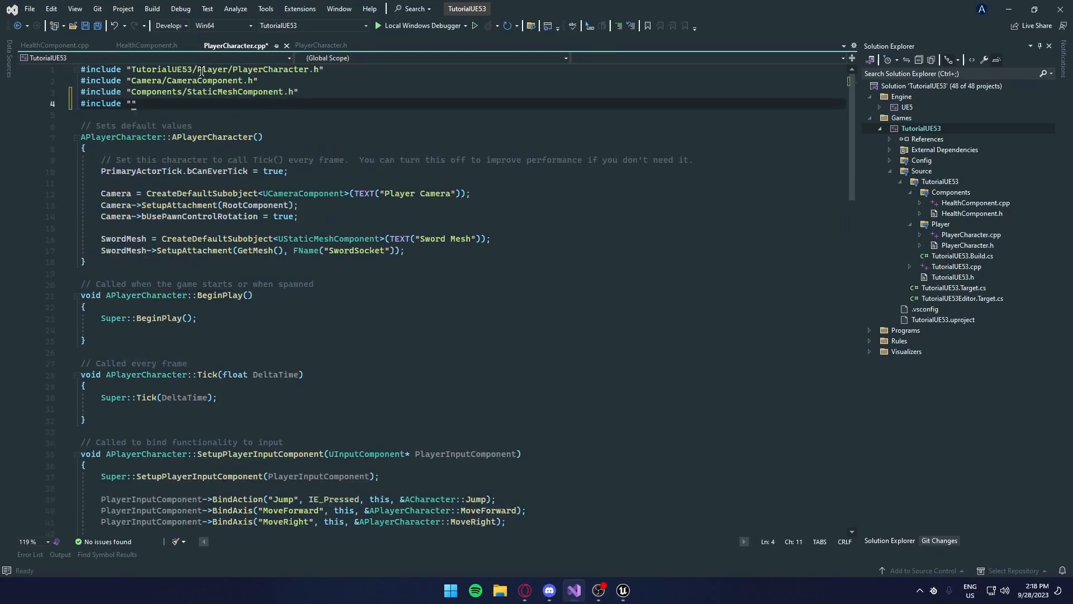
text(TutorialUE53/)
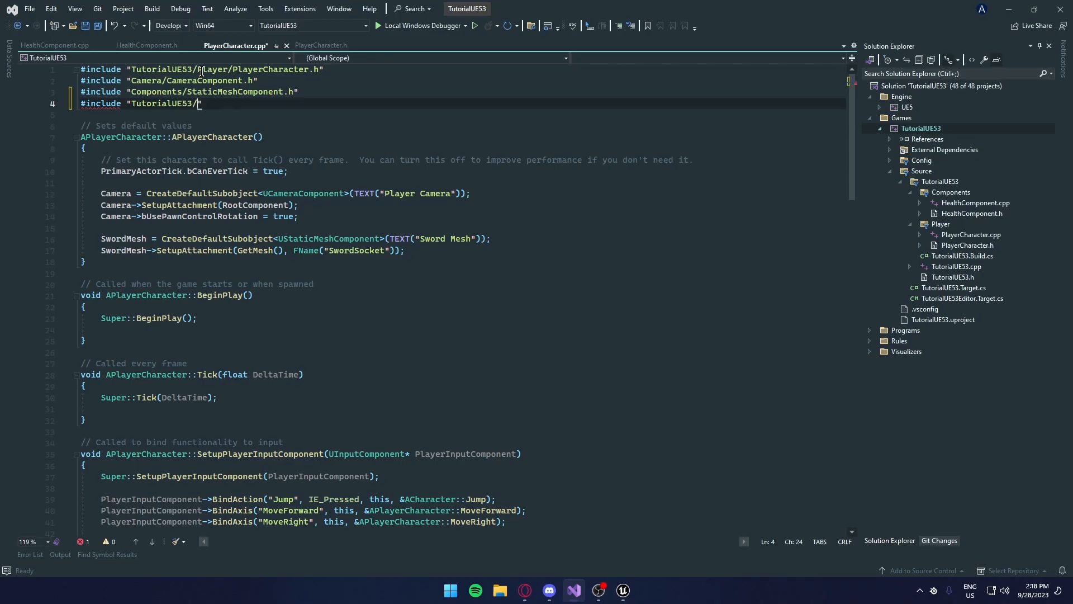
text(Components)
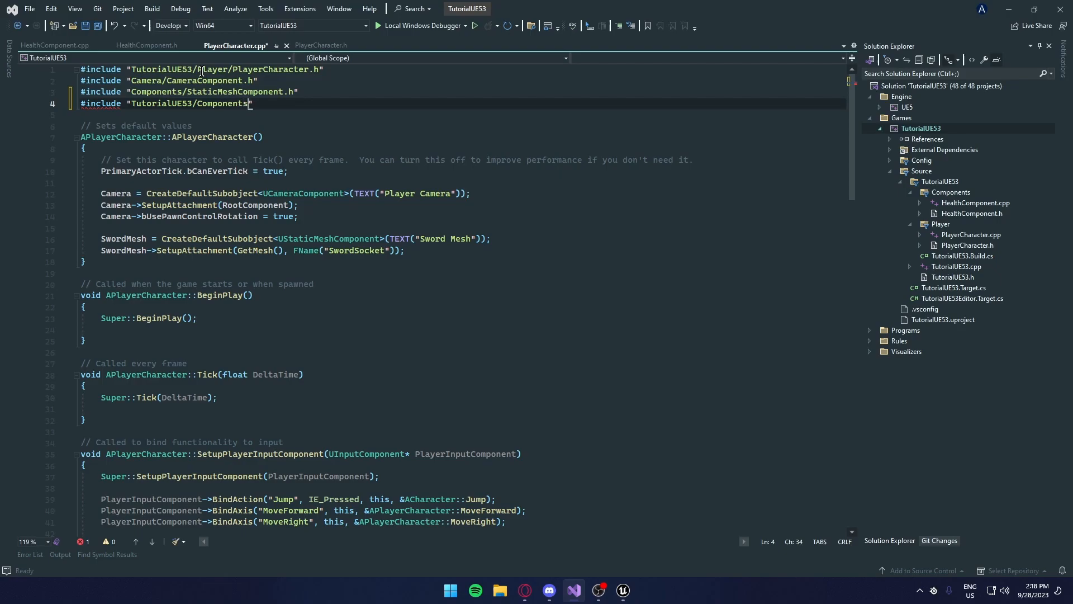
text(/HealthComponent.h)
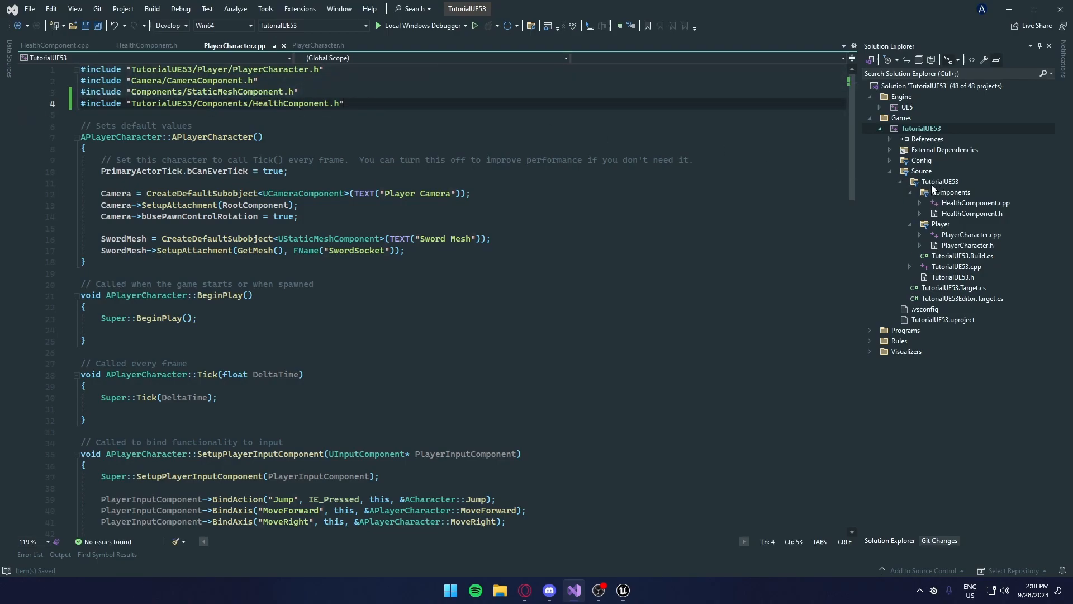
click(950, 192)
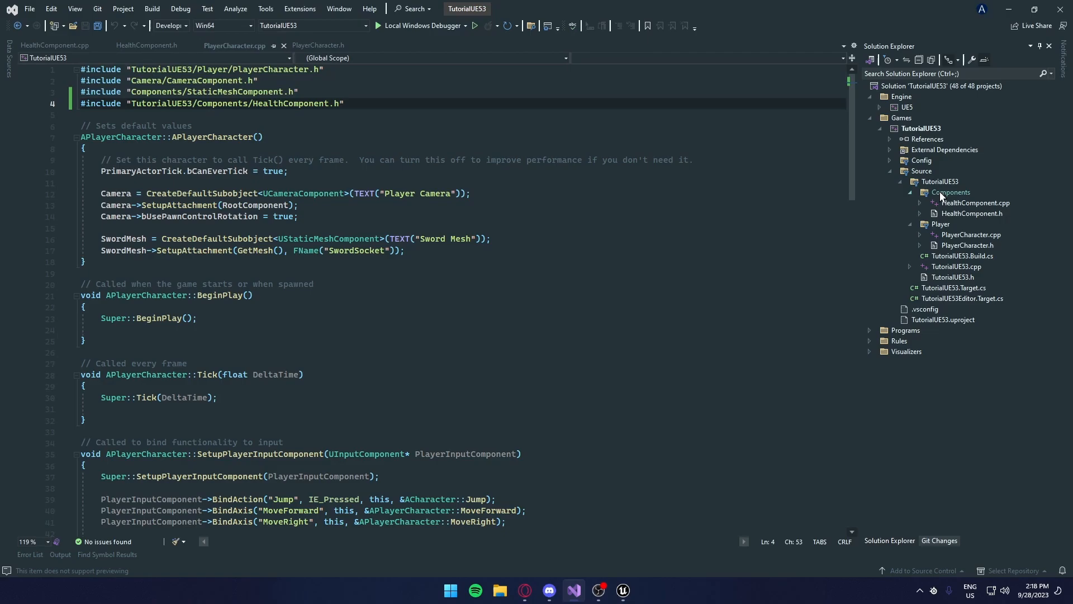
mouse_move(999, 217)
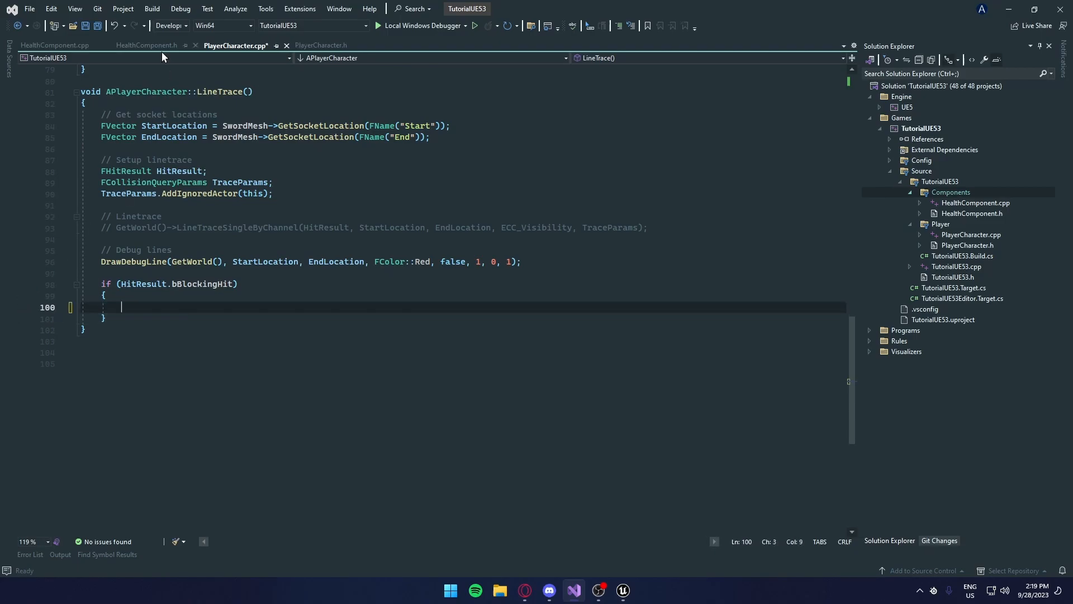
click(145, 45)
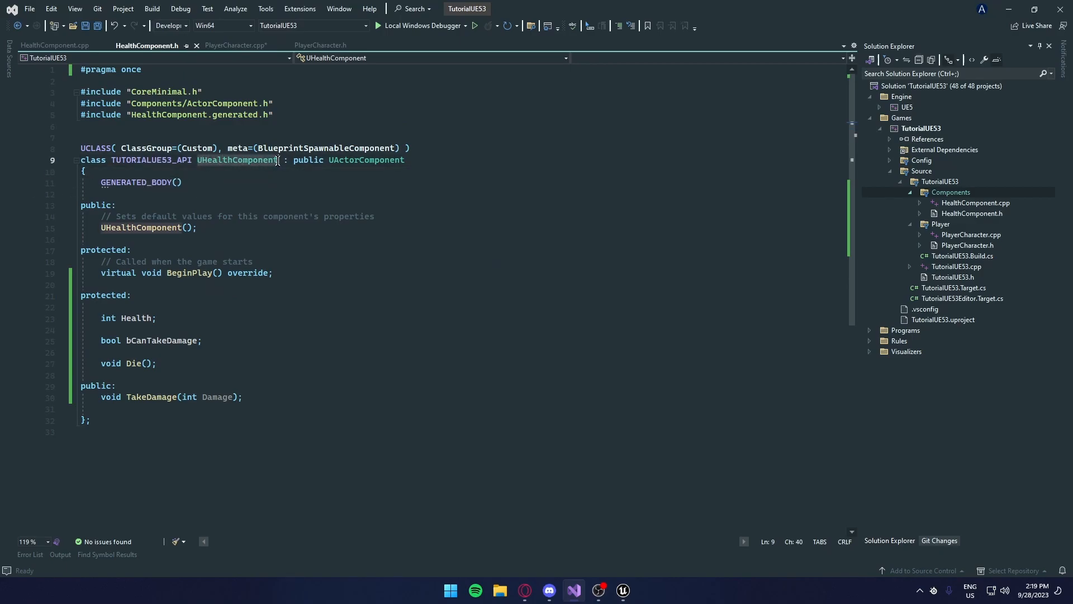
- Start UHealthComponent* EnemyHit = GetOwner inside LineTrace's blocking-hit check
click(235, 45)
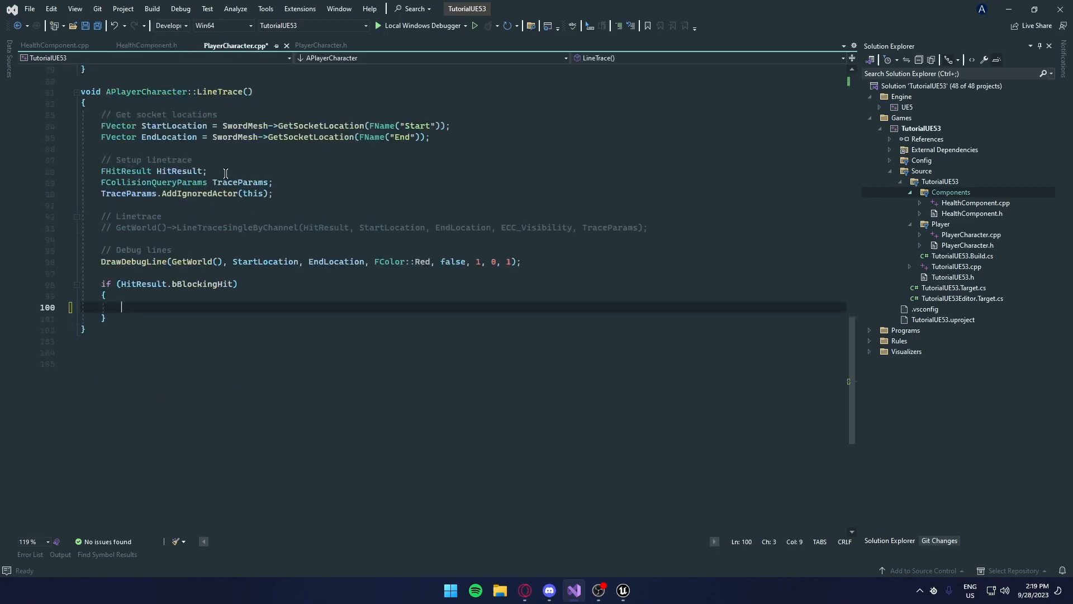
text(UHealthComponent)
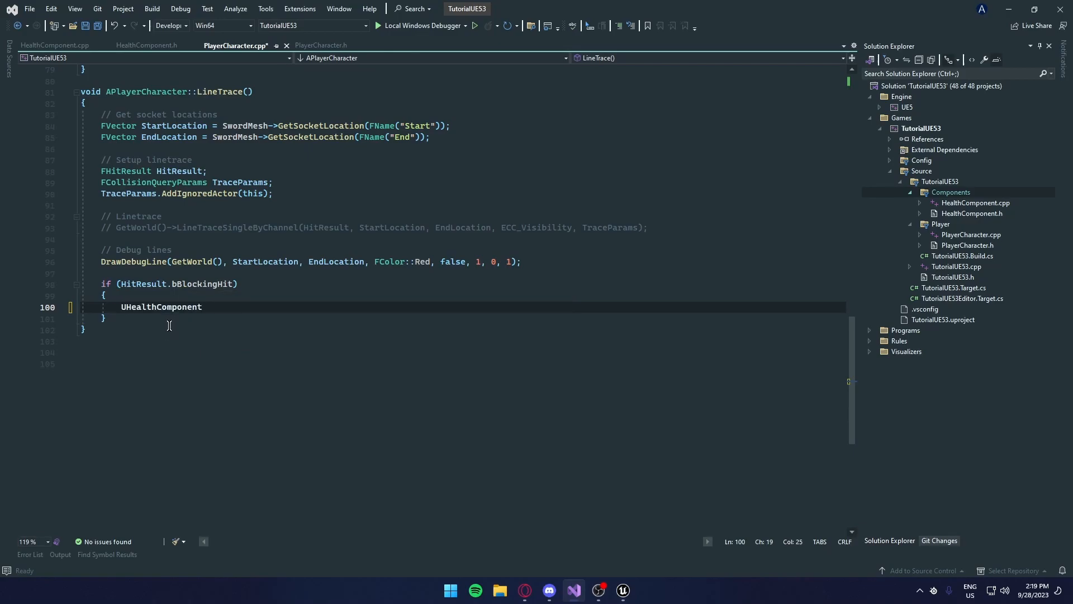
text(*)
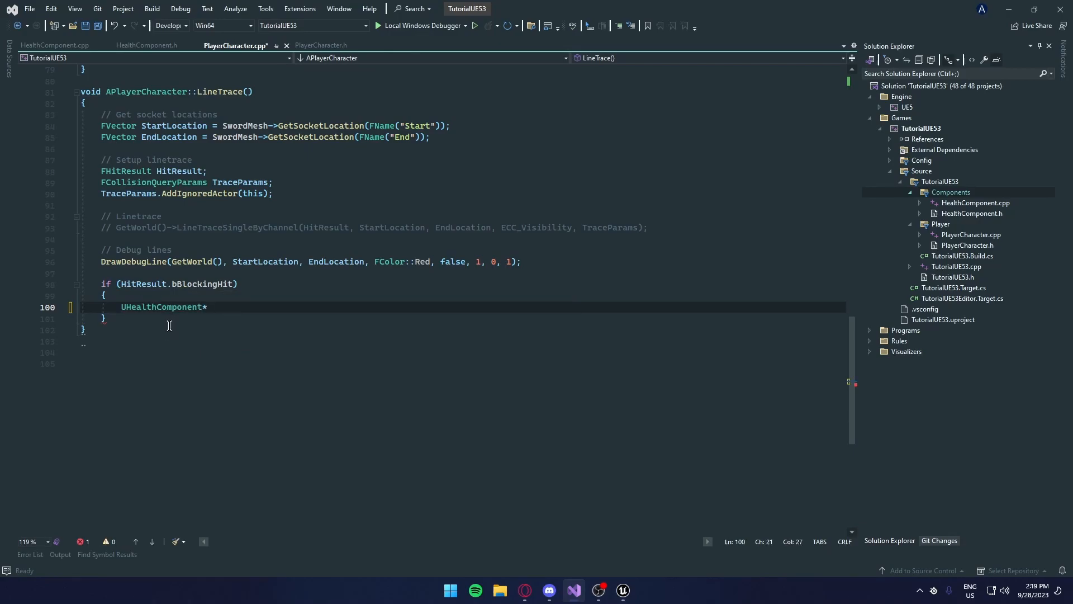
text(HealthComponent)
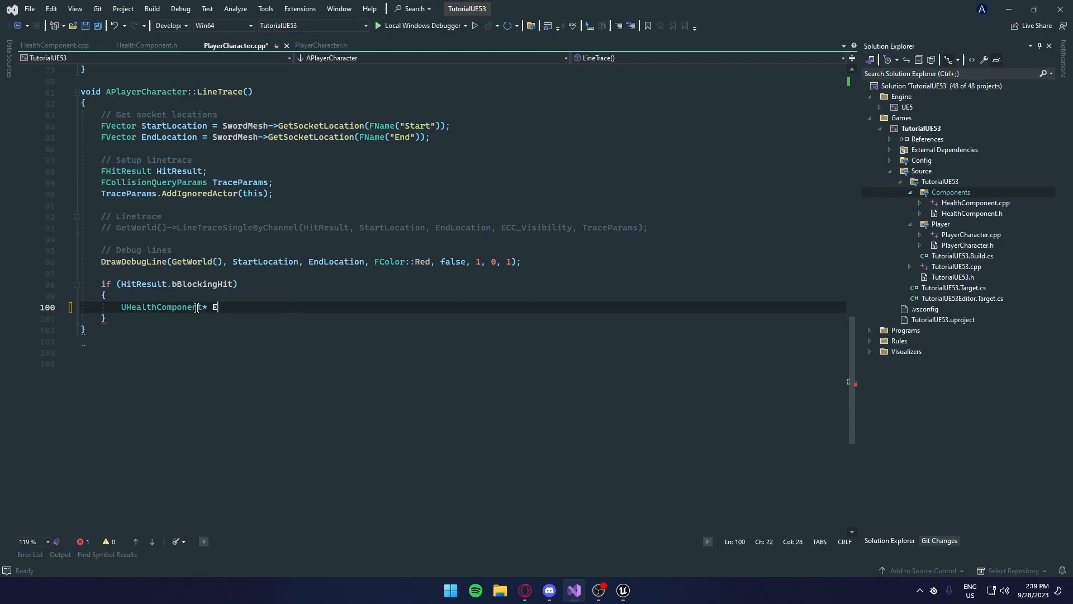
text(nemyHit)
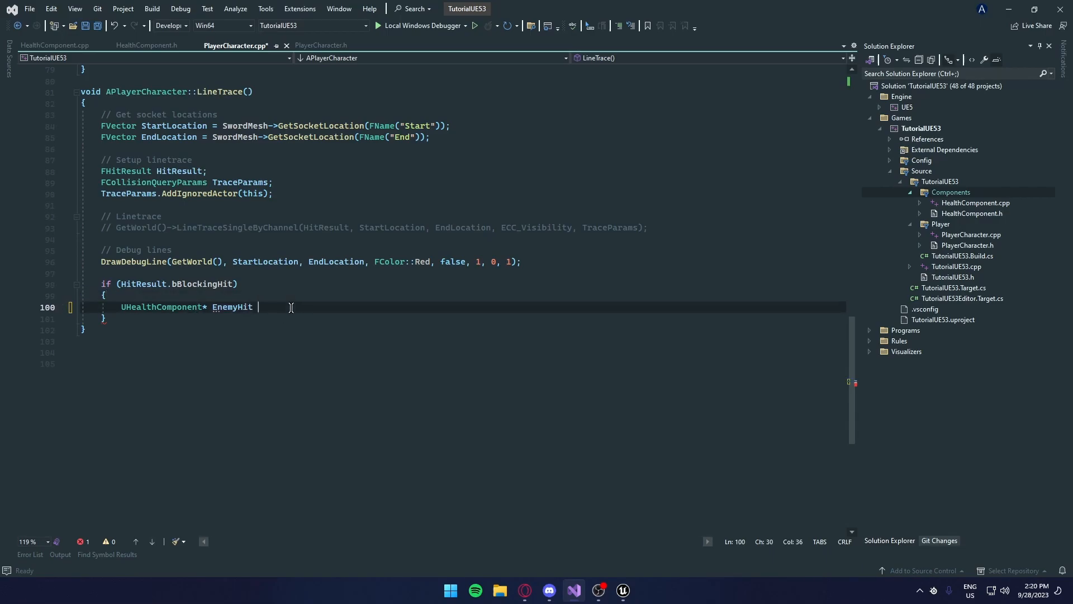
text(= GetOwner)
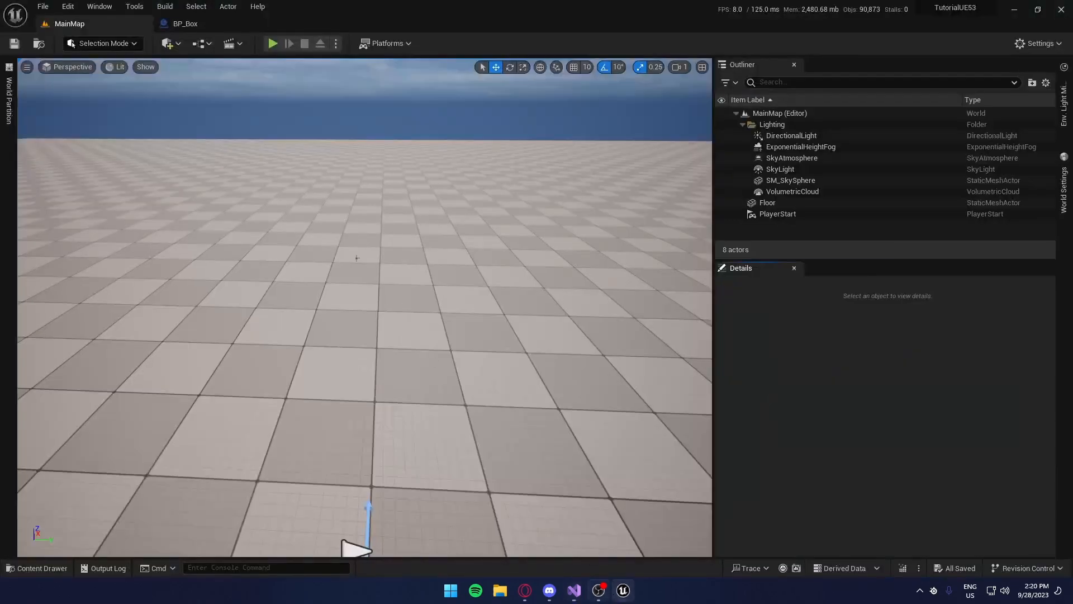
- Switch from Unreal Editor back to Visual Studio on PlayerCharacter.cpp
click(185, 24)
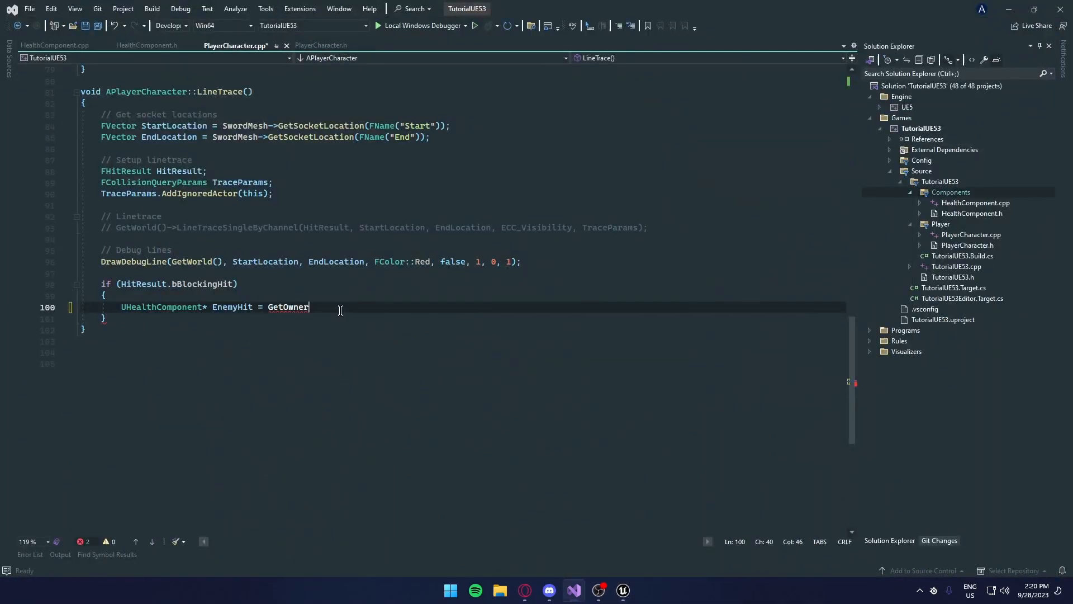
- Complete EnemyHit = GetOwner()->FindComponentByClass<UHealthComponent>(); and start a new line below it
text(()->)
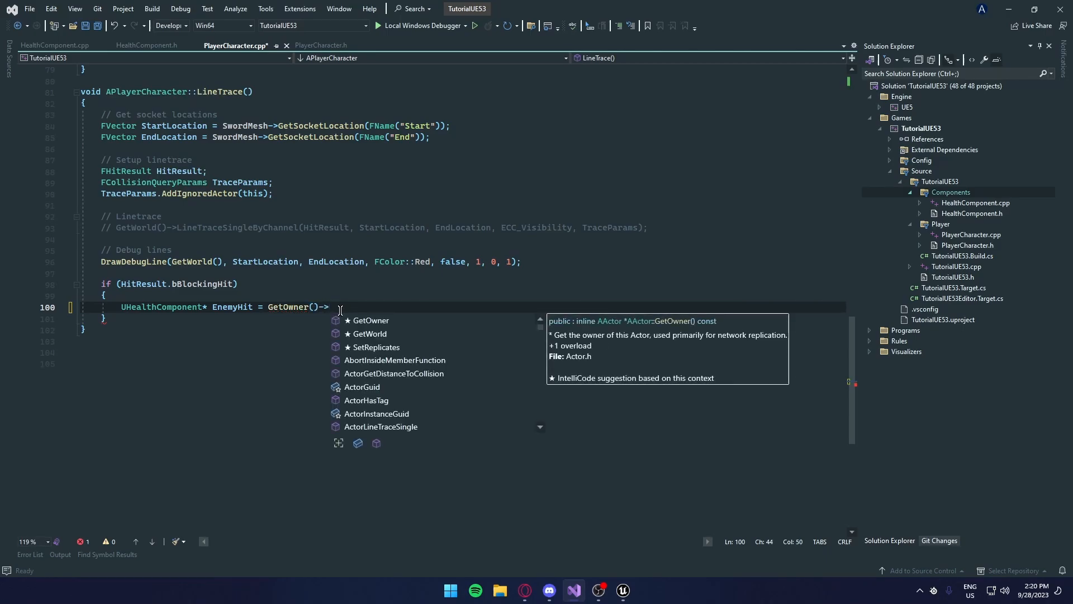
text(Find)
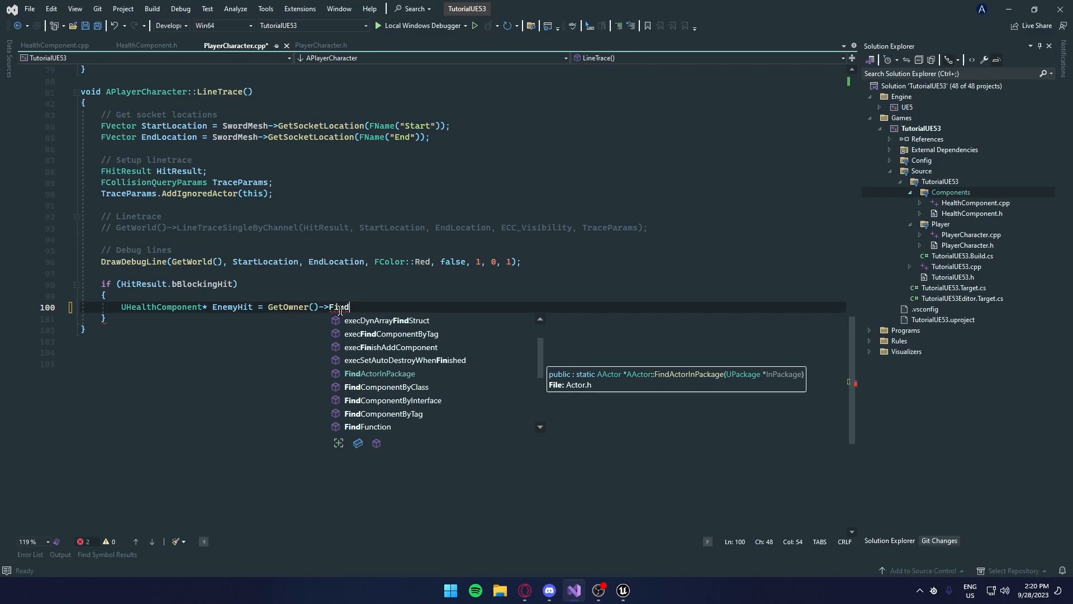
text(Component)
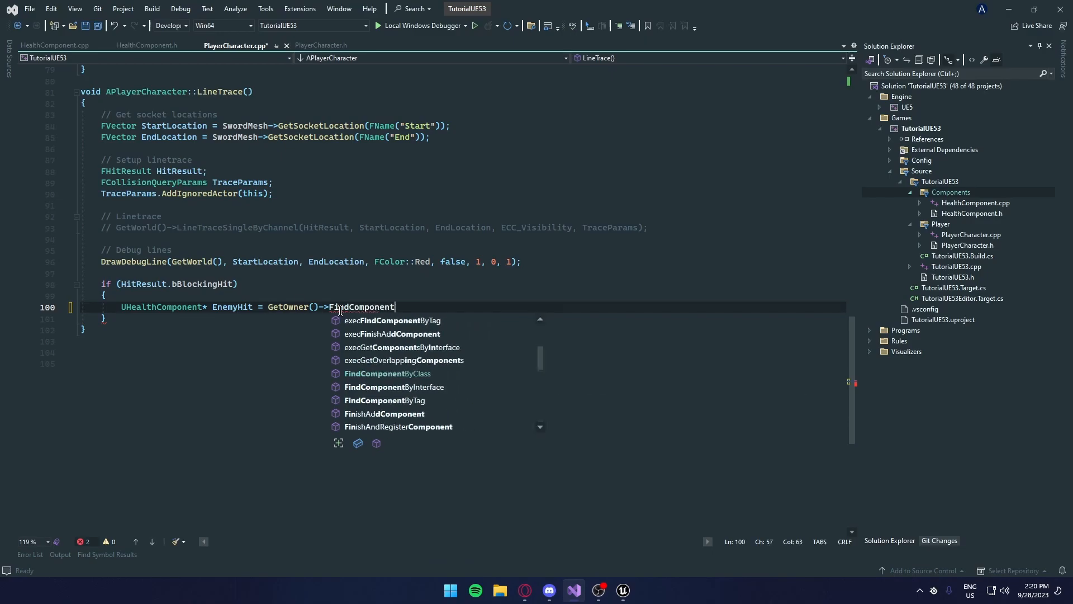
click(387, 374)
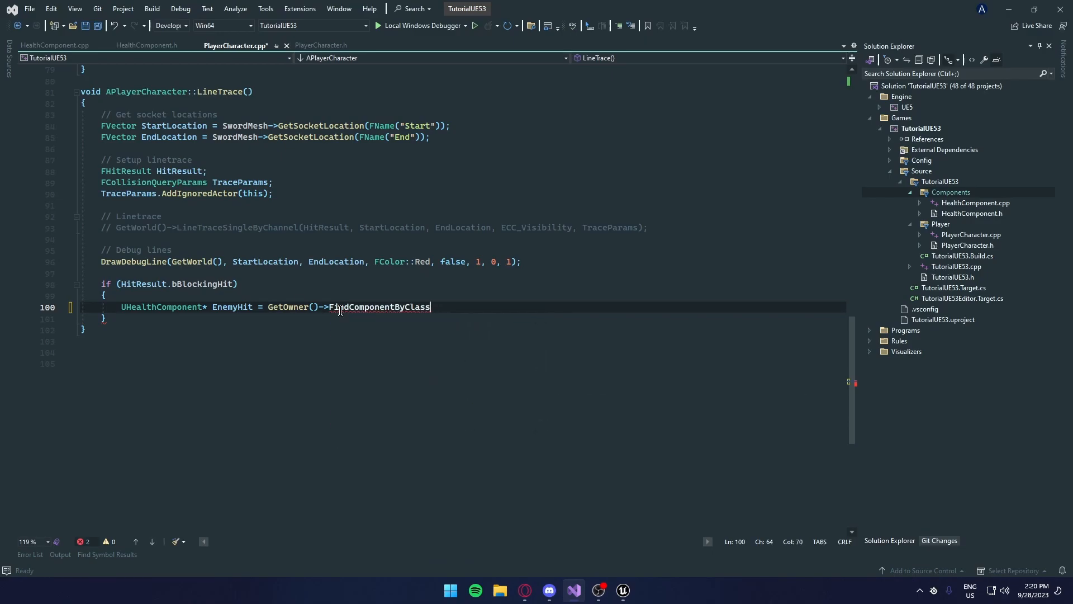
text(<UHealth)
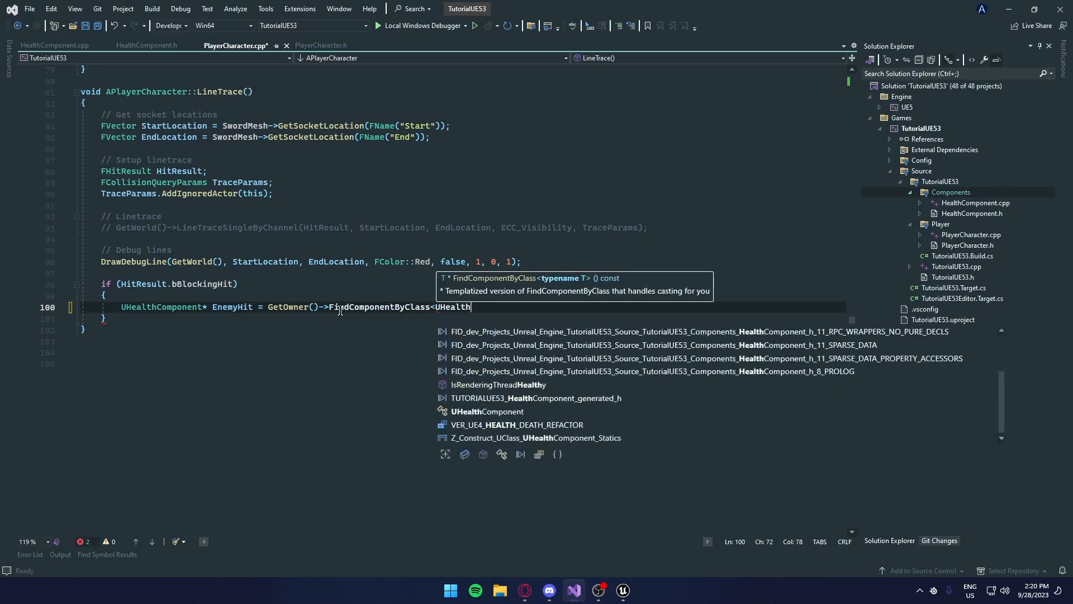
text(Component>)
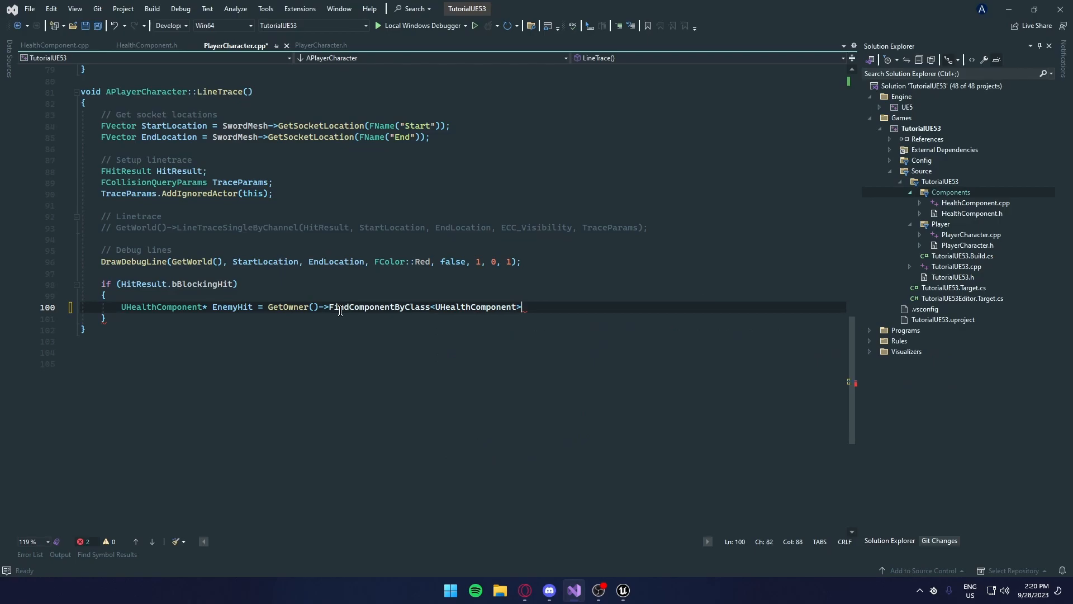
text(();)
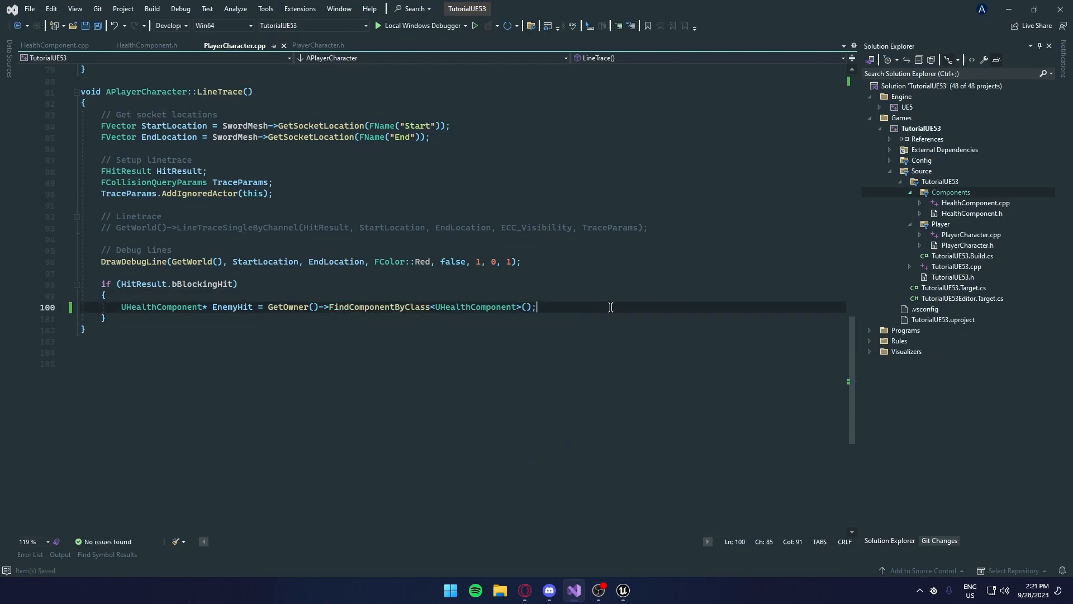
mouse_move(493, 303)
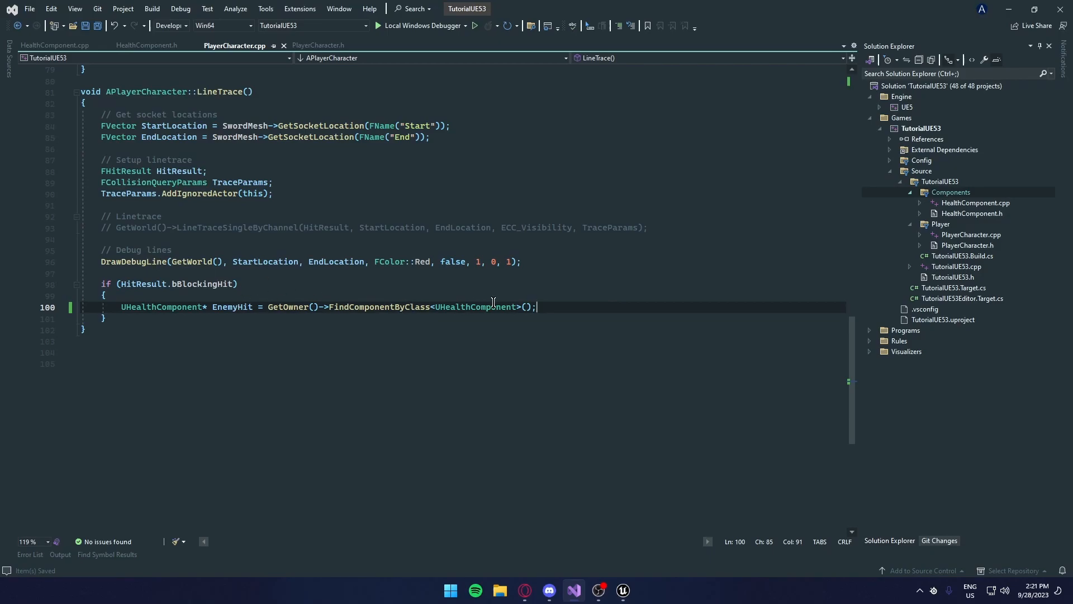
key(enter)
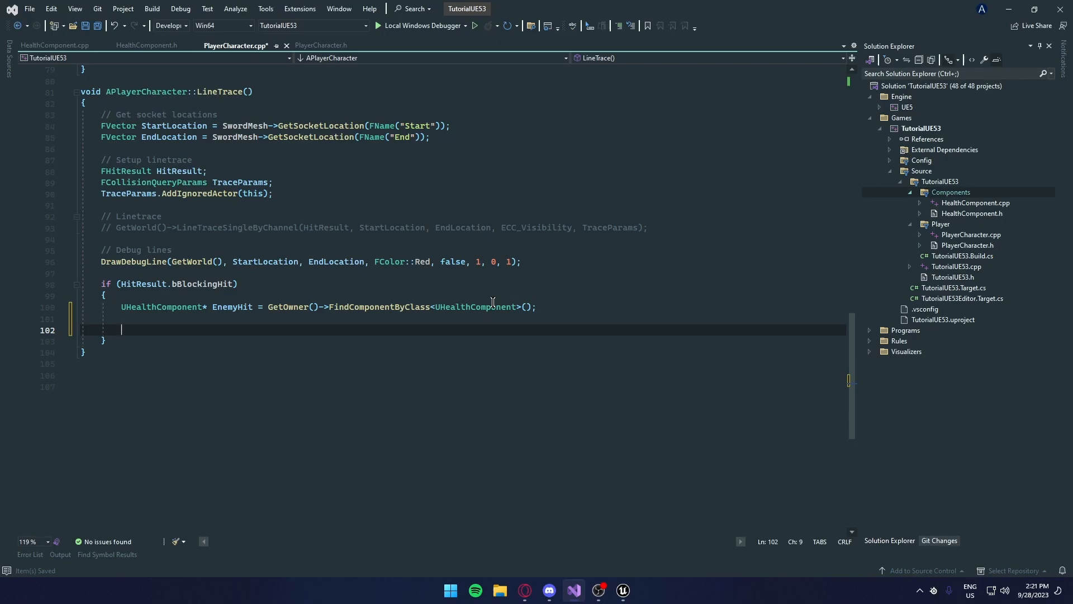
- Add an if(IsValid(EnemyHit)) block with empty braces, then view HealthComponent.cpp's TakeDamage
text(if())
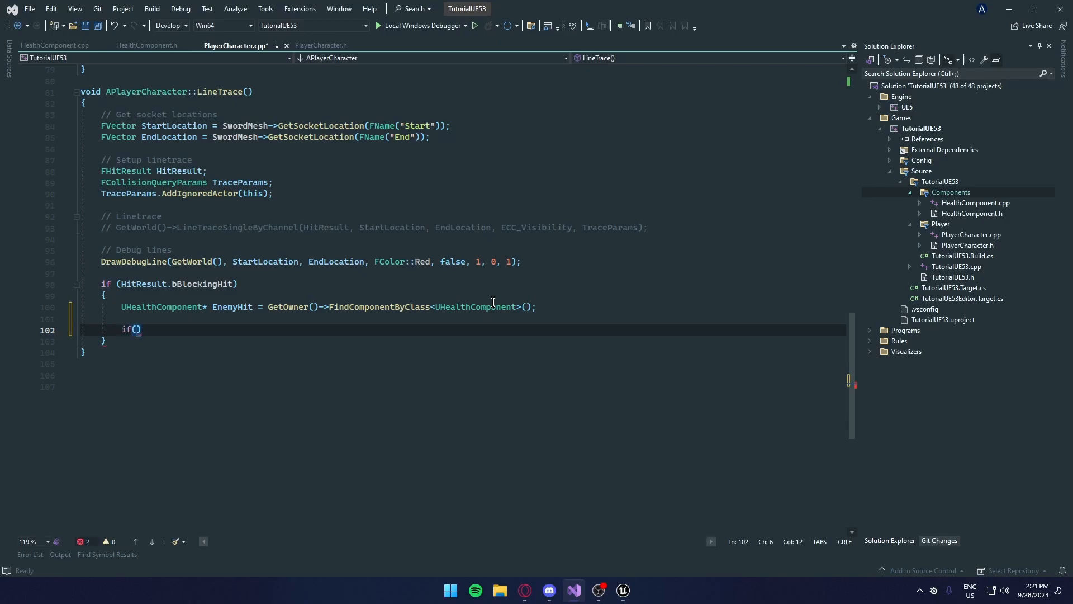
text(IsValid()
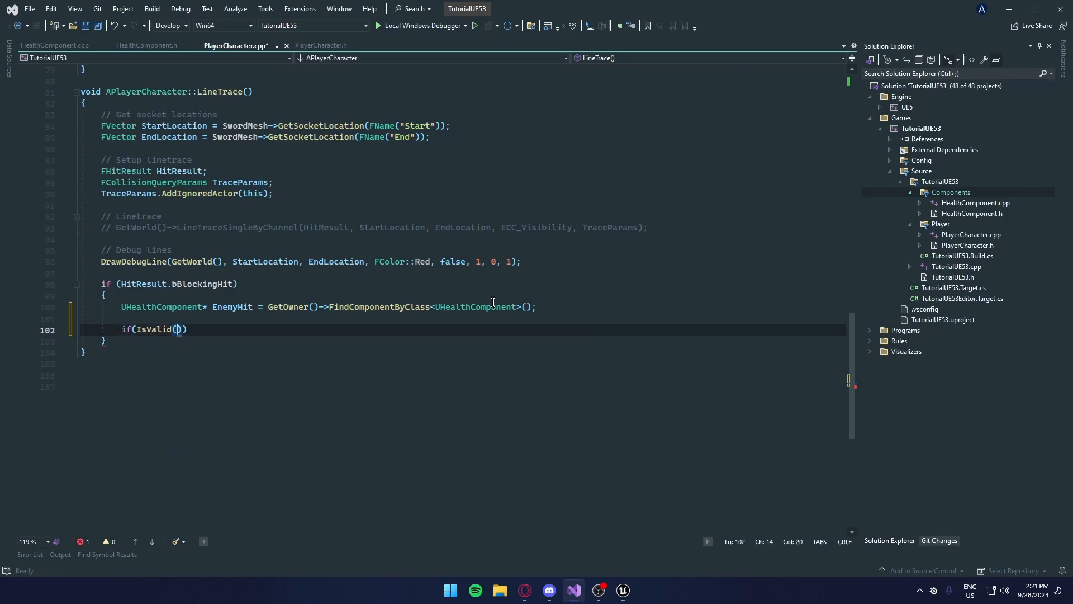
text(E)
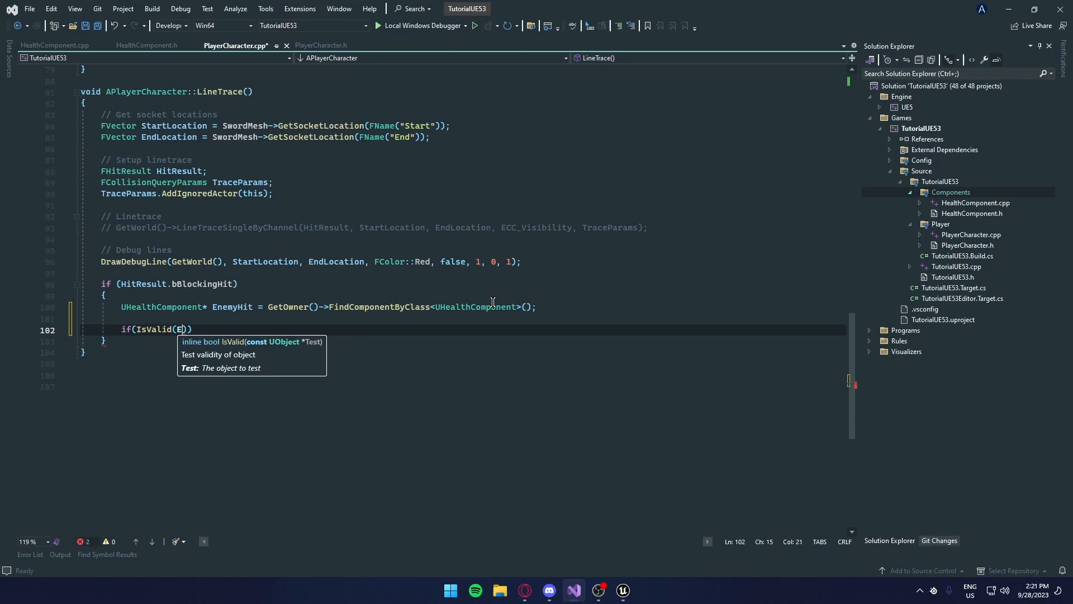
text(nemyHit)
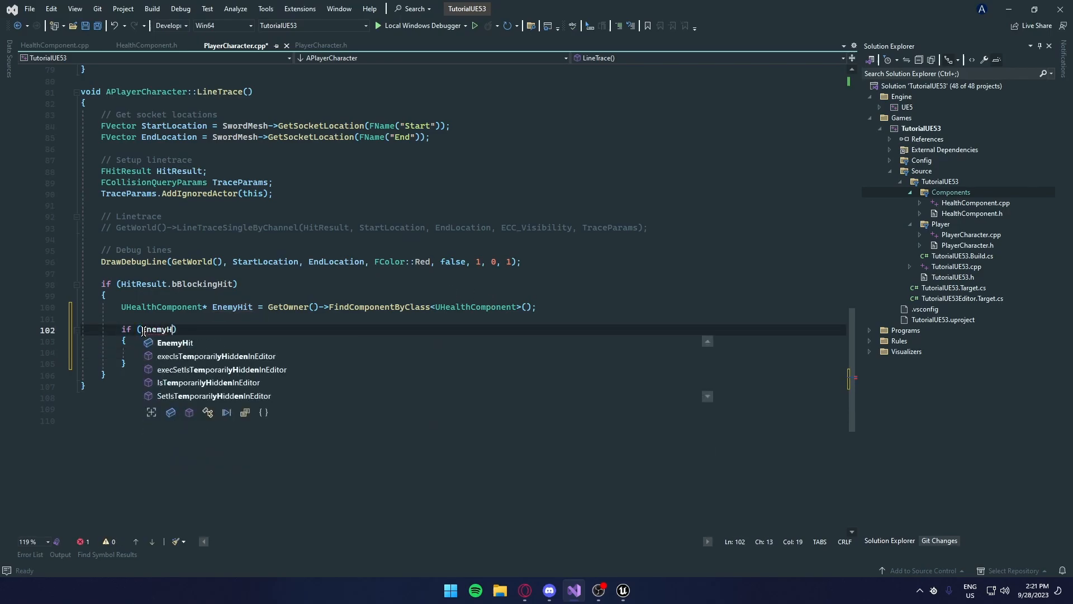
text(IsValid(EnemyHit))
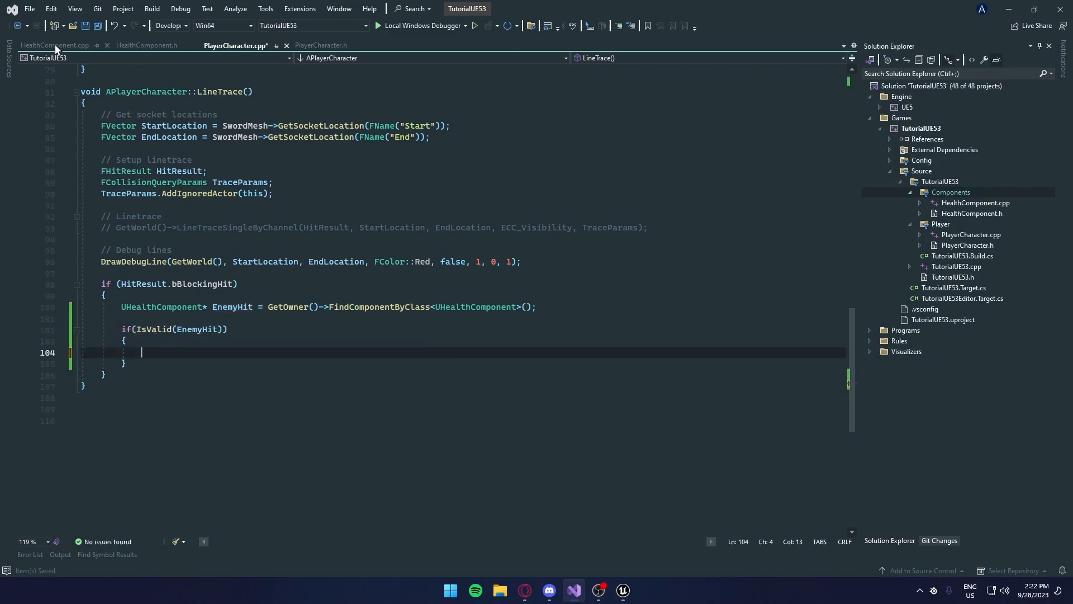
click(53, 44)
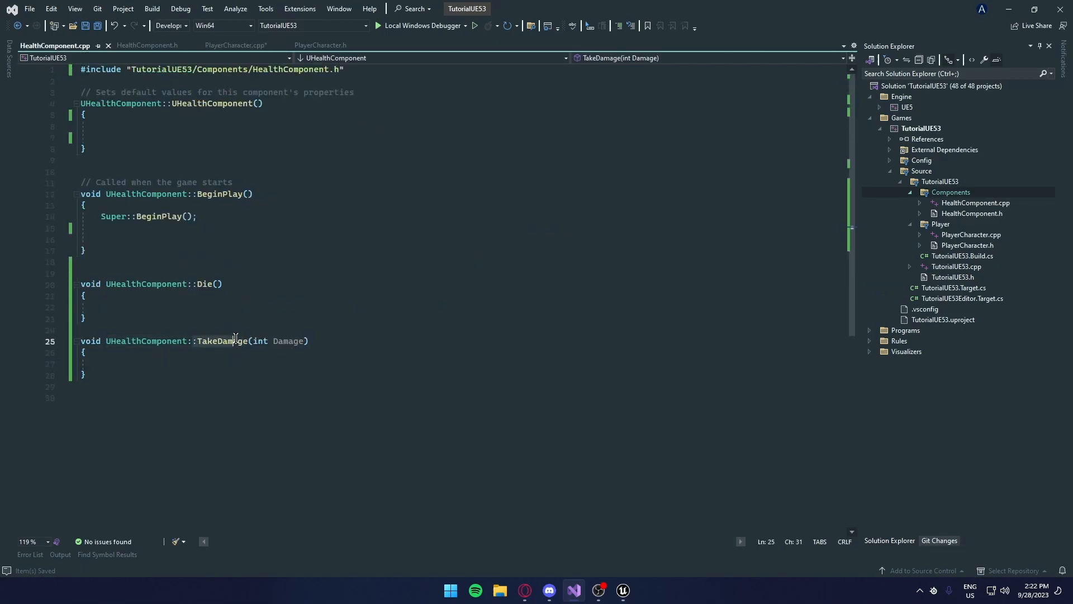
- Begin EnemyHit->TakeDamage( inside the IsValid block and check Damage in PlayerCharacter.h
click(234, 45)
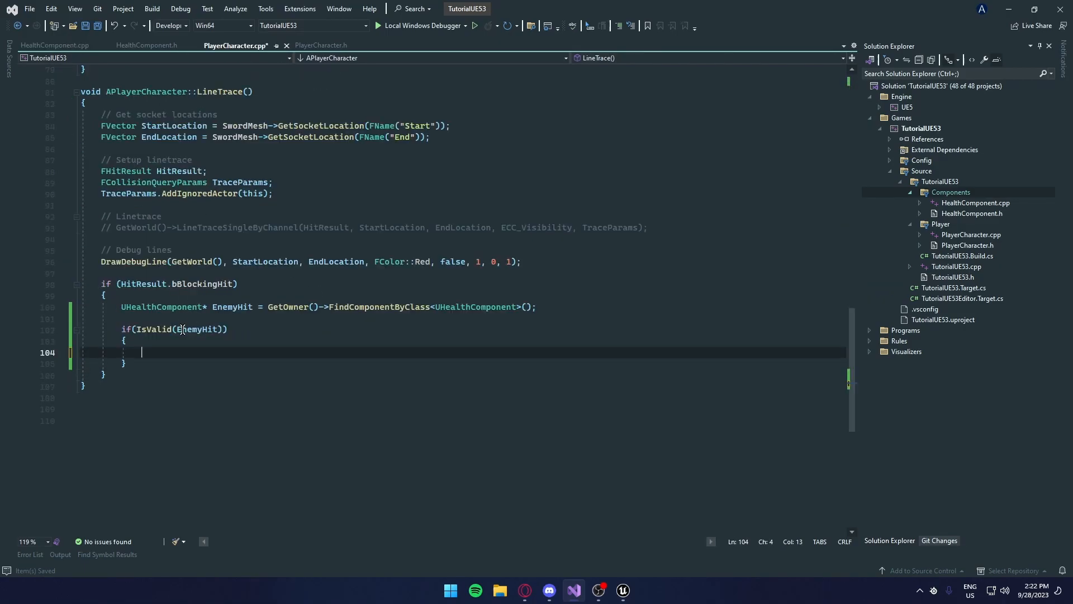
text(EnemyHit)
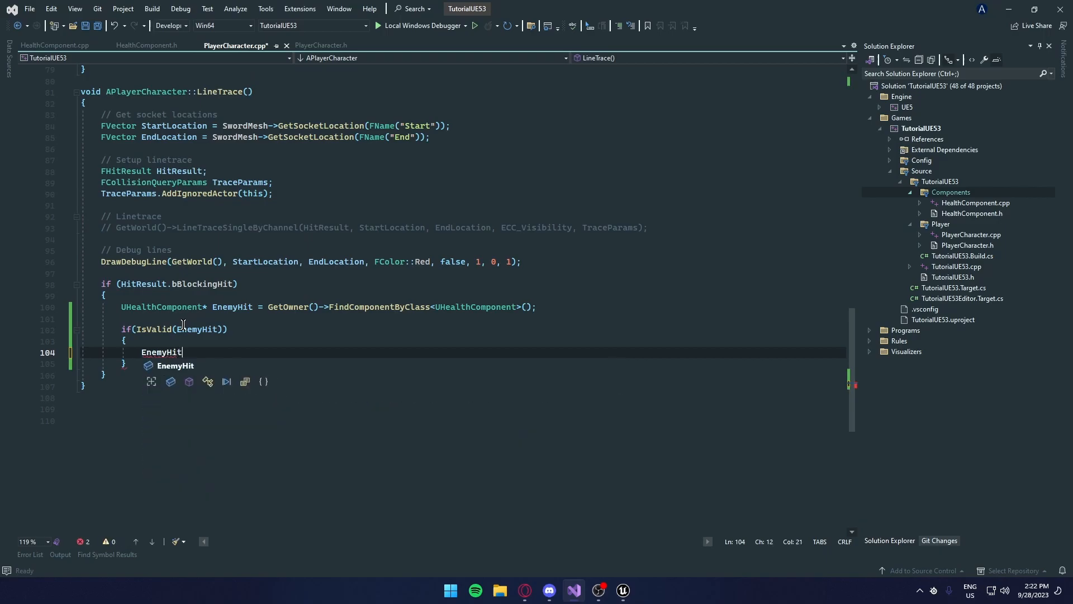
text(-)
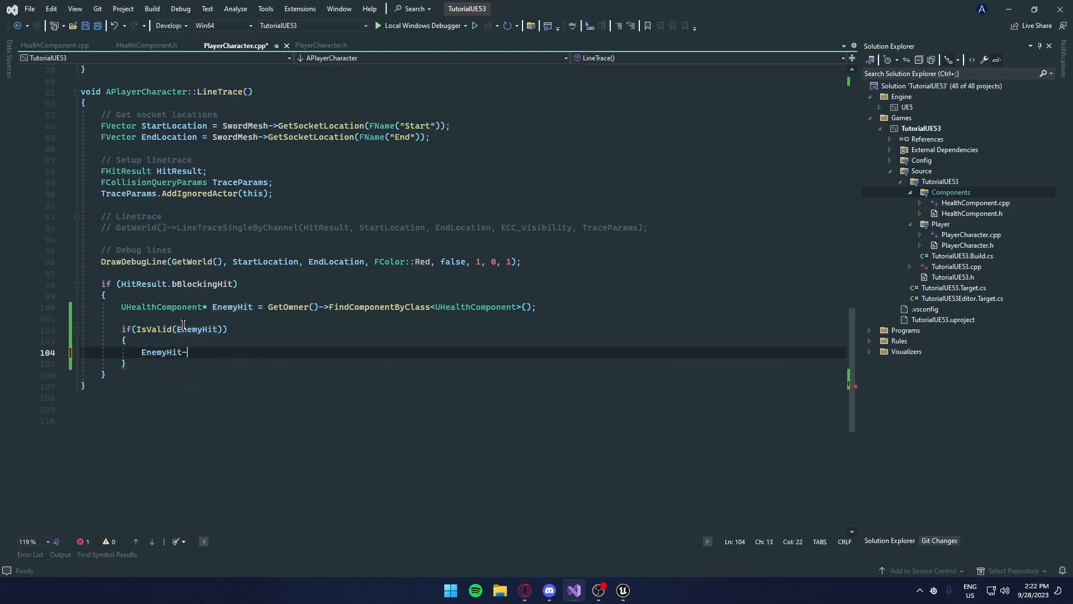
text(->)
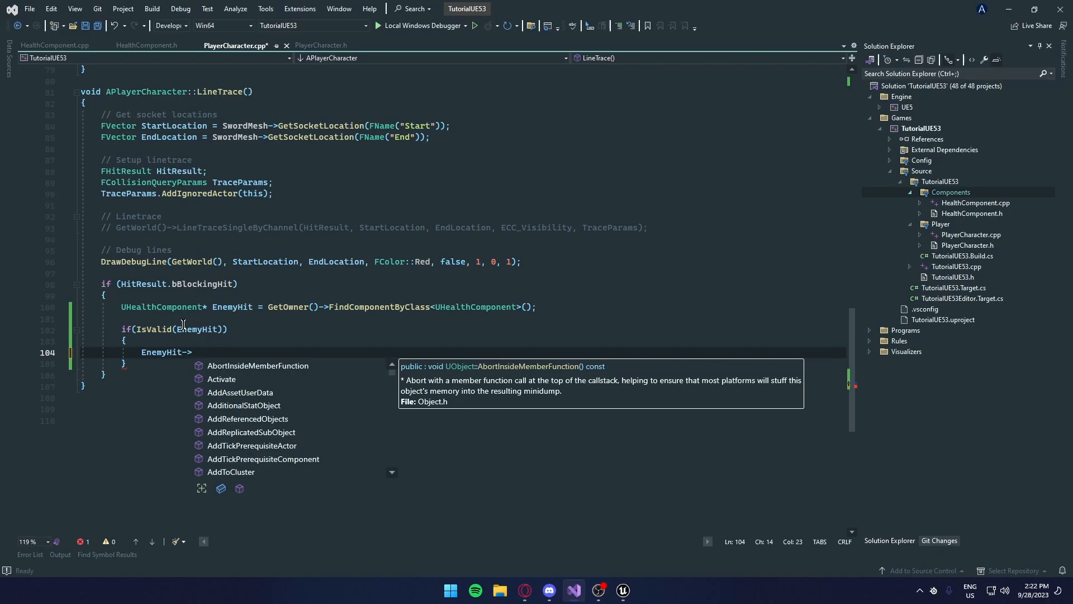
text(TakeDamage()
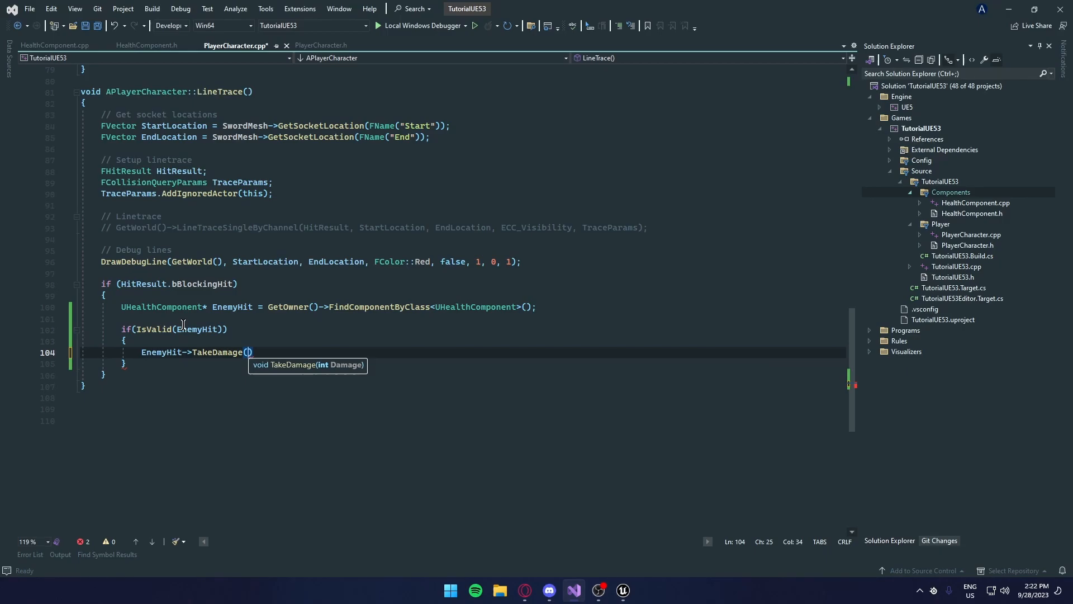
click(321, 45)
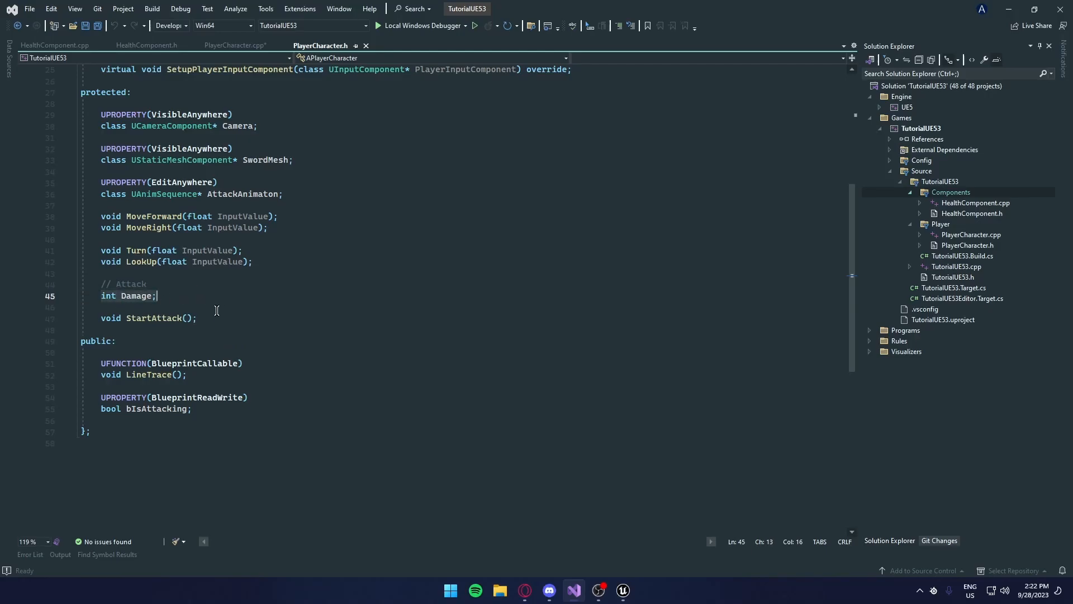
- Finish EnemyHit->TakeDamage(Damage); and mark Damage in PlayerCharacter.h as UPROPERTY(EditAnywhere)
click(233, 45)
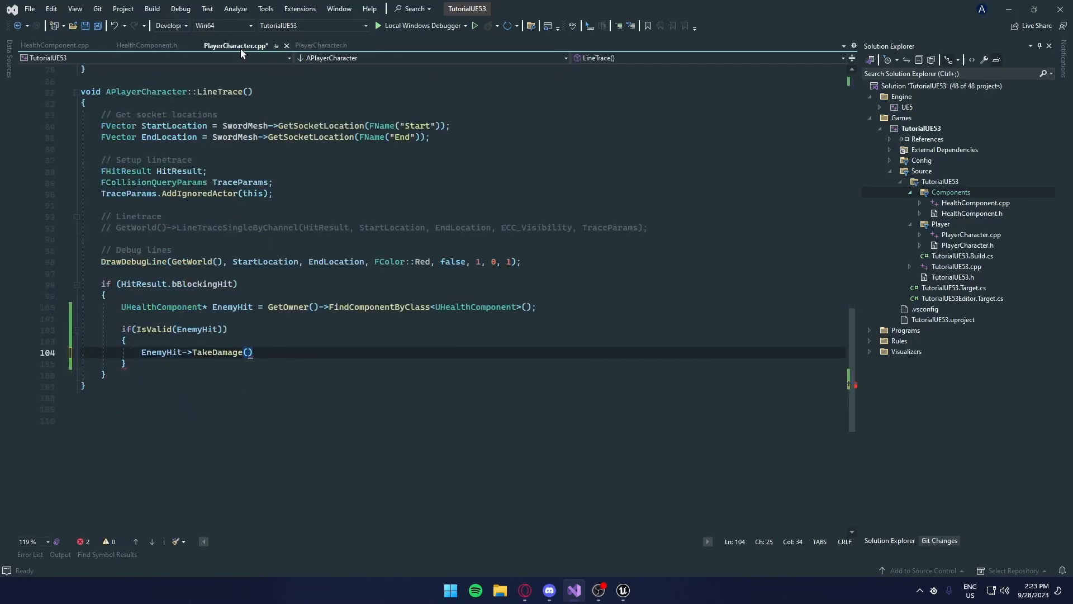
text(Damage);)
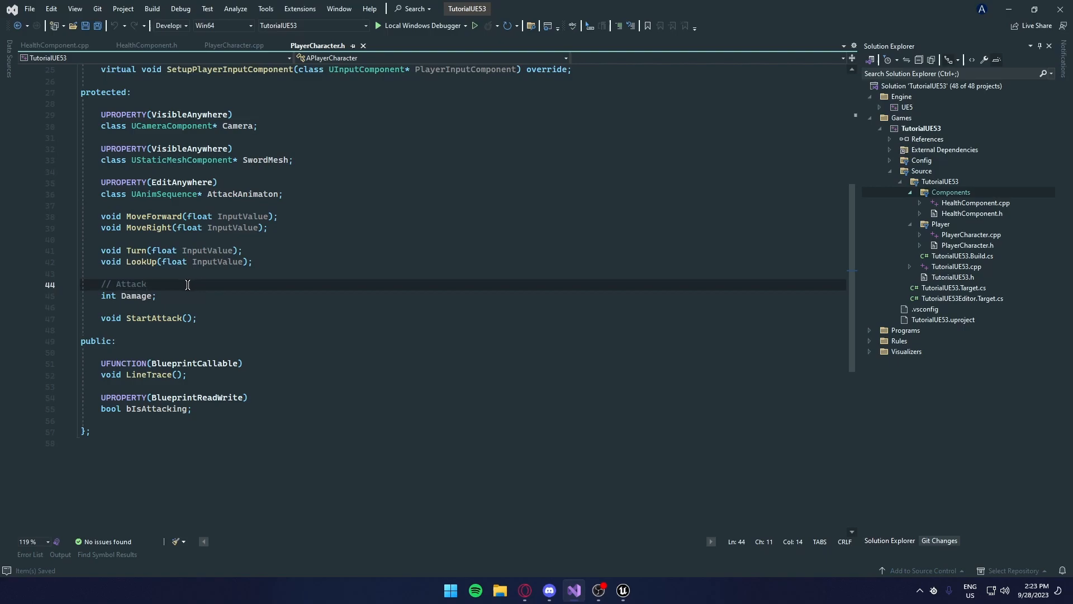
text(UPROPERTY())
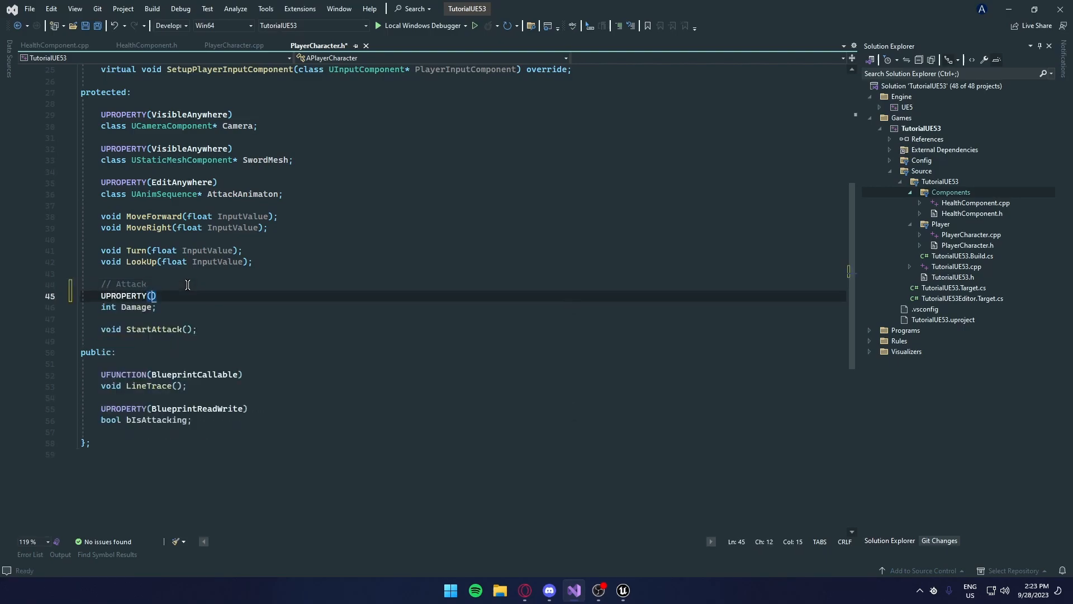
text(EditAnyw)
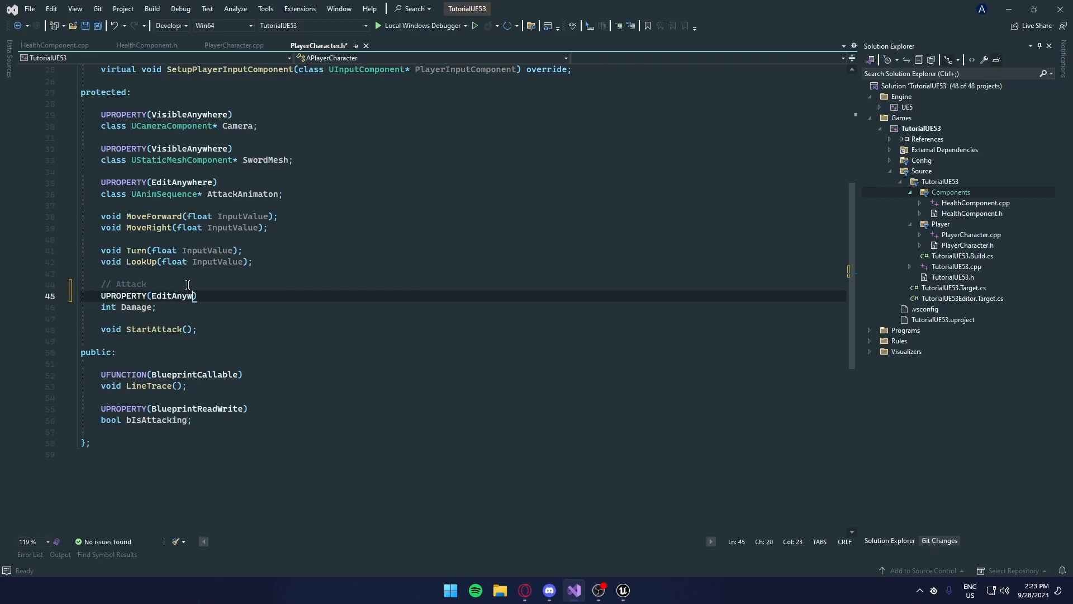
text(here)
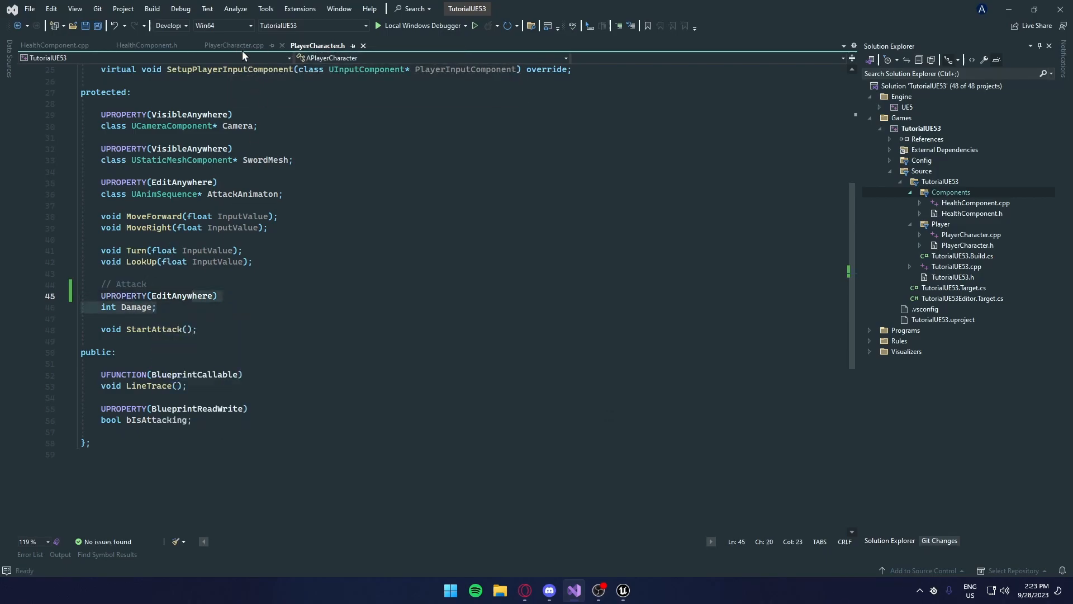
click(233, 45)
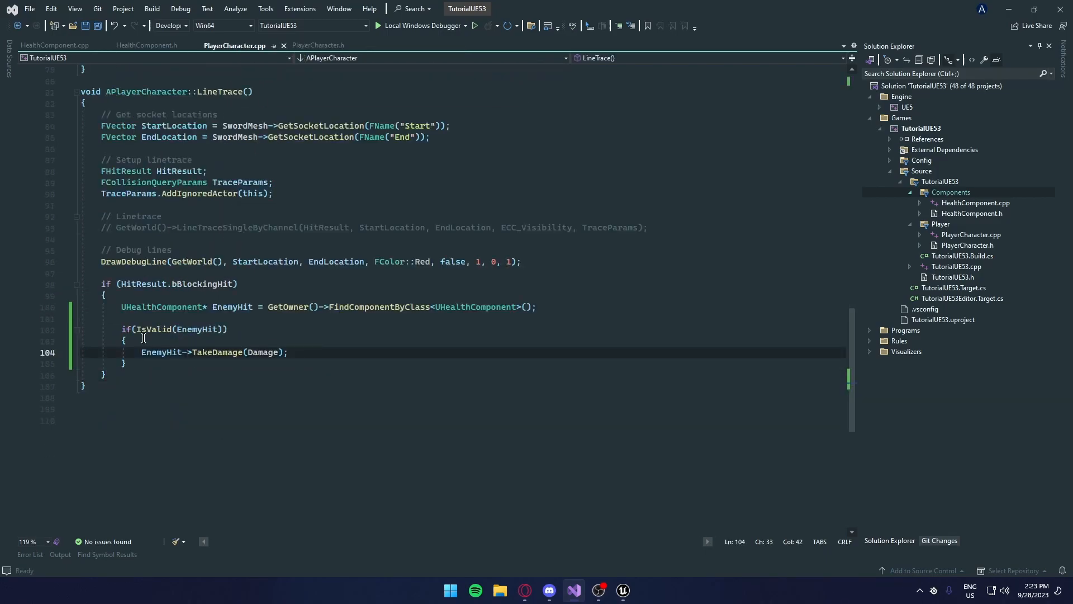
- Write Health -= Damage; inside HealthComponent.cpp's TakeDamage body
click(55, 44)
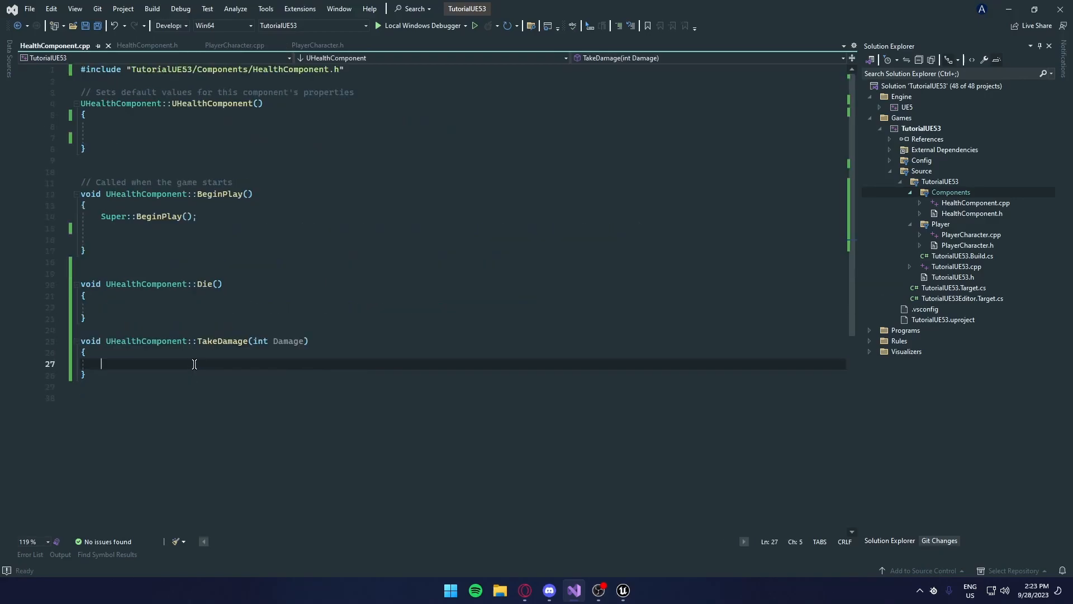
text(Healt)
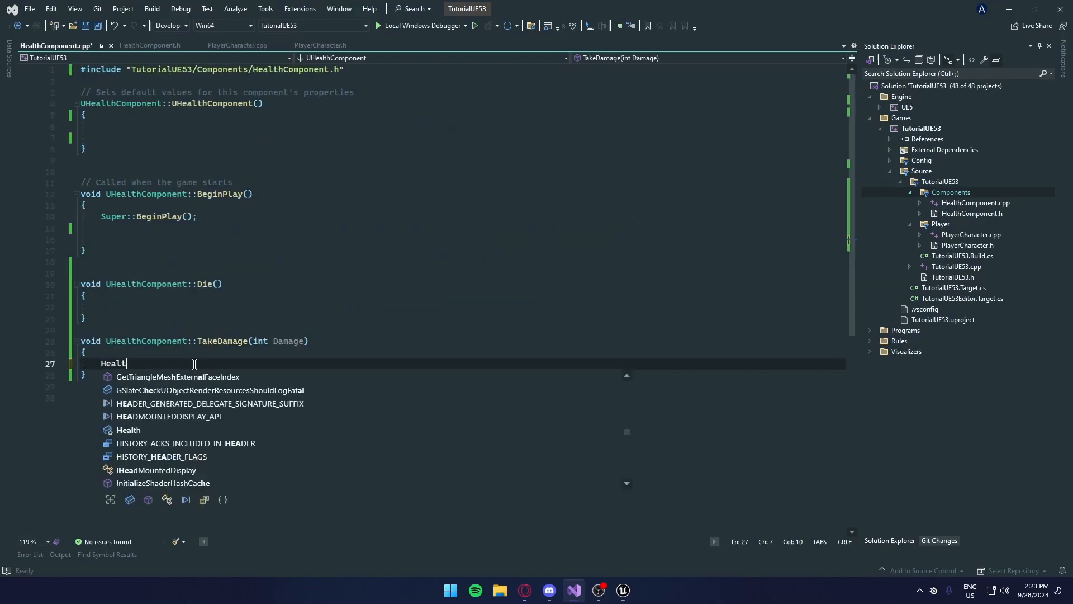
text(h)
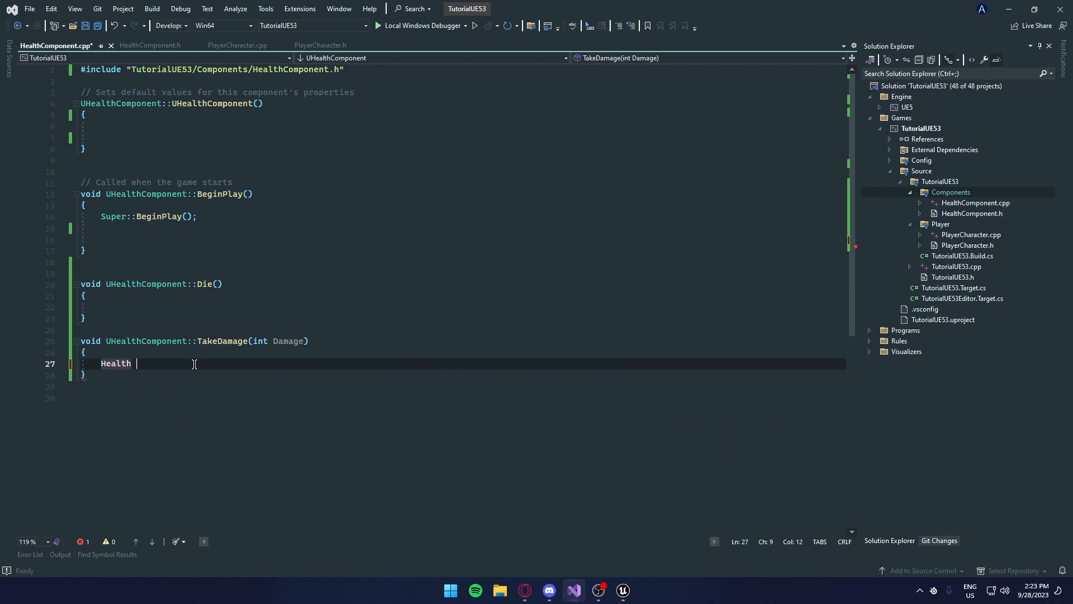
text(-=)
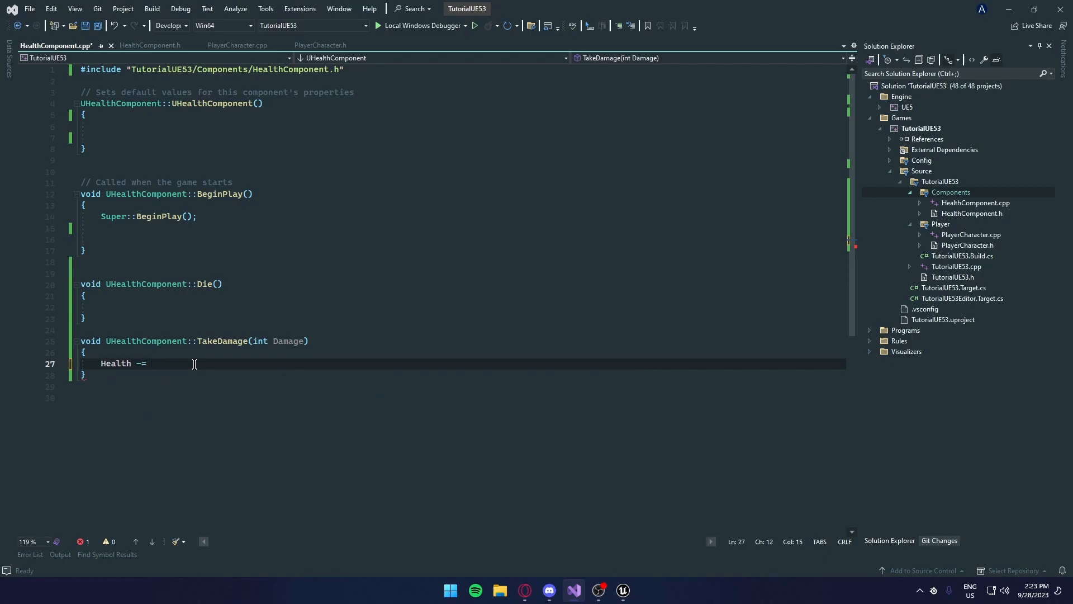
text(Damage;)
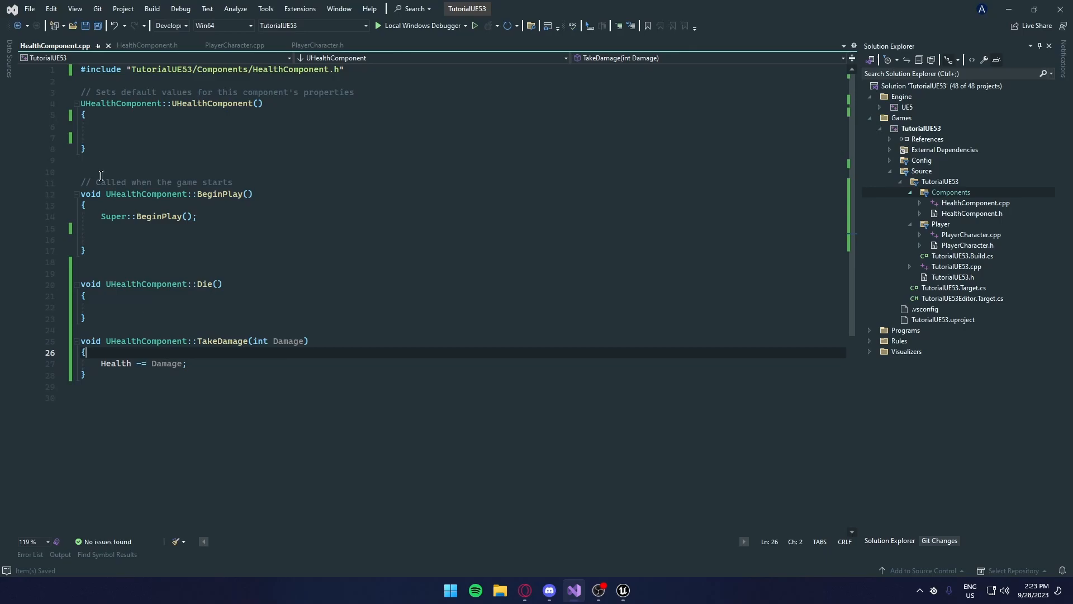
- Wrap Health -= Damage; in an if (bCanTakeDamage) check after confirming the flag in the header
click(145, 45)
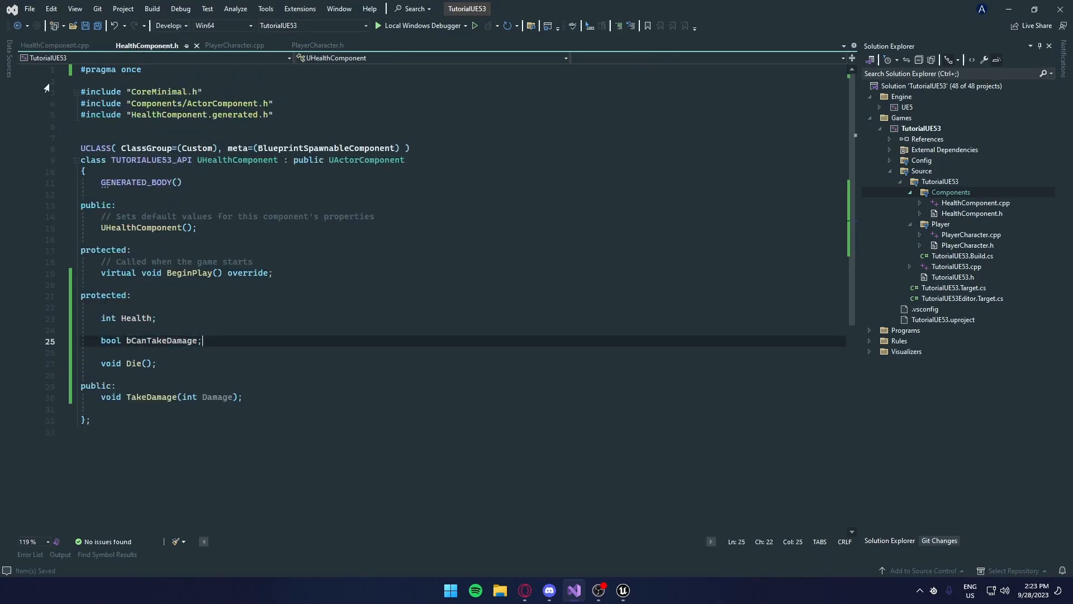
click(54, 45)
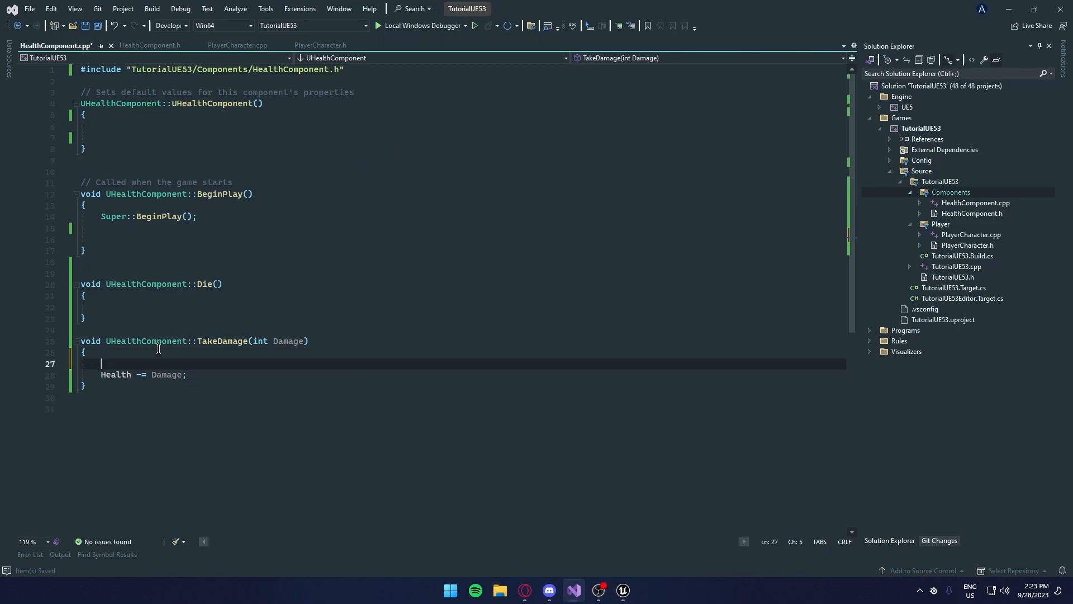
text(if()
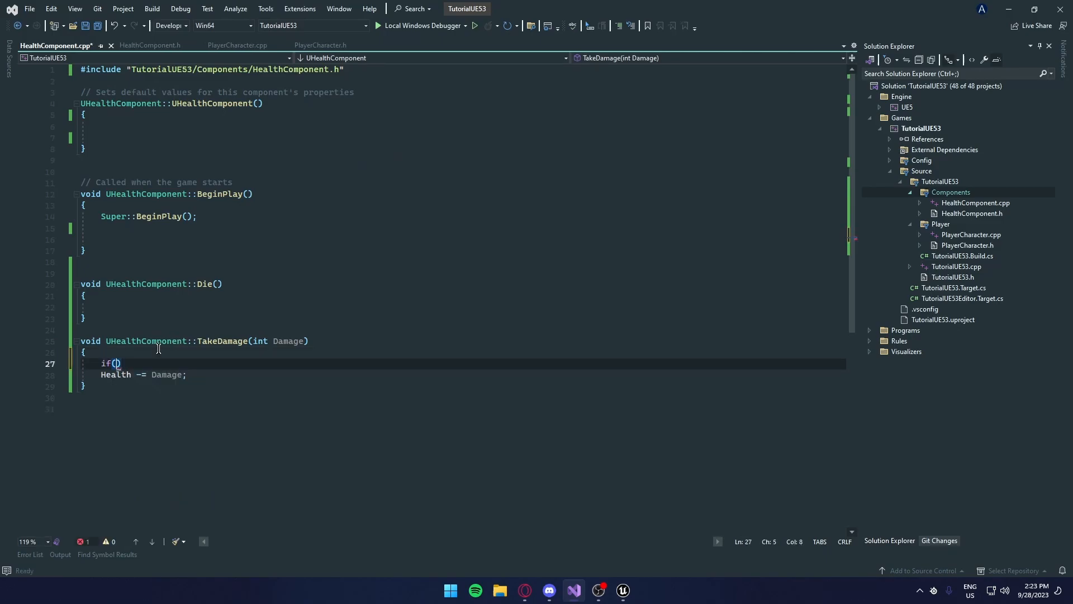
text(bCanTakeDamage)
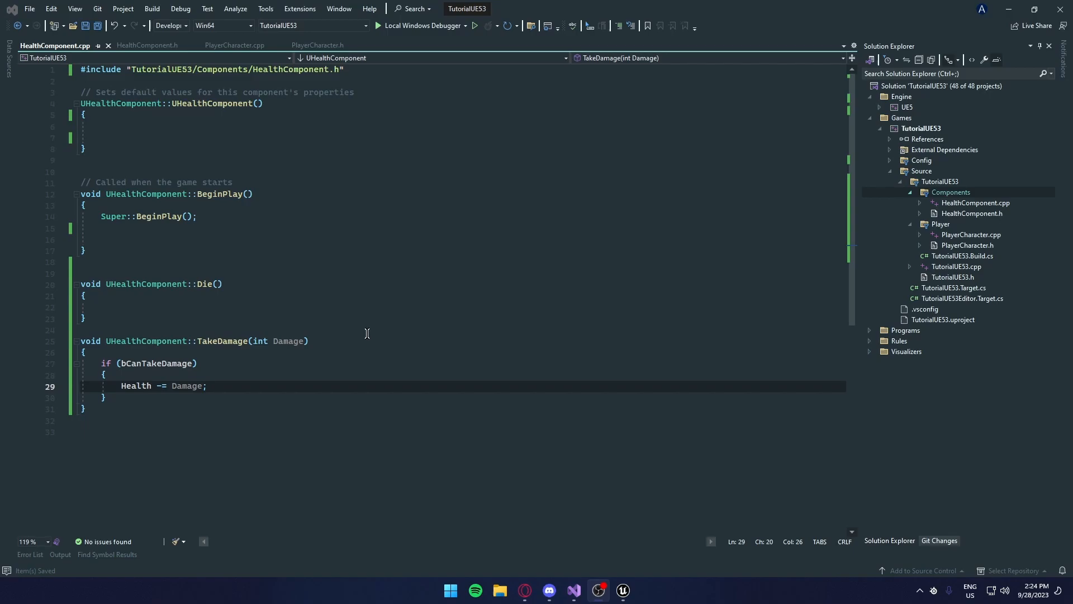
- Declare void AllowTakeDamage() in HealthComponent.h and generate its empty definition in the .cpp
click(146, 44)
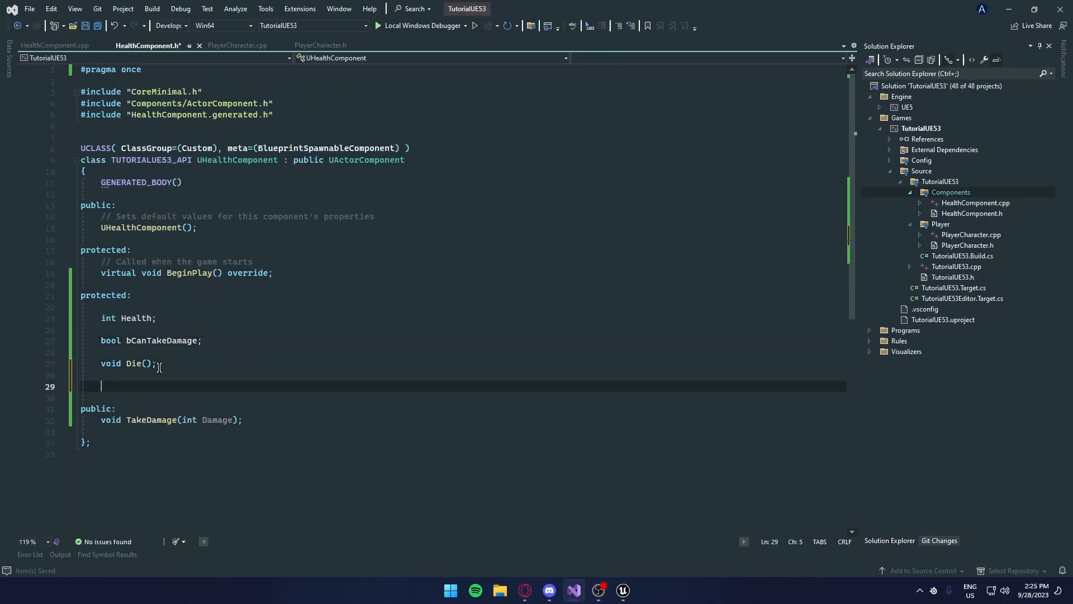
text(void Allow)
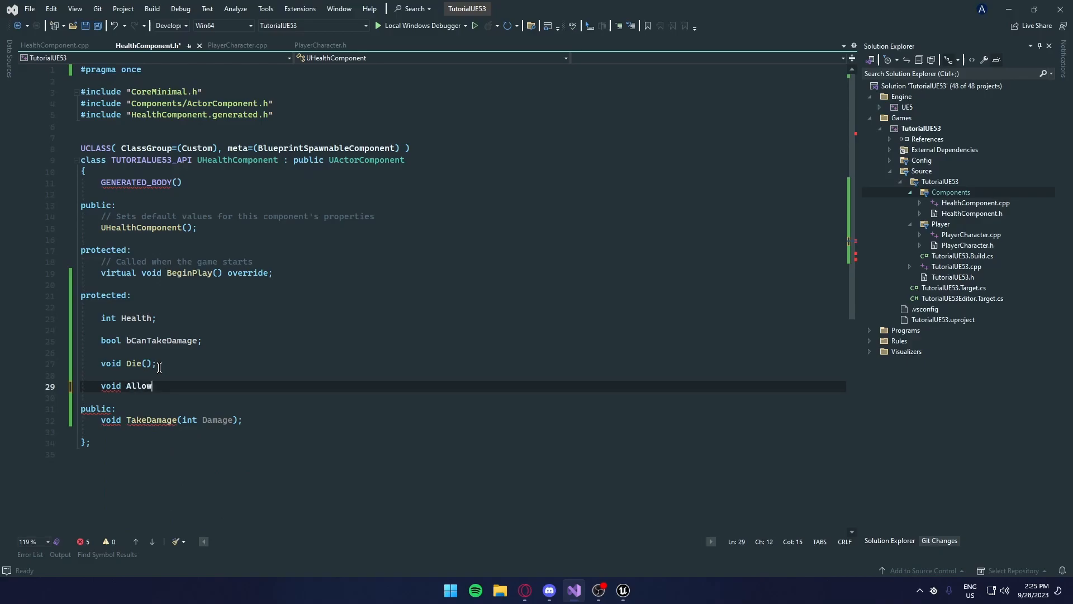
text(TakeDam)
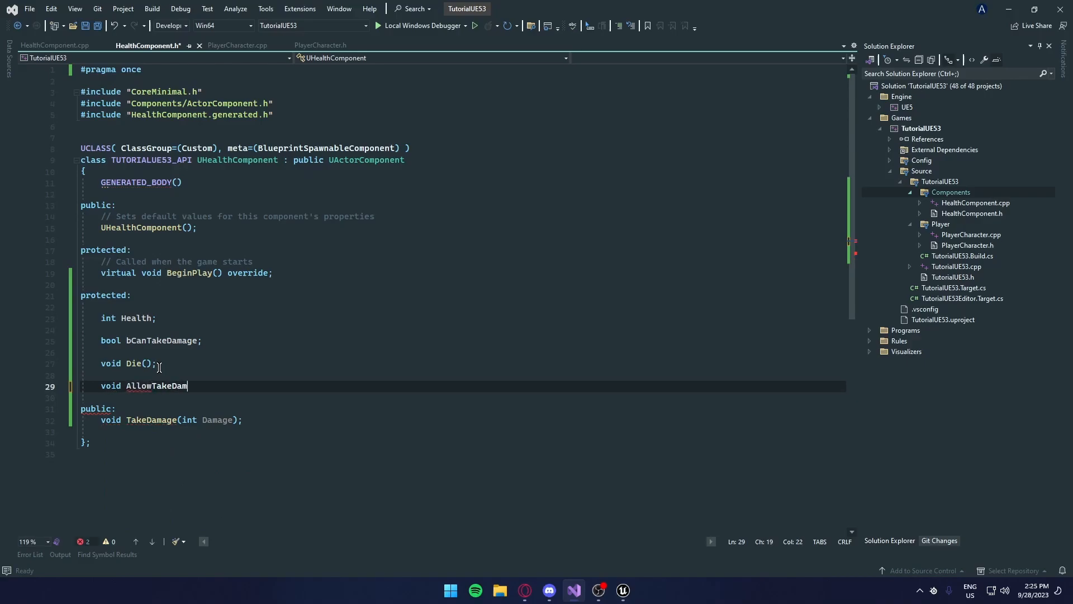
text(age();)
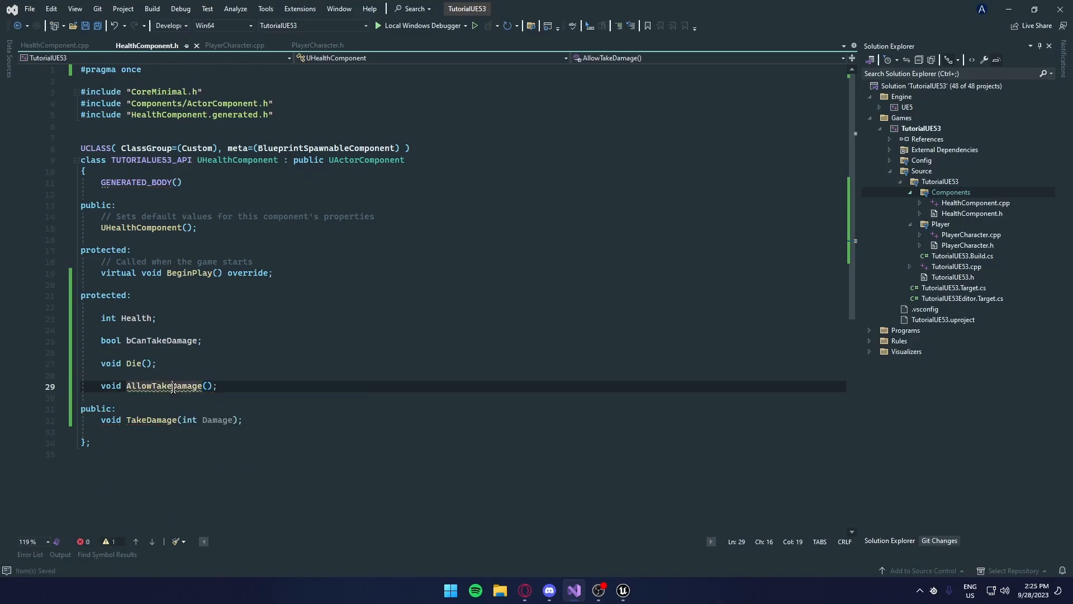
mouse_move(164, 385)
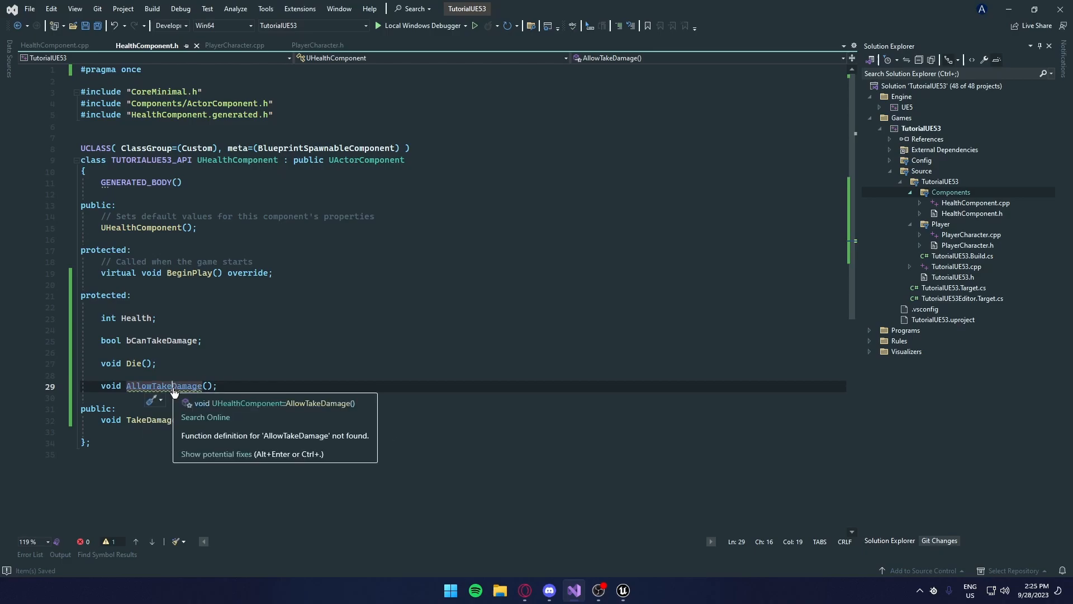
click(55, 45)
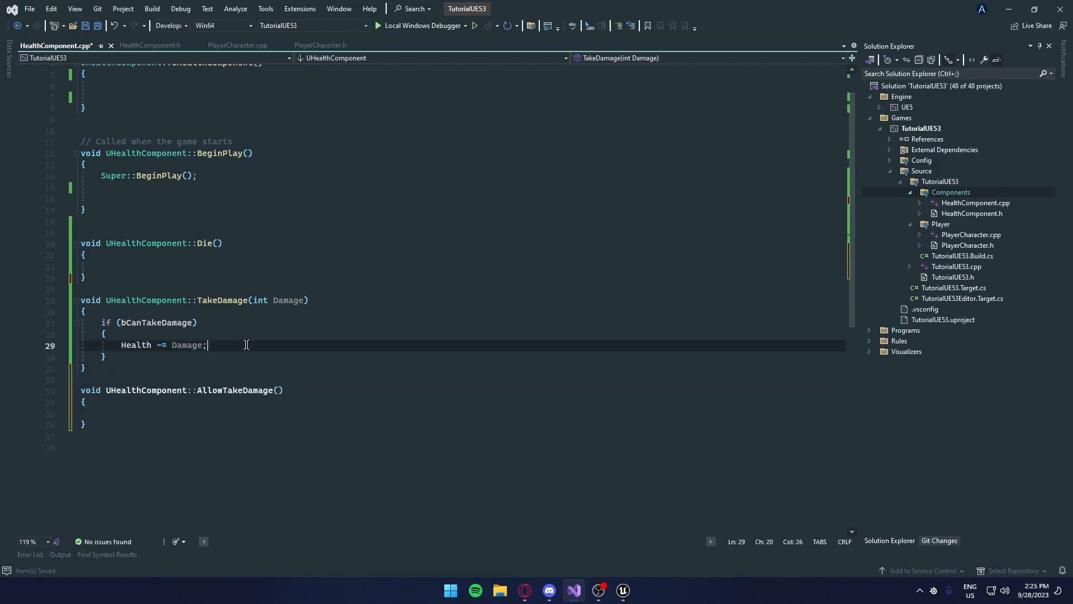
- In TakeDamage set bCanTakeDamage = false and add a // delay comment
text(bCantakeDamage)
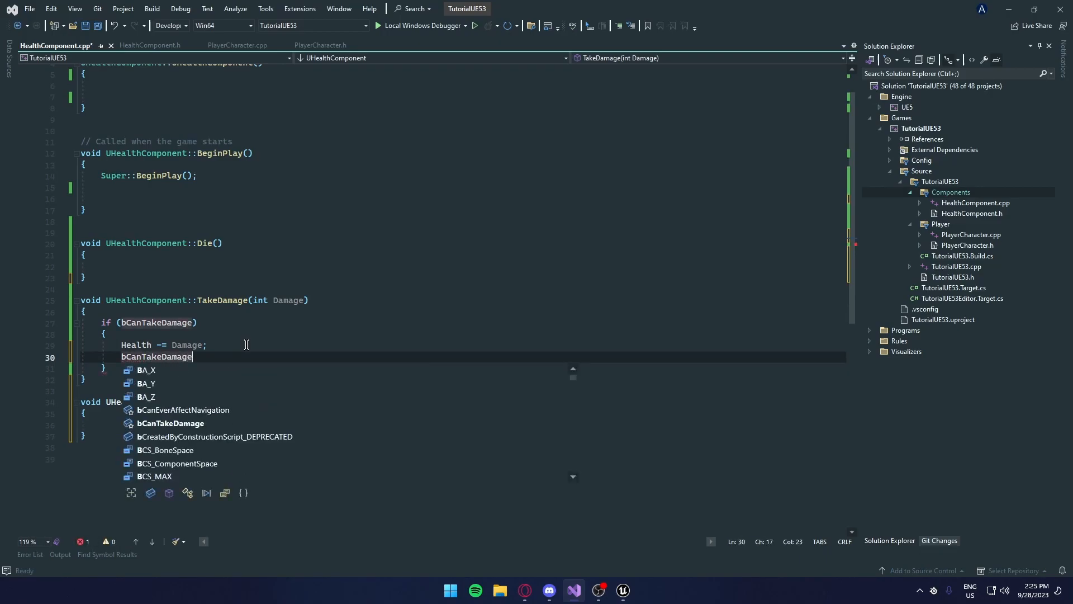
text(= false;)
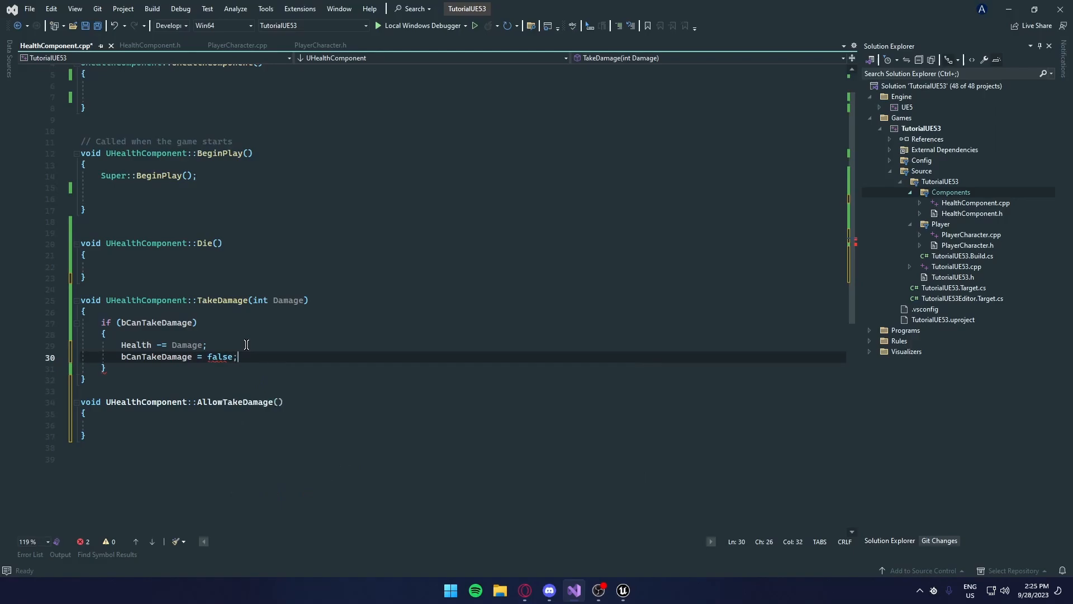
key(enter)
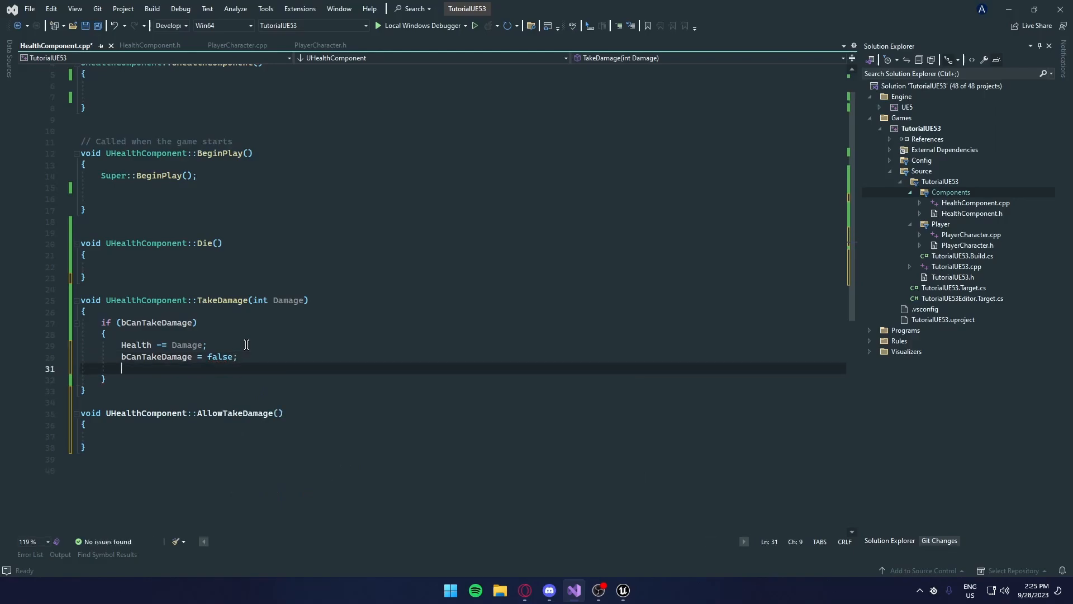
text(//)
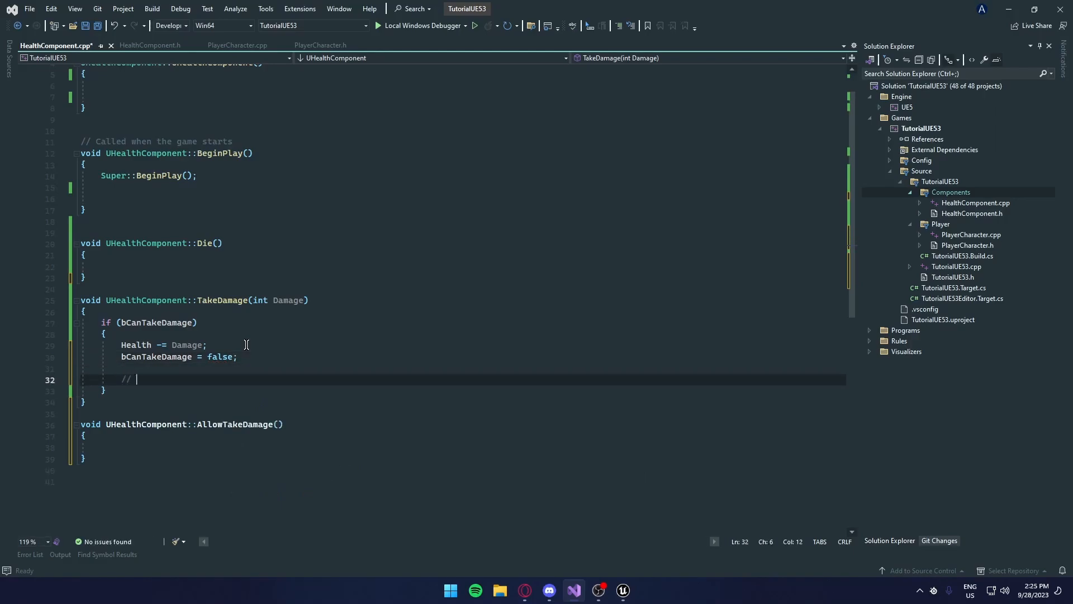
text(delay)
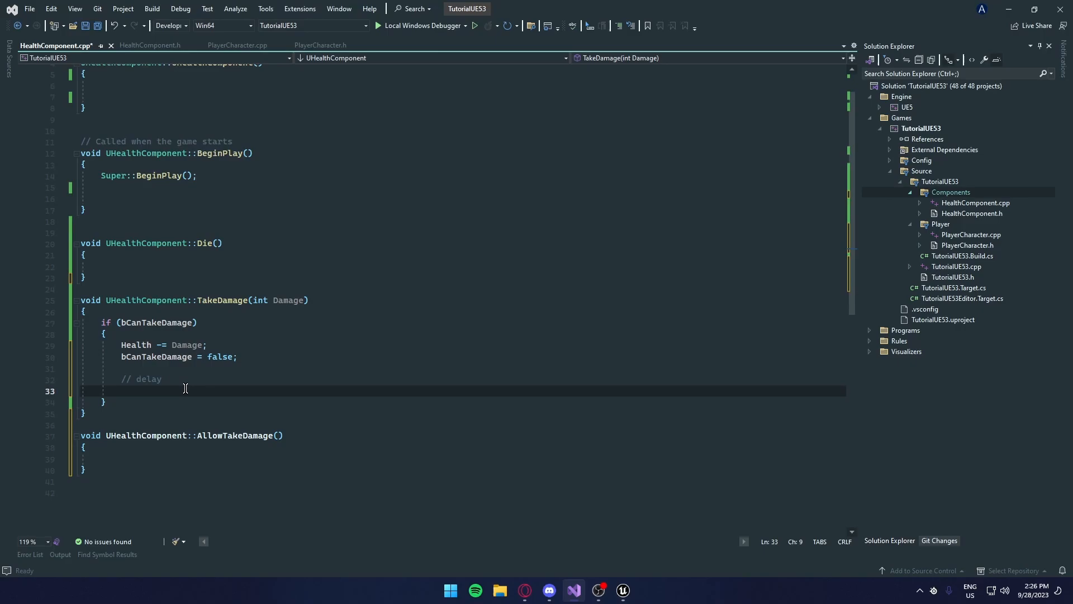
- Declare FTimerHandle InvincibilityDelay under the delay comment
text(FTi)
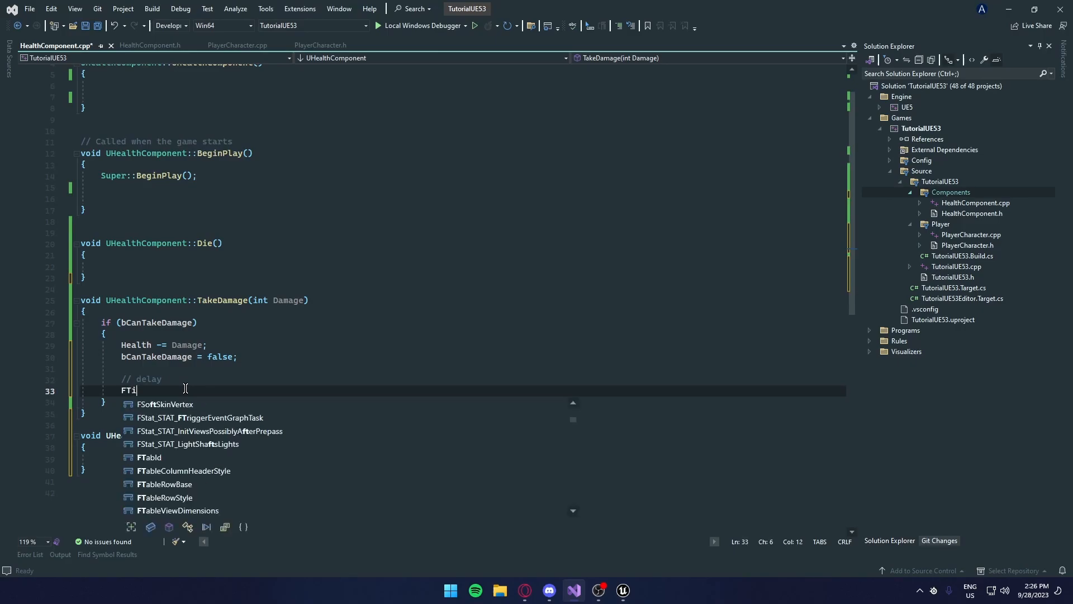
text(merHandle)
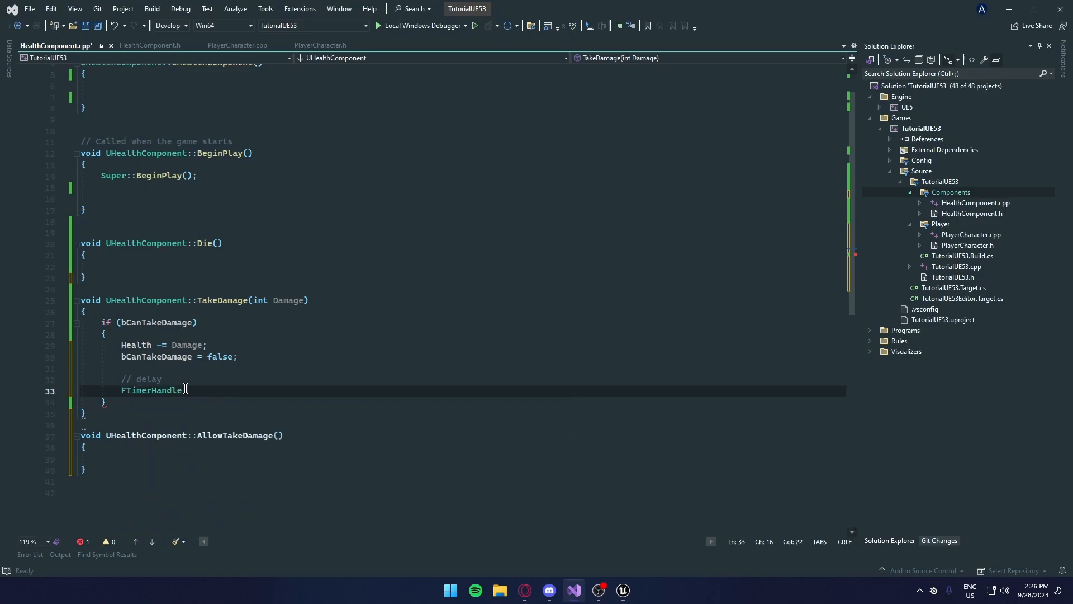
key(right)
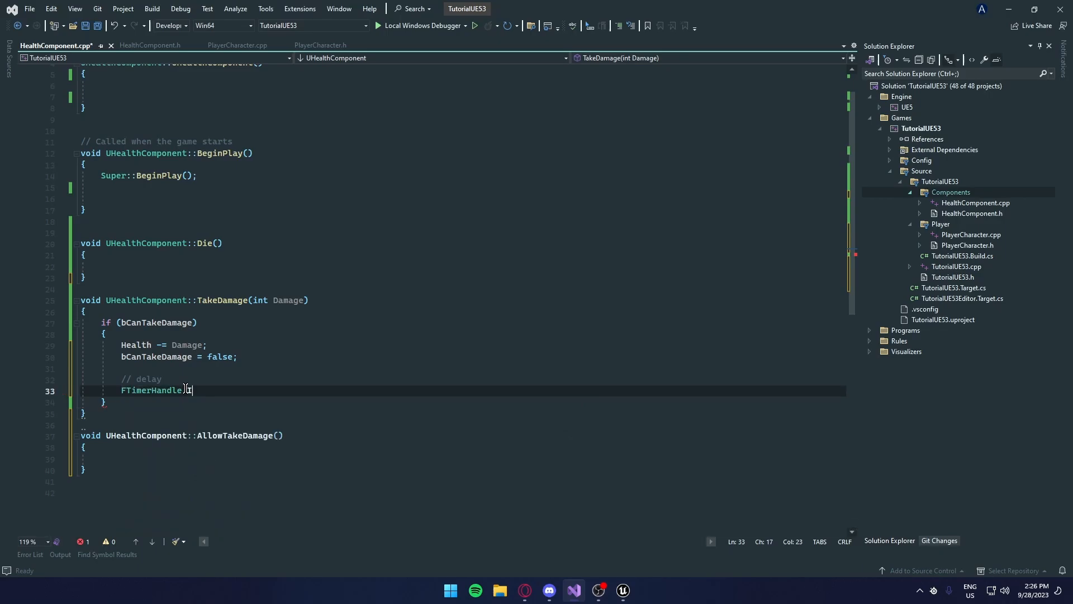
text(InvincibilityDelay;)
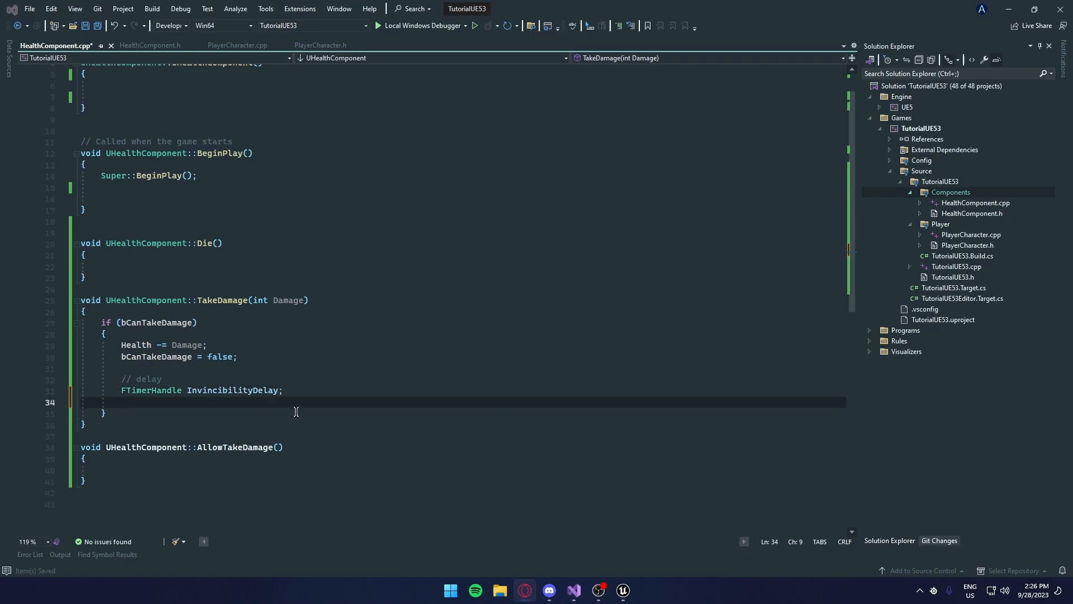
- Begin GetWorld()->GetTimerManager().SetTimer with InvincibilityDelay and this
text(Get)
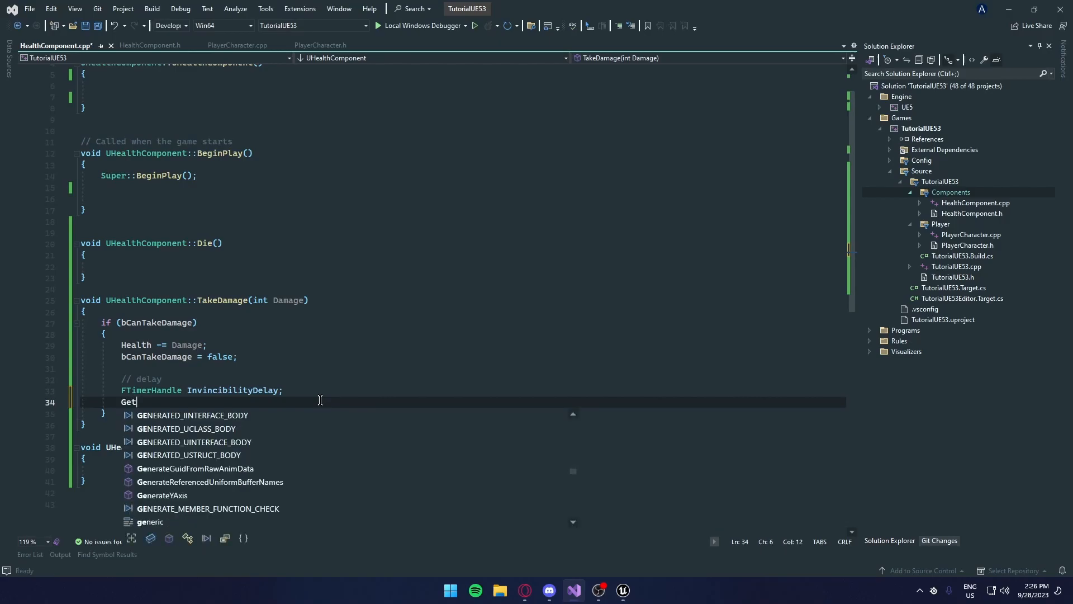
text(World()-)
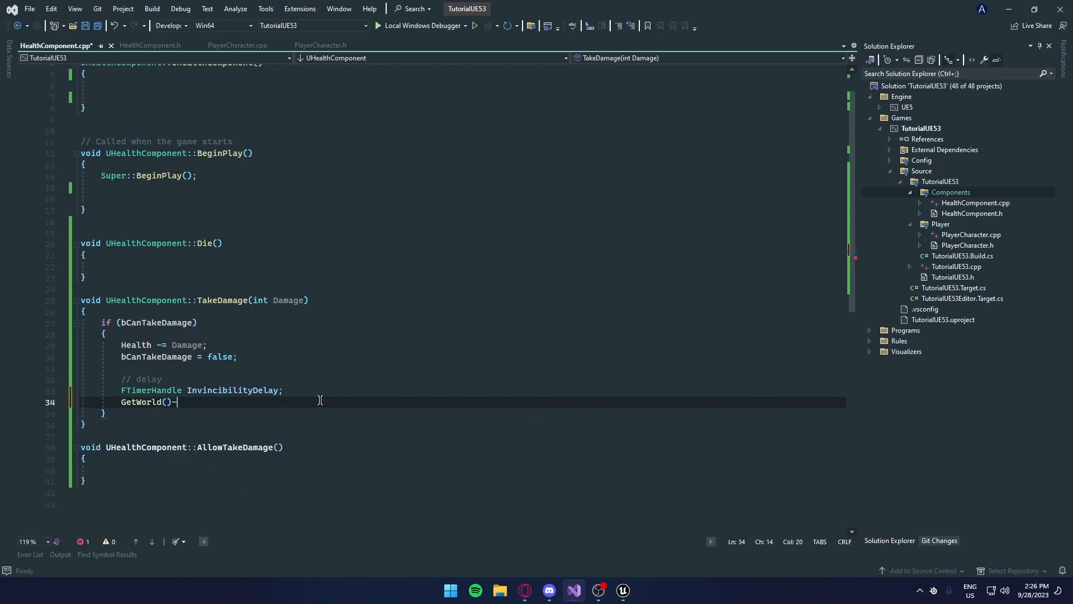
text(->GetTimerManager()
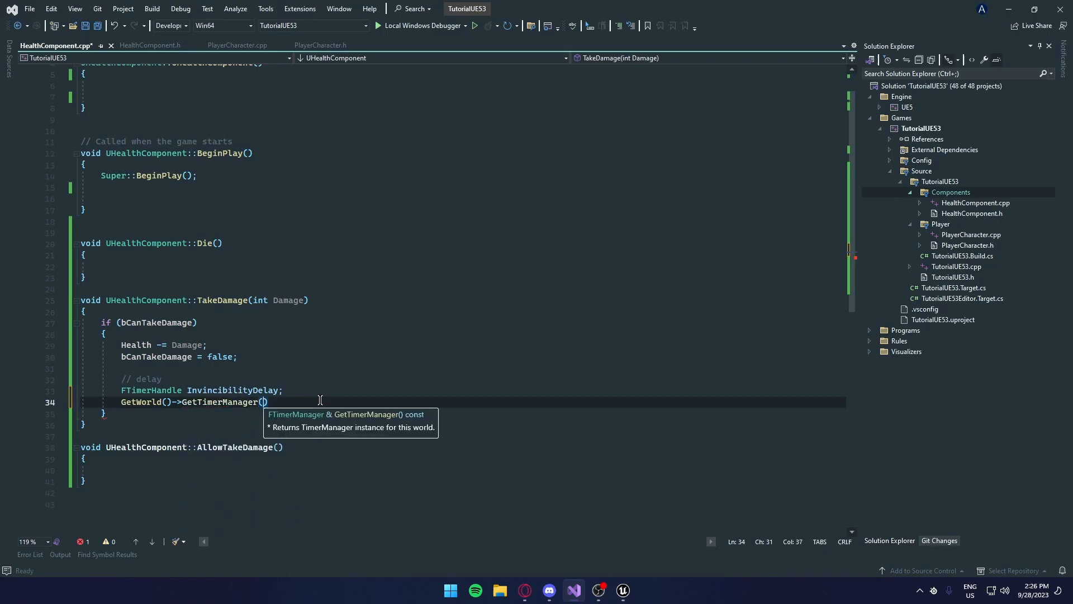
text(.SetTime)
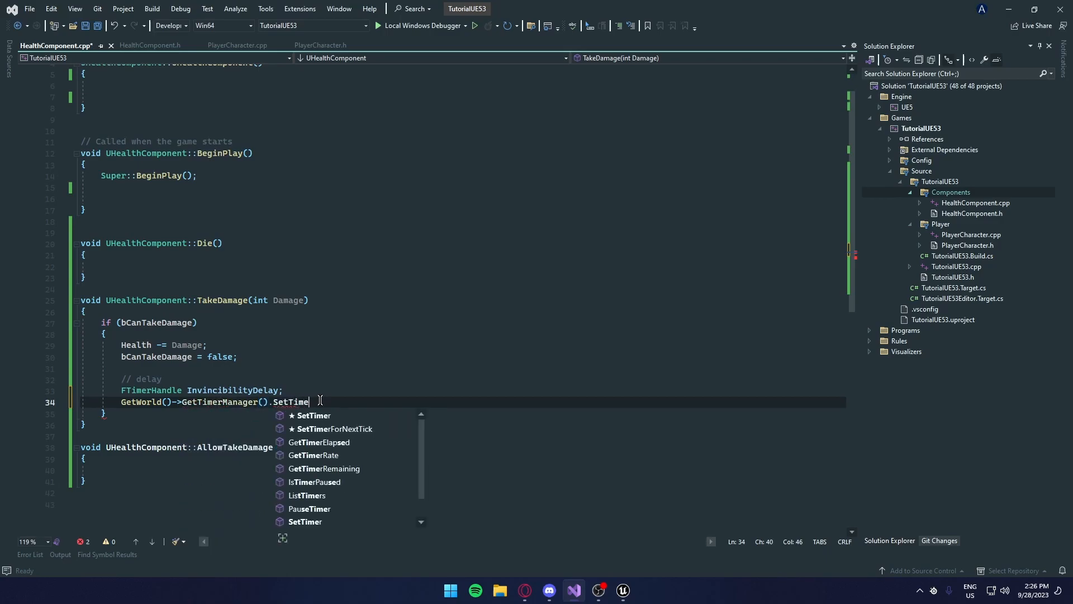
text(()
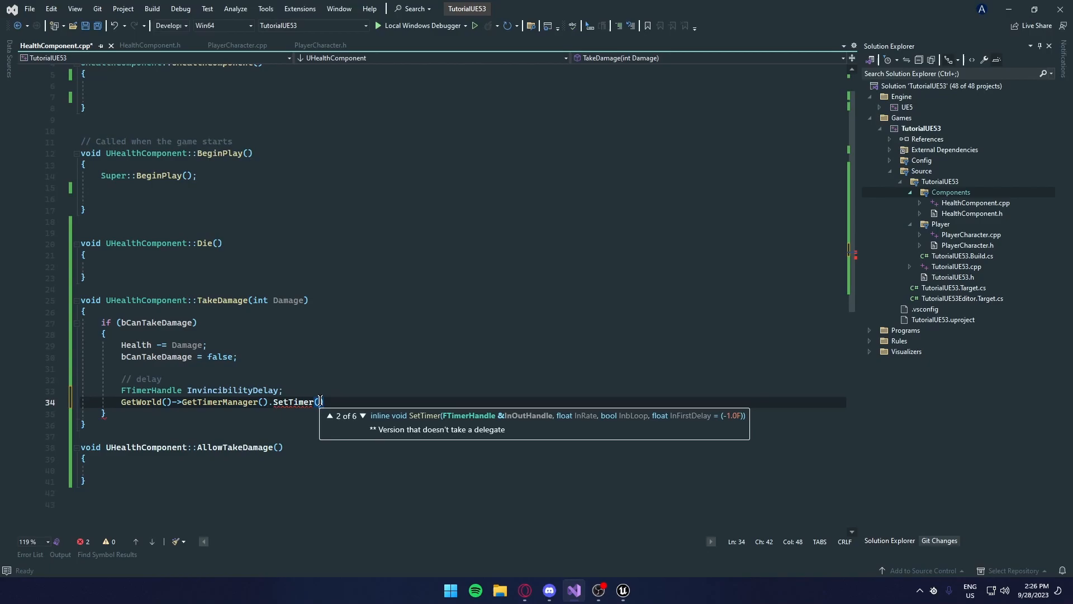
text(invi)
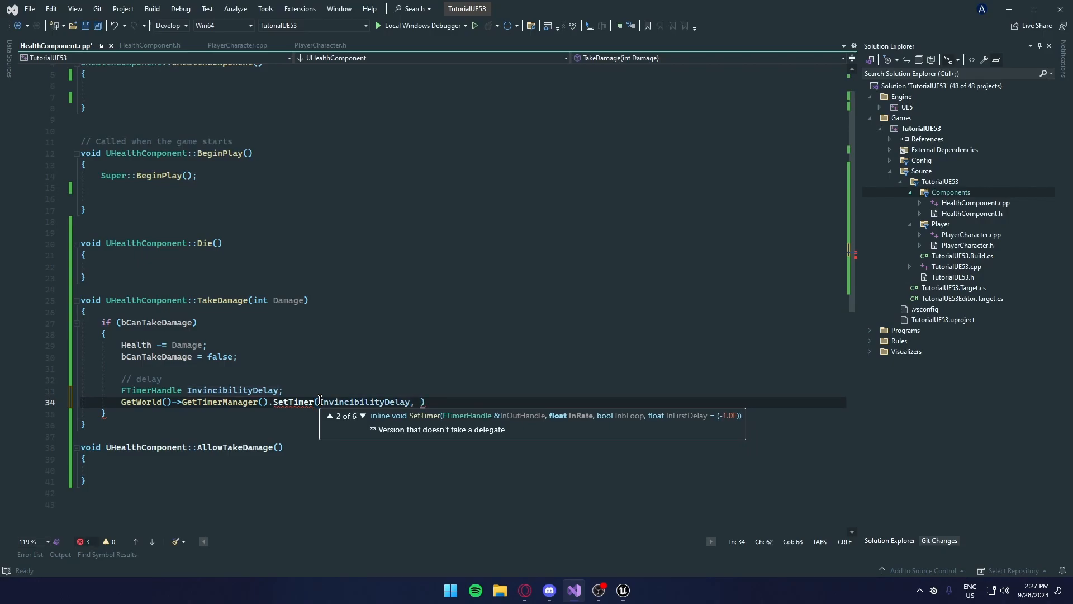
text(this, &)
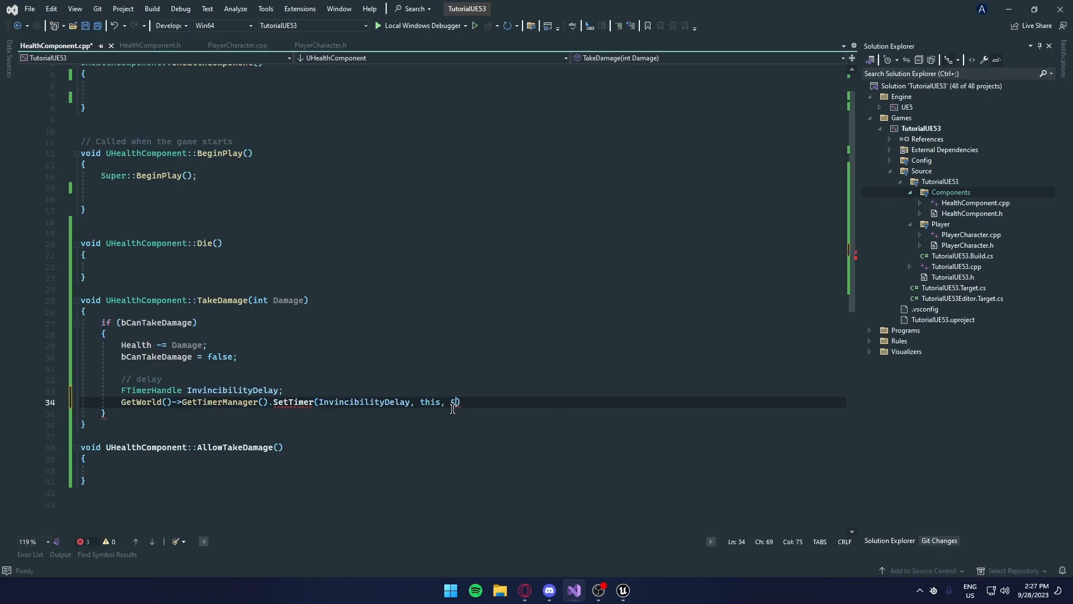
- Finish SetTimer with &UHealthComponent::AllowTakeDamage, 0.5f, false and save
text(UHealthComponent::AllowTakeDamage))
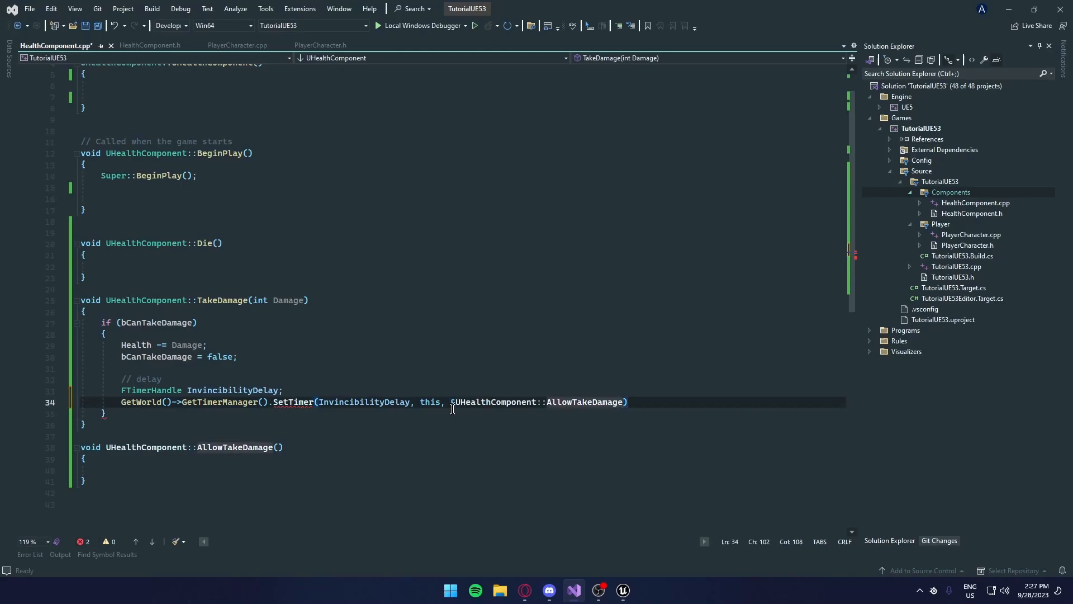
text(,)
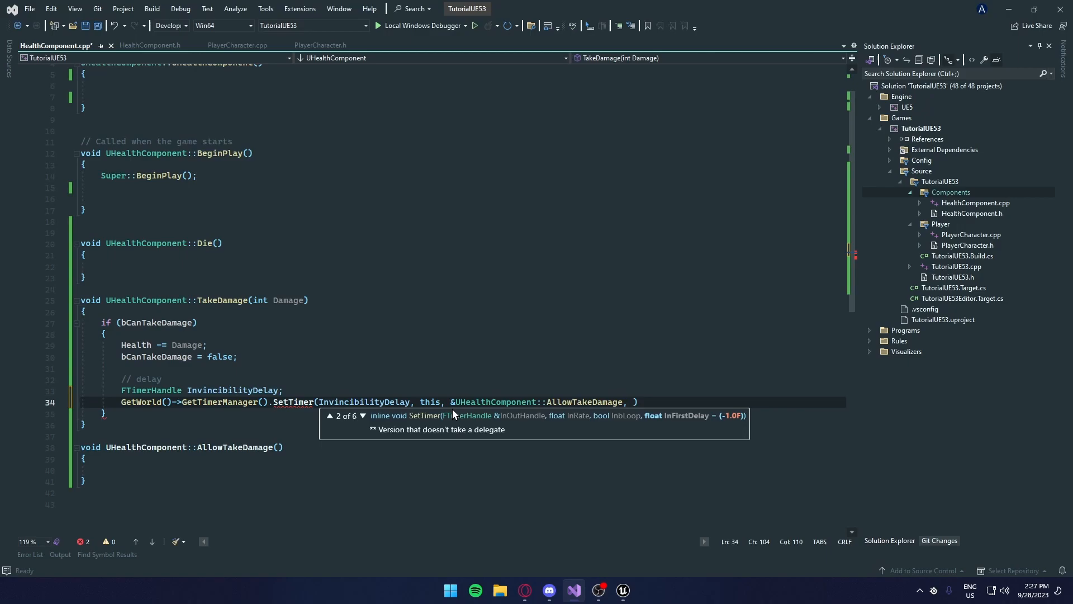
text(0.5)
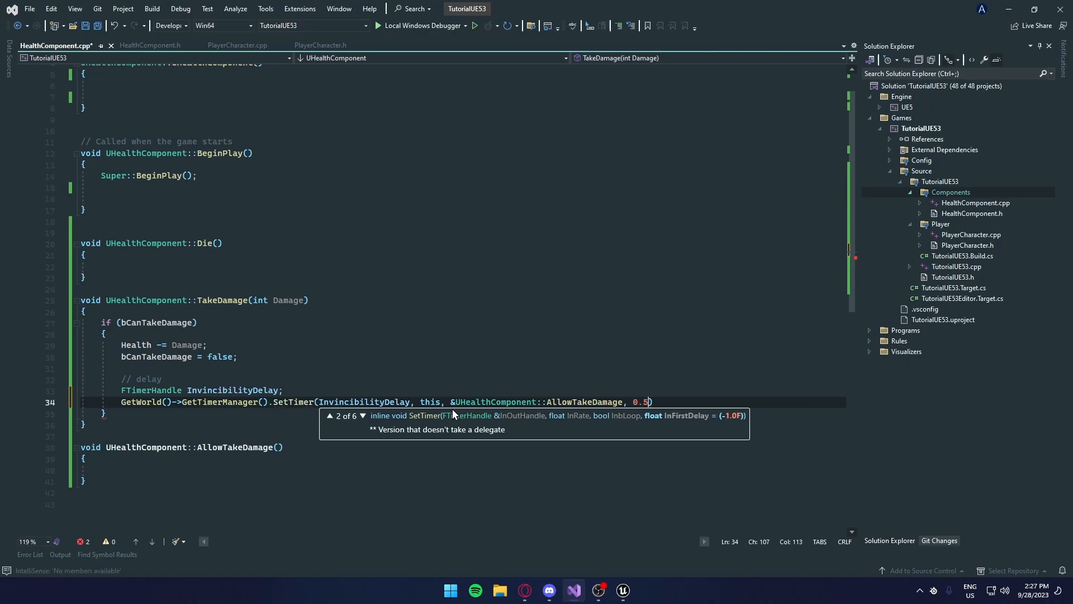
text(f)
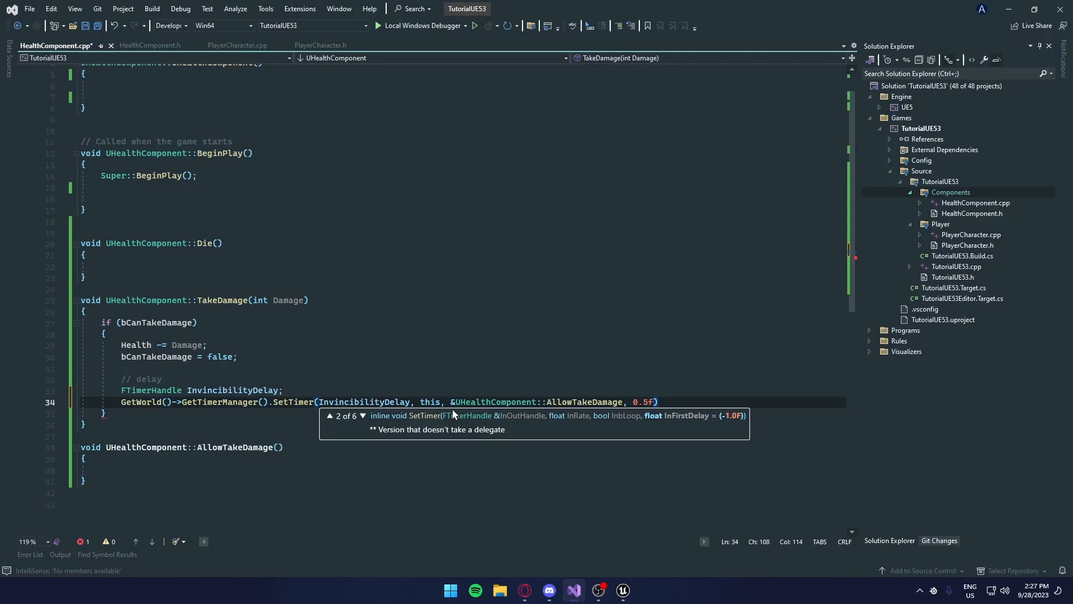
text(,)
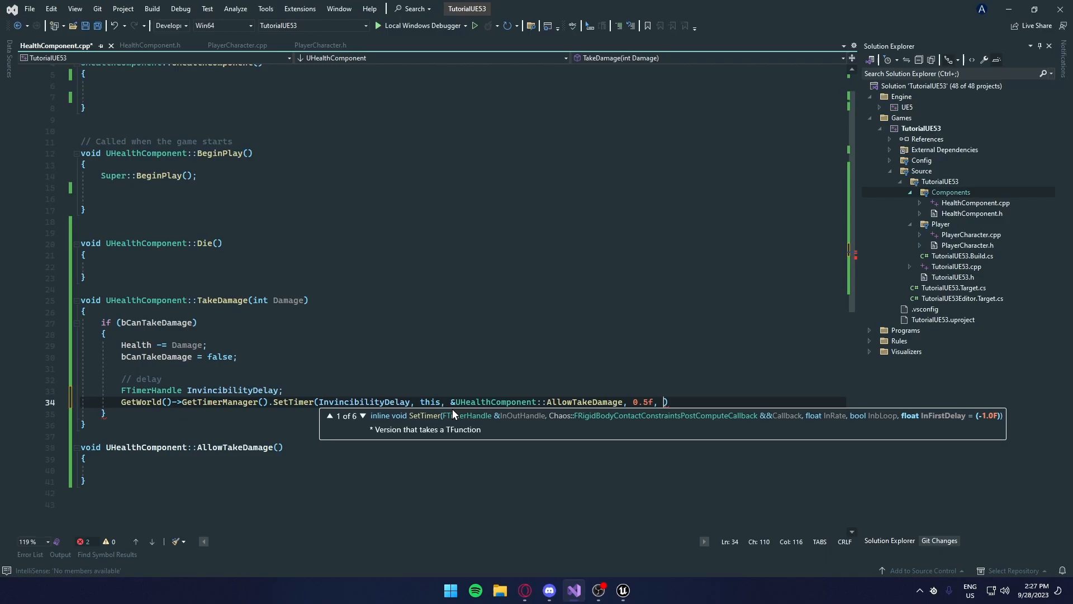
text(false)
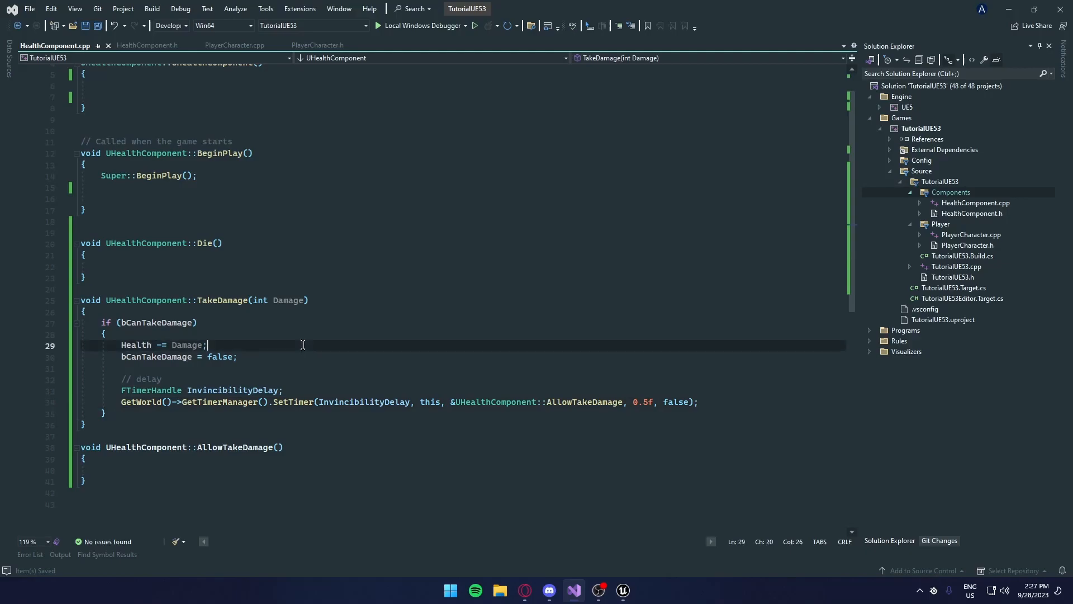
- Make AllowTakeDamage set bCanTakeDamage = true, then position after the SetTimer line
click(120, 356)
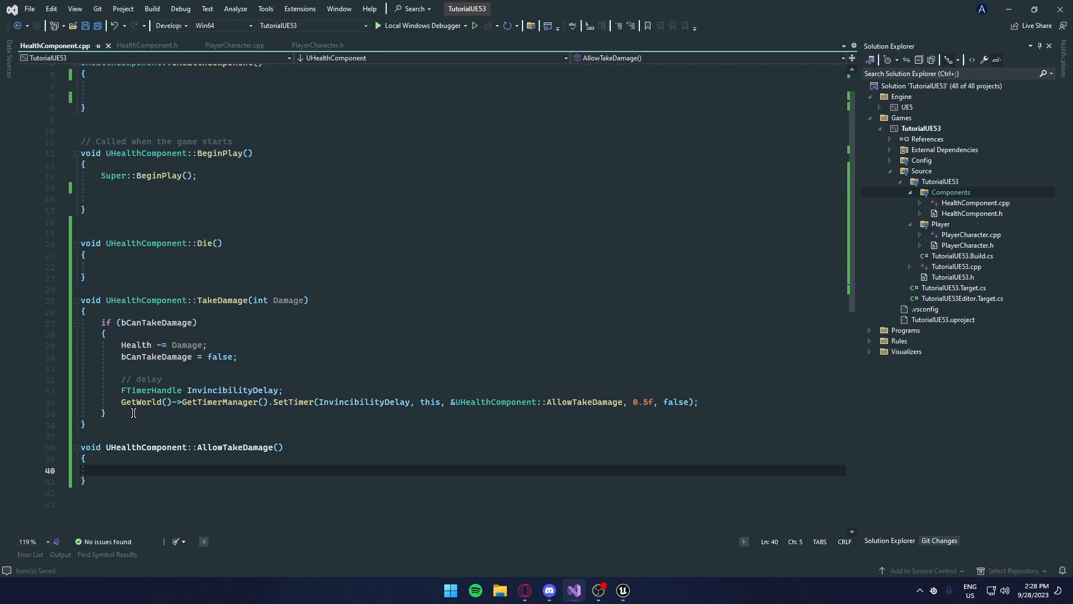
text(bCanTakeDamage = true;)
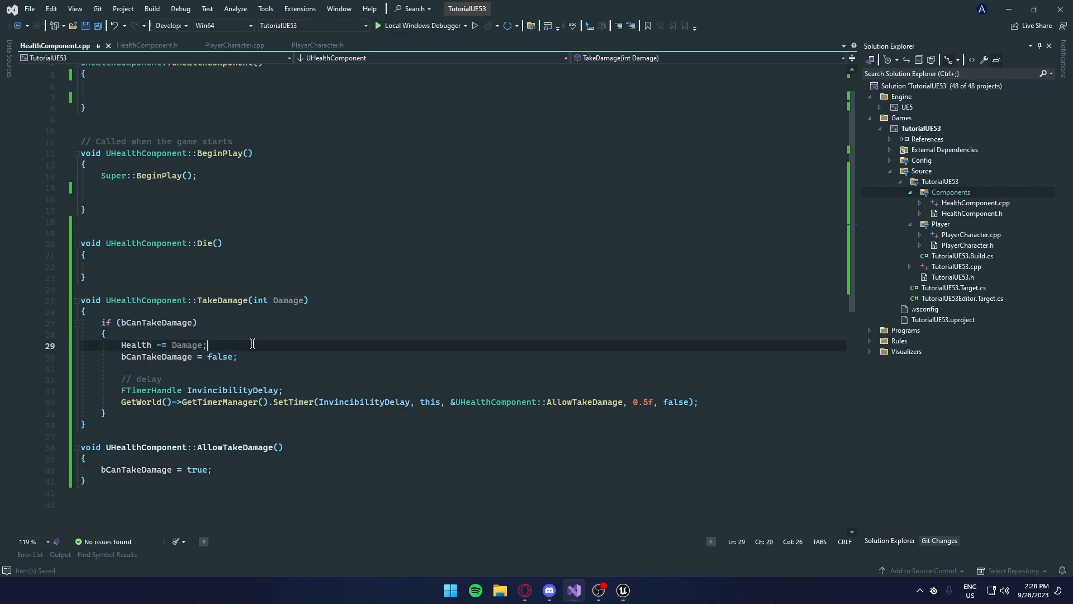
click(84, 255)
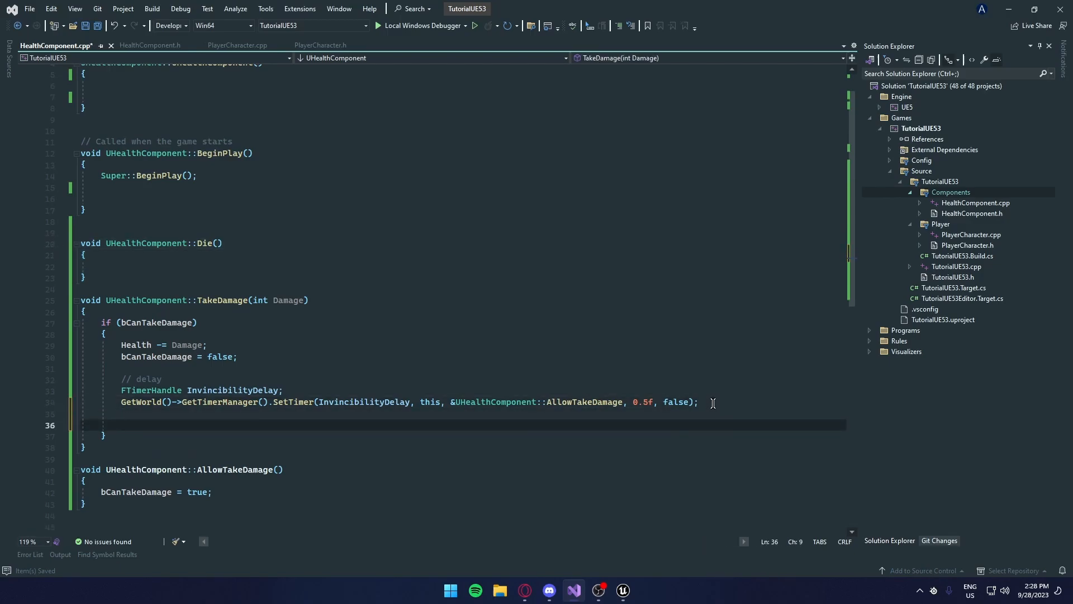
- Add // die comment and if (Health <= 0) { Die(); } in TakeDamage
text(// die)
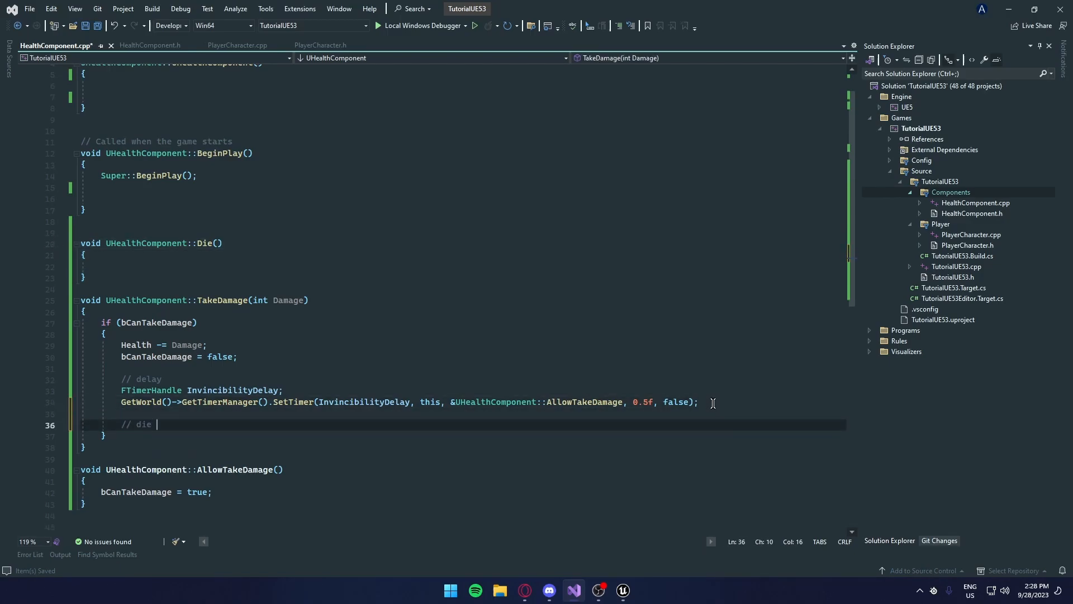
text(if)
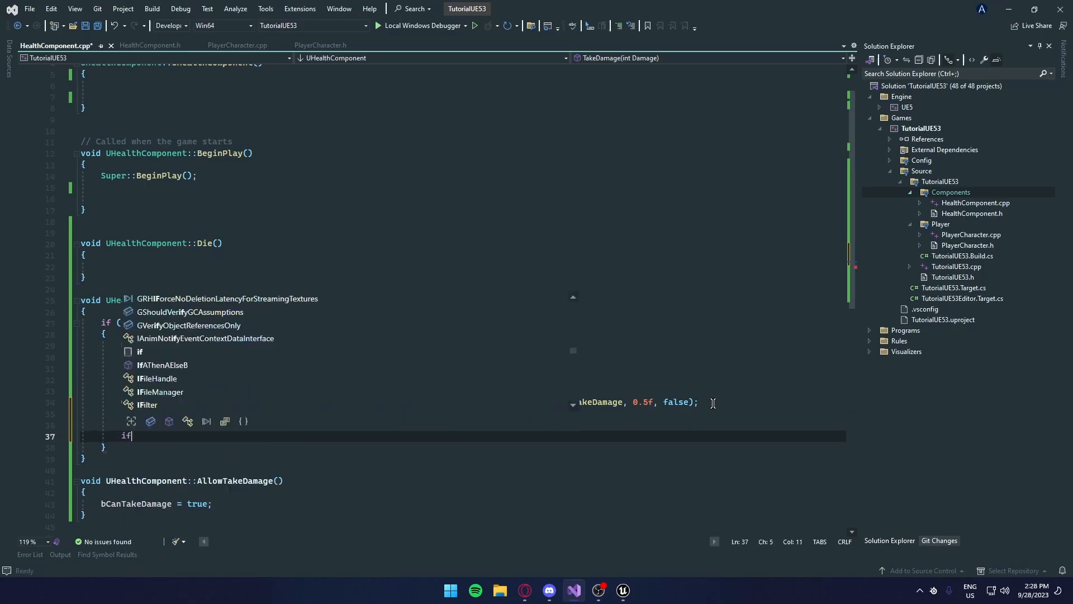
text(()
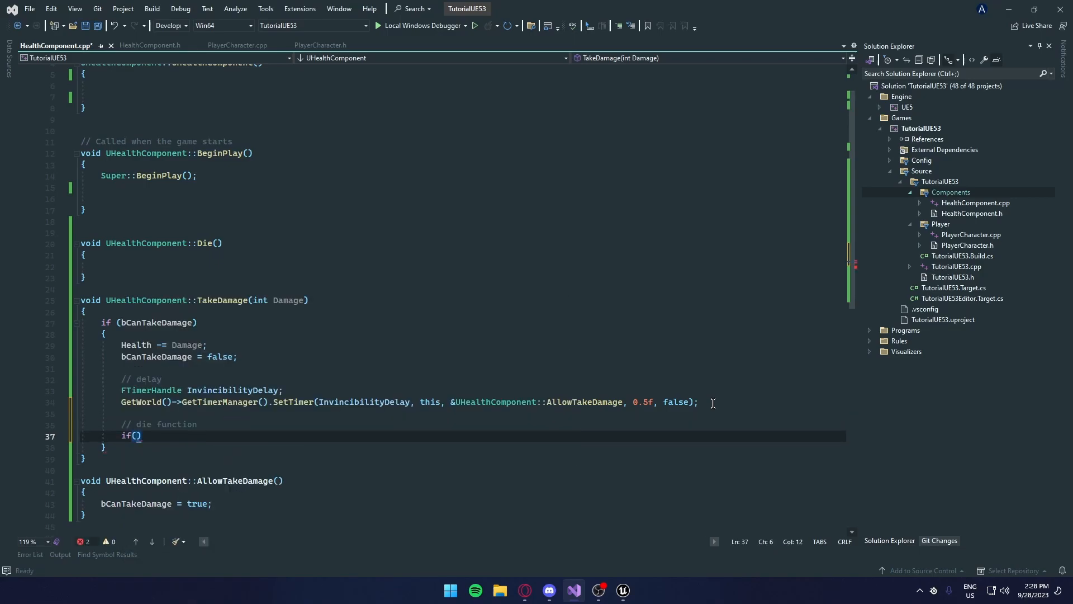
text(Health <= 0)
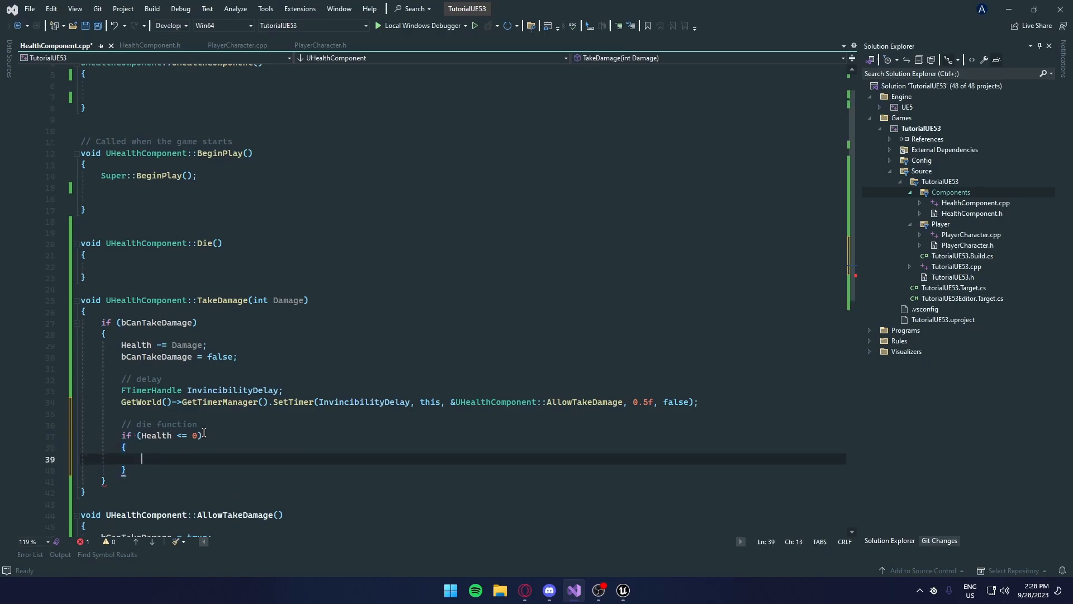
text(Die();)
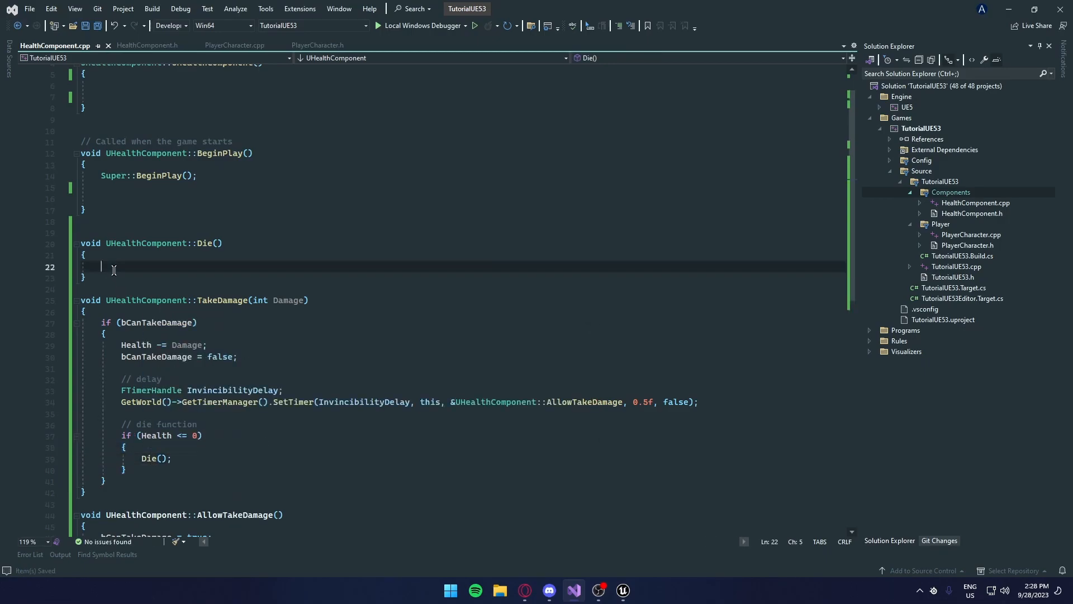
- Write GetOwner()->Destroy(); inside Die(), correcting the Destroy spelling, and save
text(Destroyy)
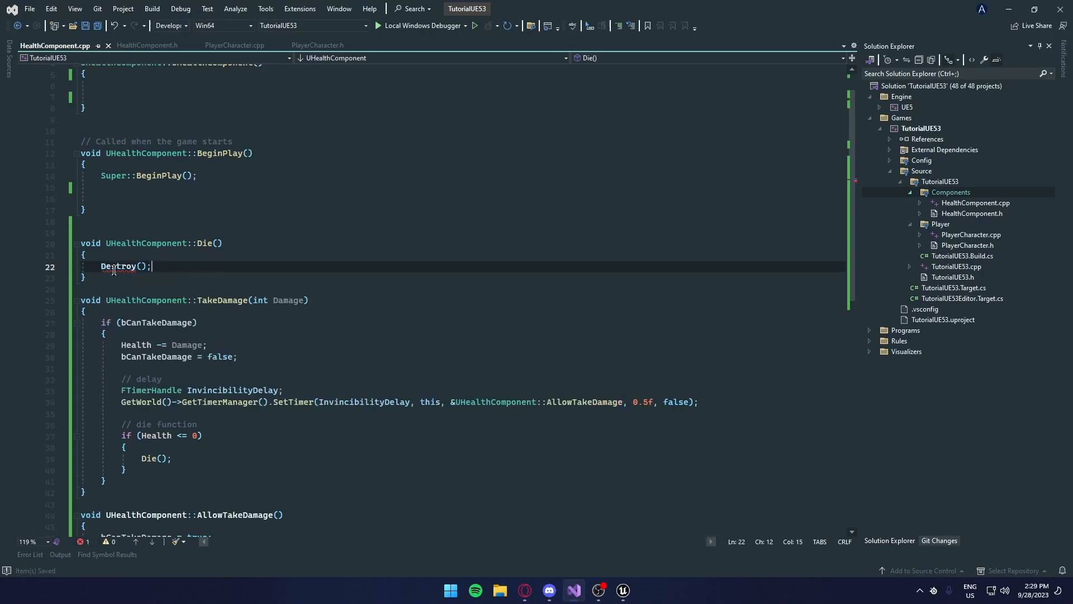
text(// ca)
text(GetOwne)
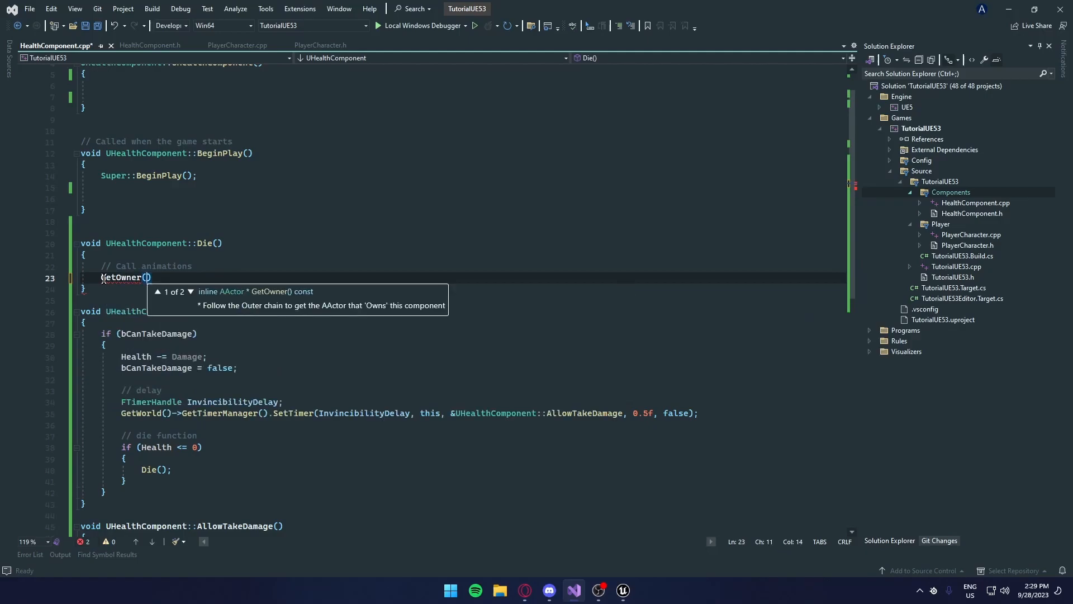
text(->)
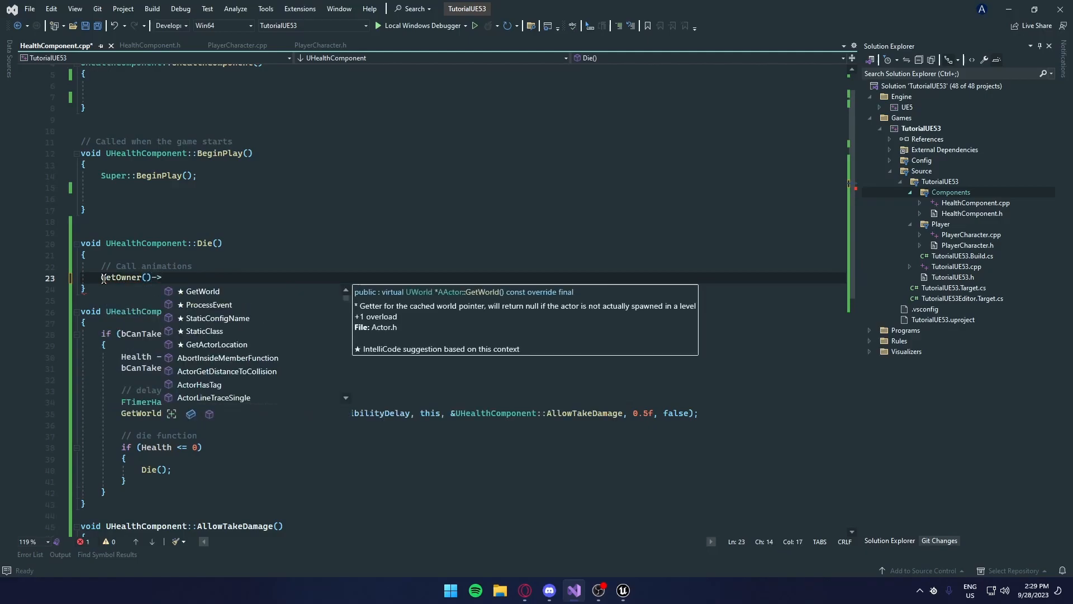
text(Dest)
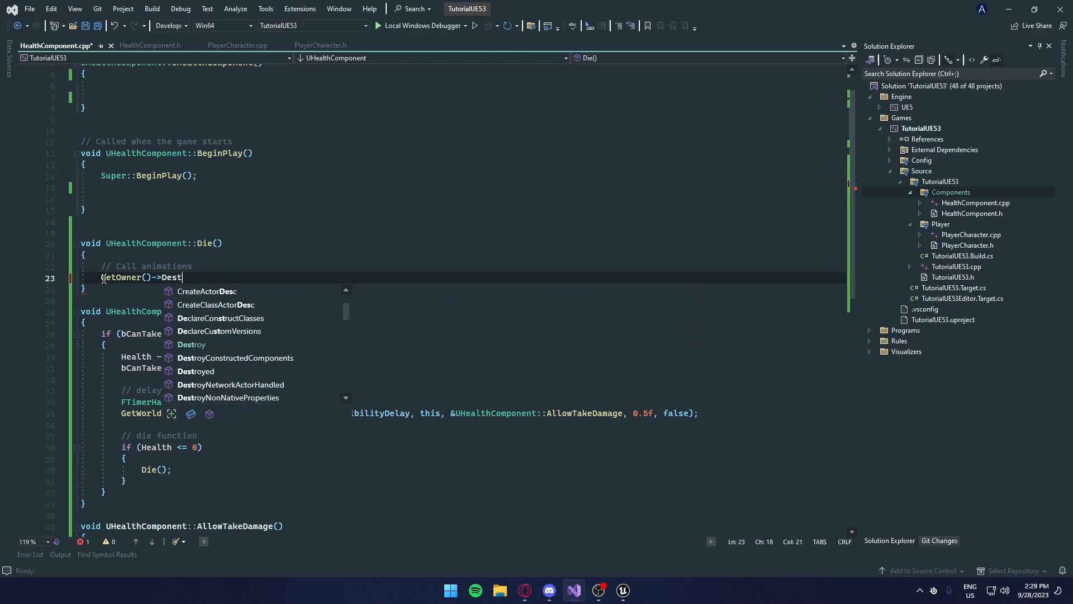
text(rroy)
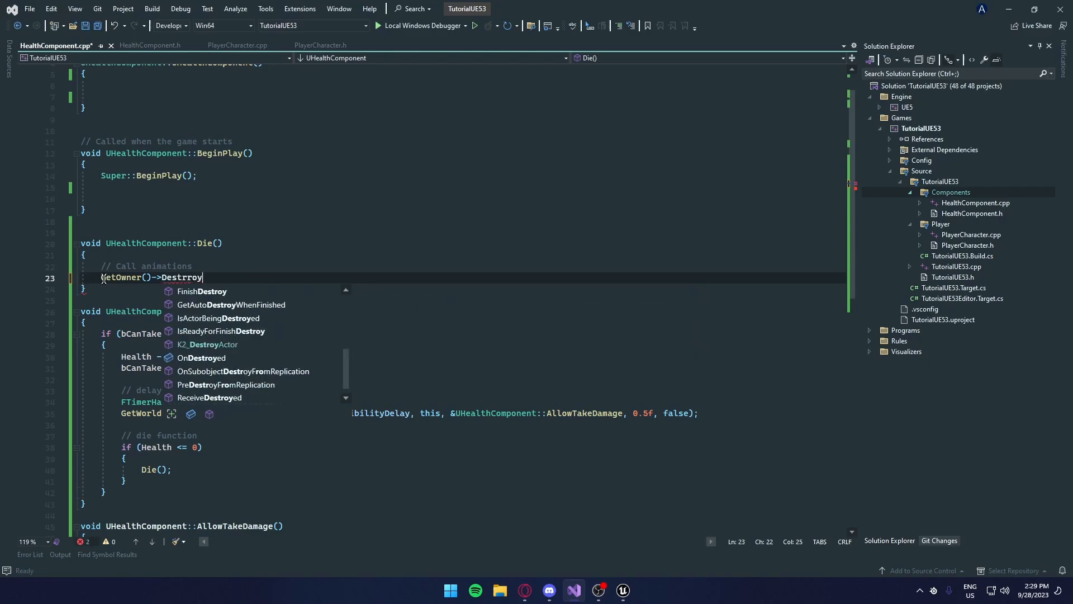
key(Backspace)
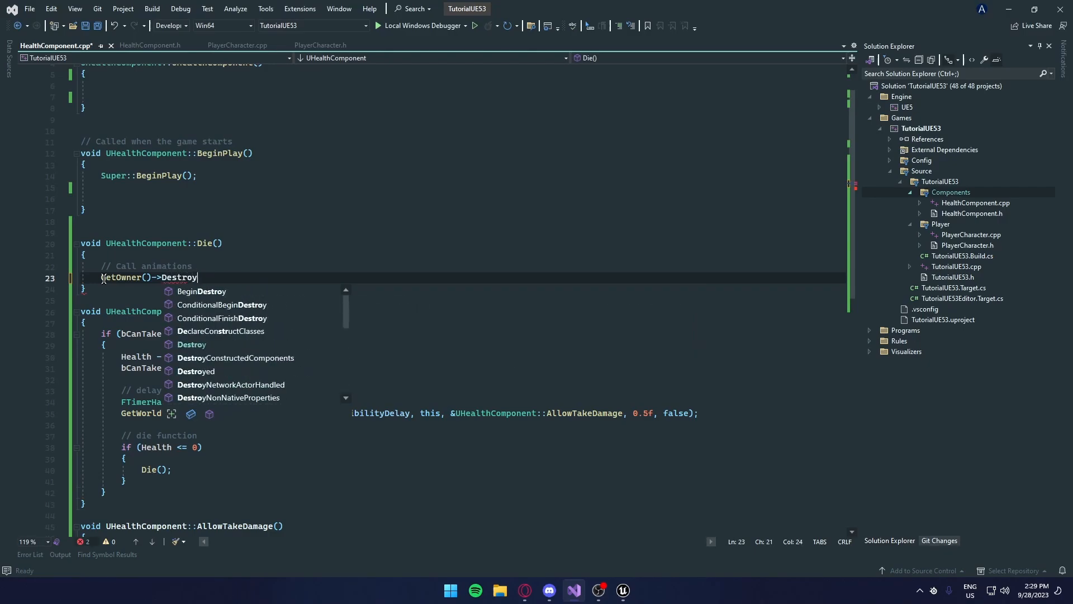
text(();)
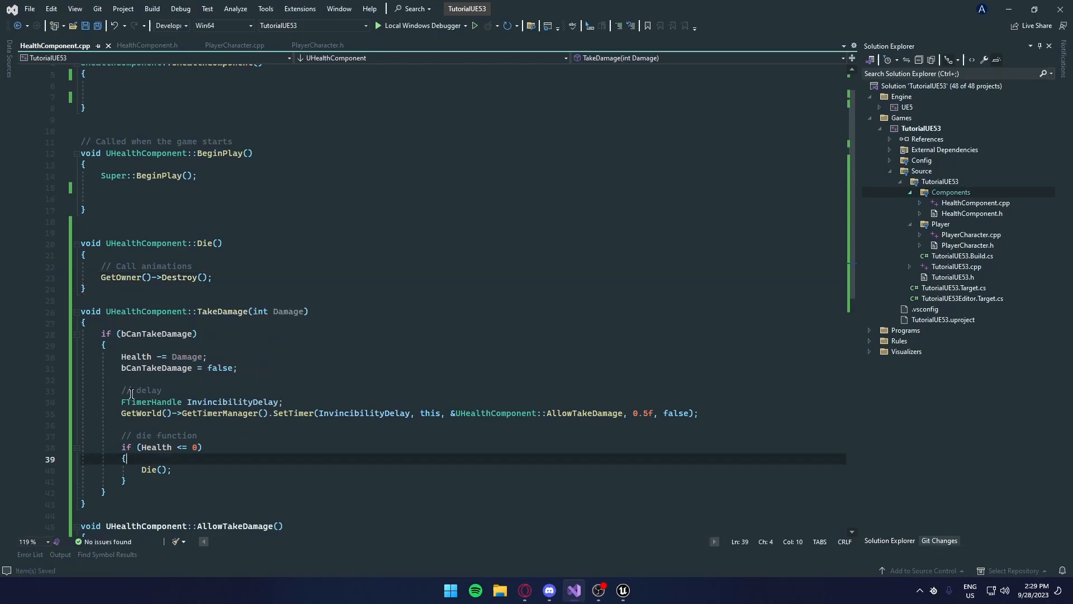
- Review PlayerCharacter.h and PlayerCharacter.cpp's LineTrace TakeDamage(Damage) call
click(316, 44)
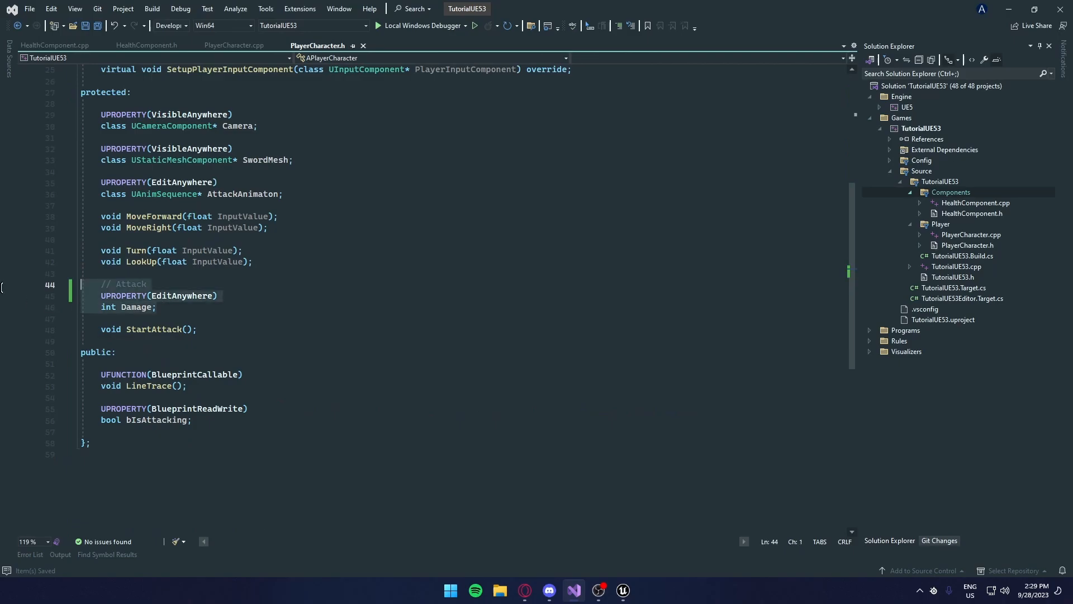
click(234, 44)
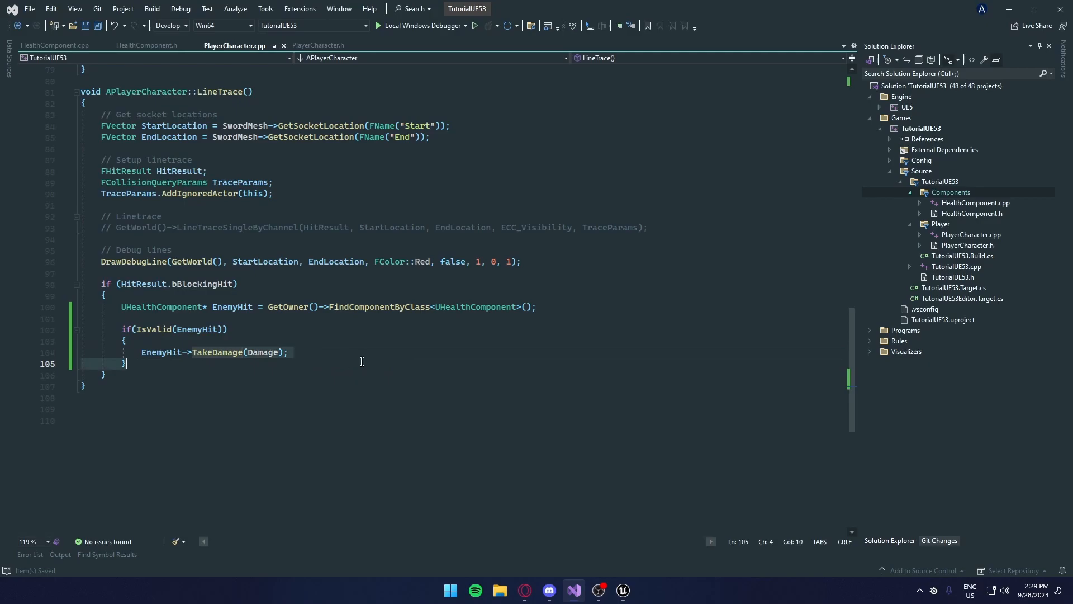
click(55, 44)
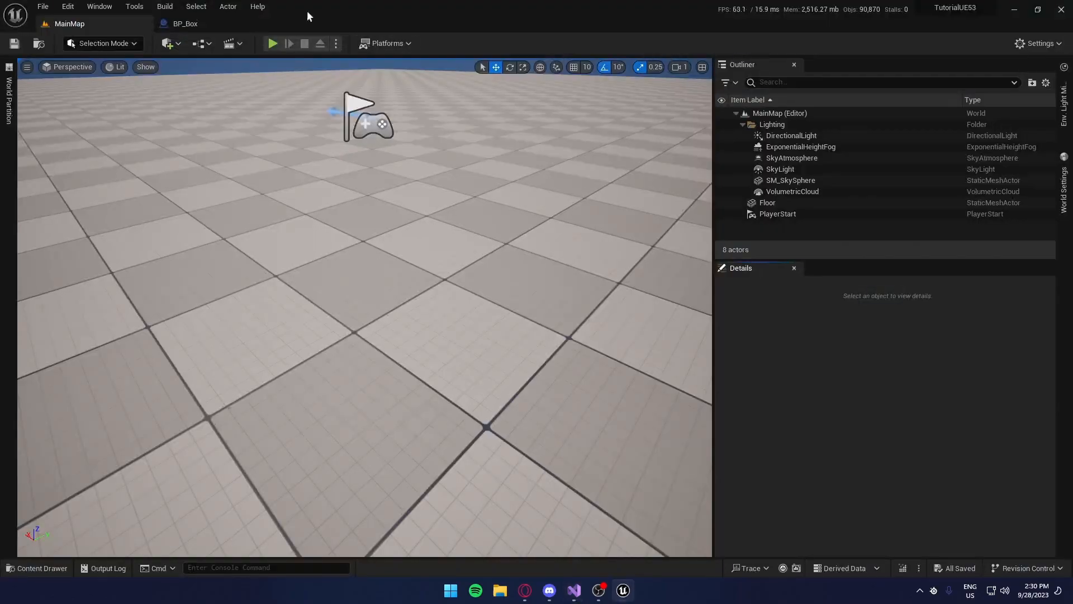
- View BP_Box's class defaults with its Cube and Health components
click(184, 24)
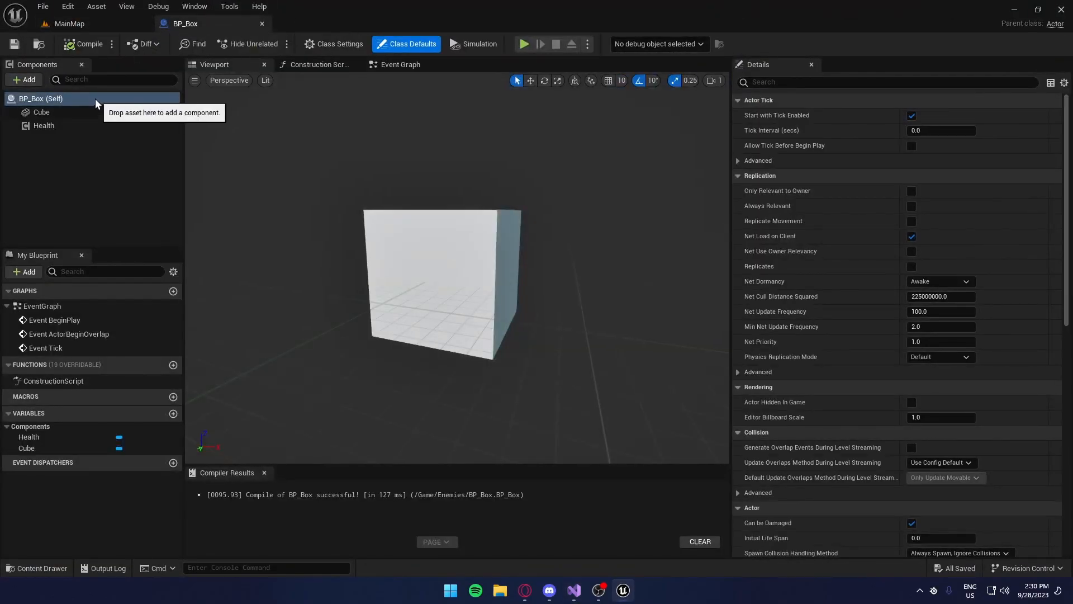
click(44, 125)
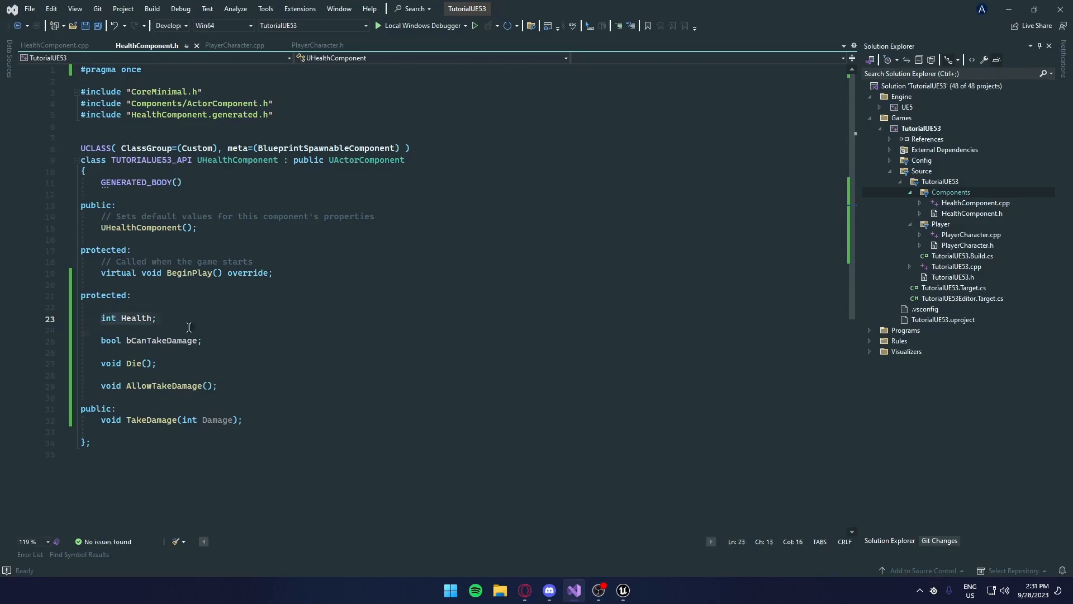
- Add UPROPERTY(EditAnywhere) above the int Health declaration in HealthComponent.h
click(207, 306)
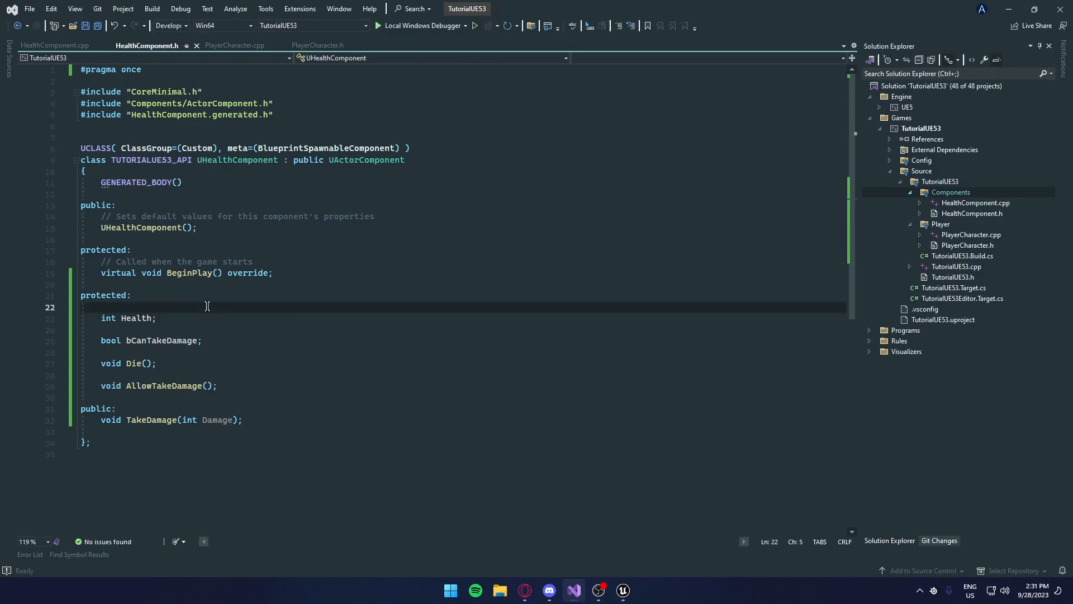
key(enter)
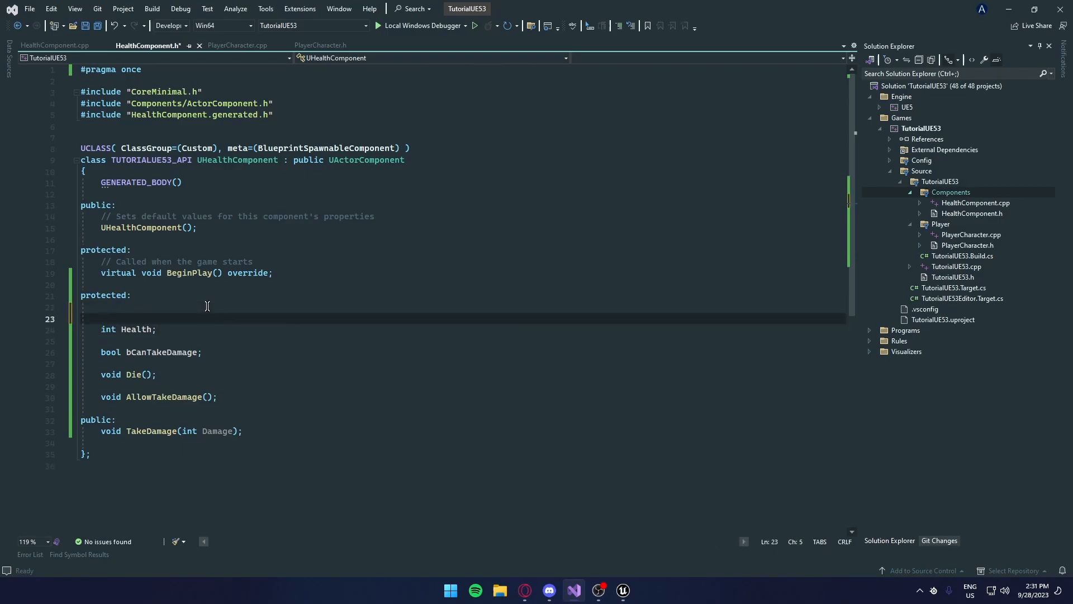
text(UPROPERTY(EditAny)
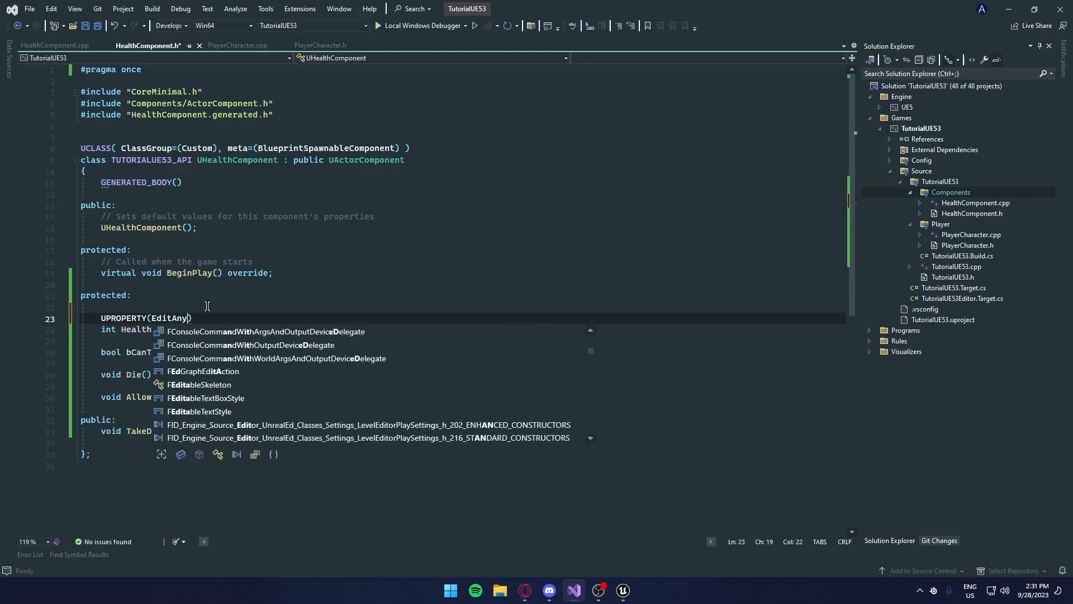
click(622, 590)
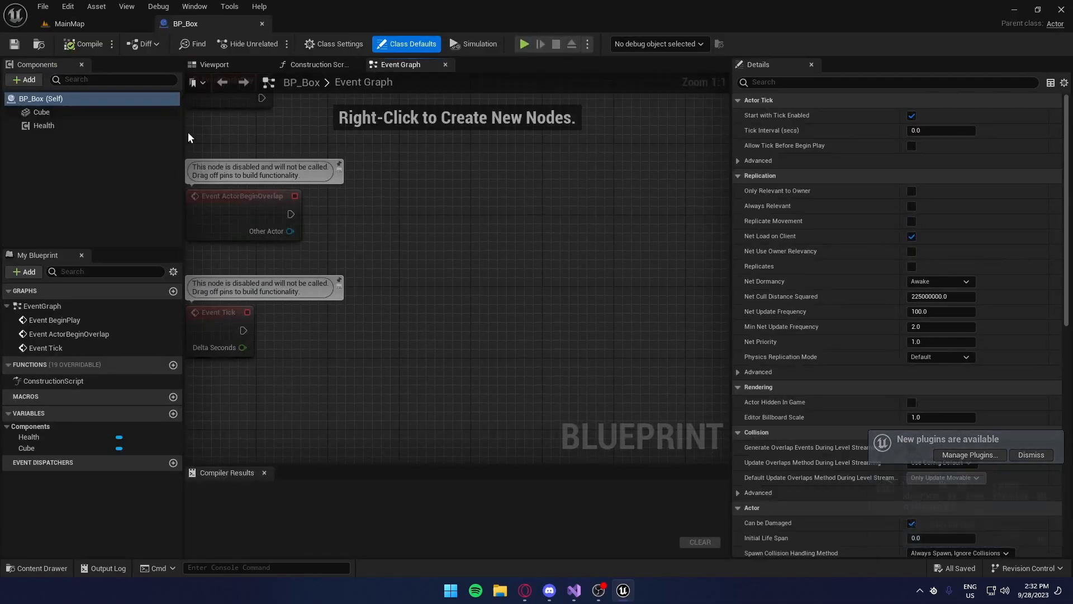
- Set BP_Box's Health component to 5, confirm BP_PlayerCharacter's Damage is 1, and return to MainMap
click(43, 125)
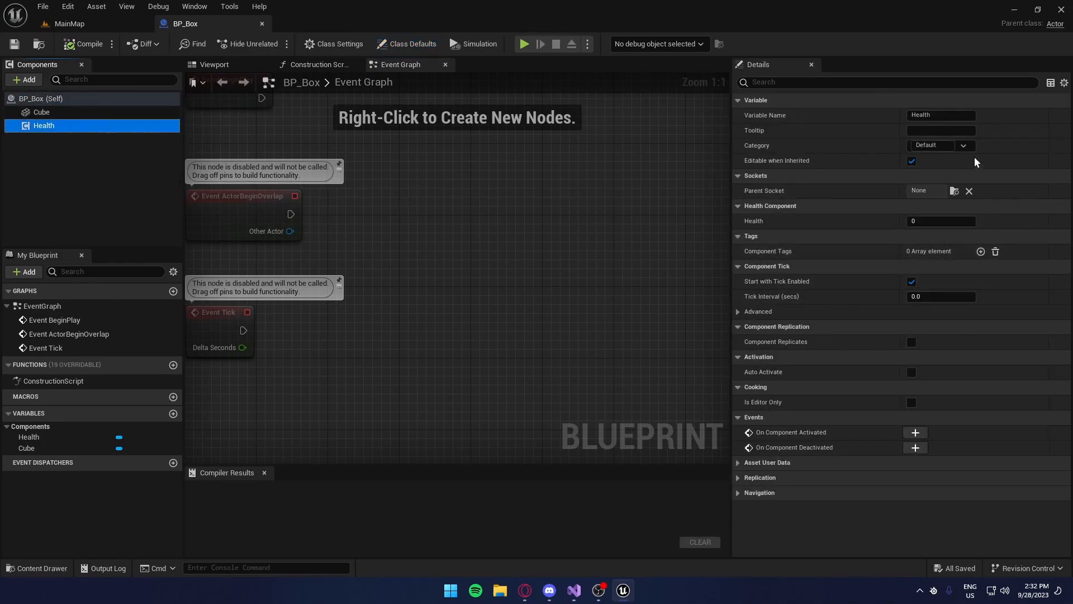
mouse_move(769, 251)
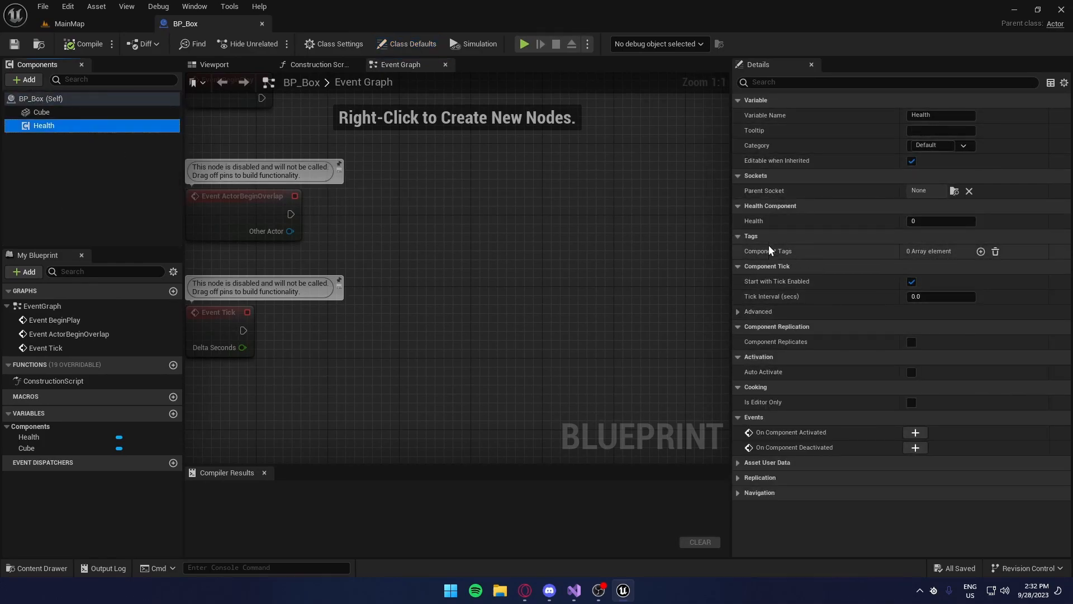
click(940, 221)
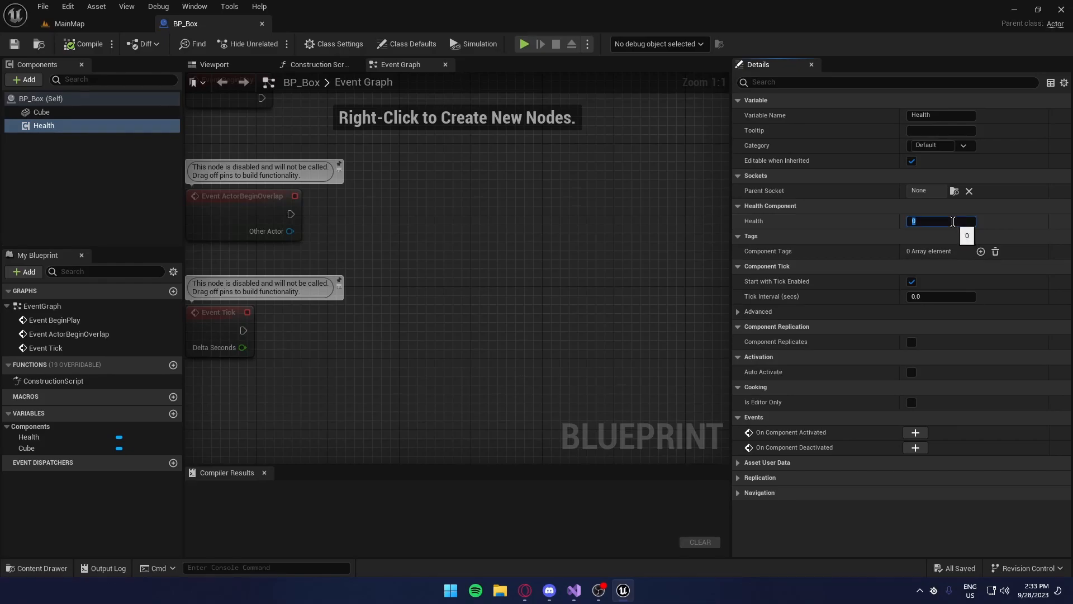
text(5)
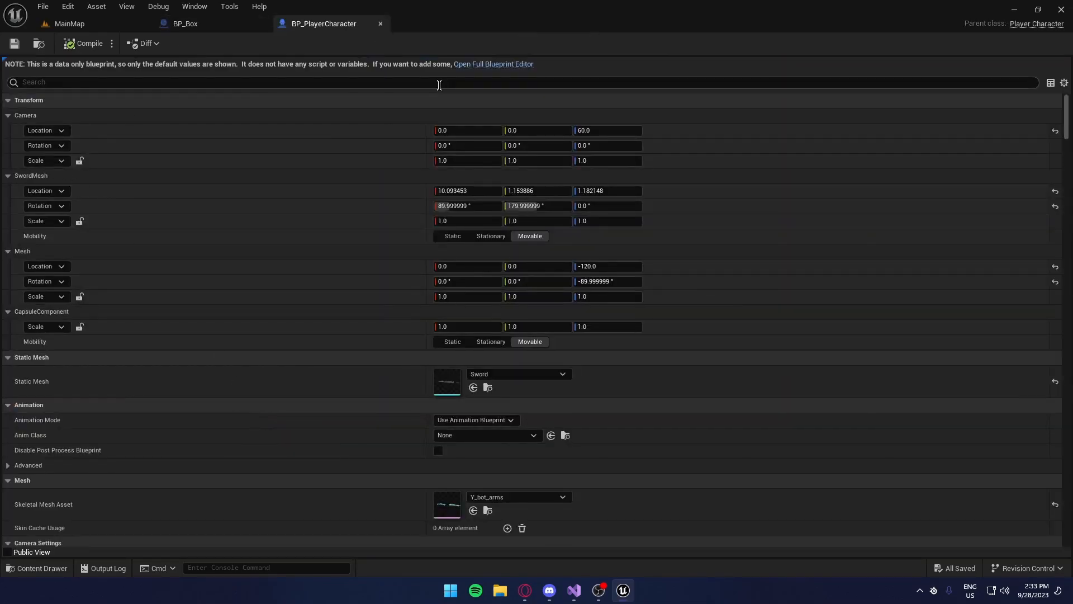
text(Damage)
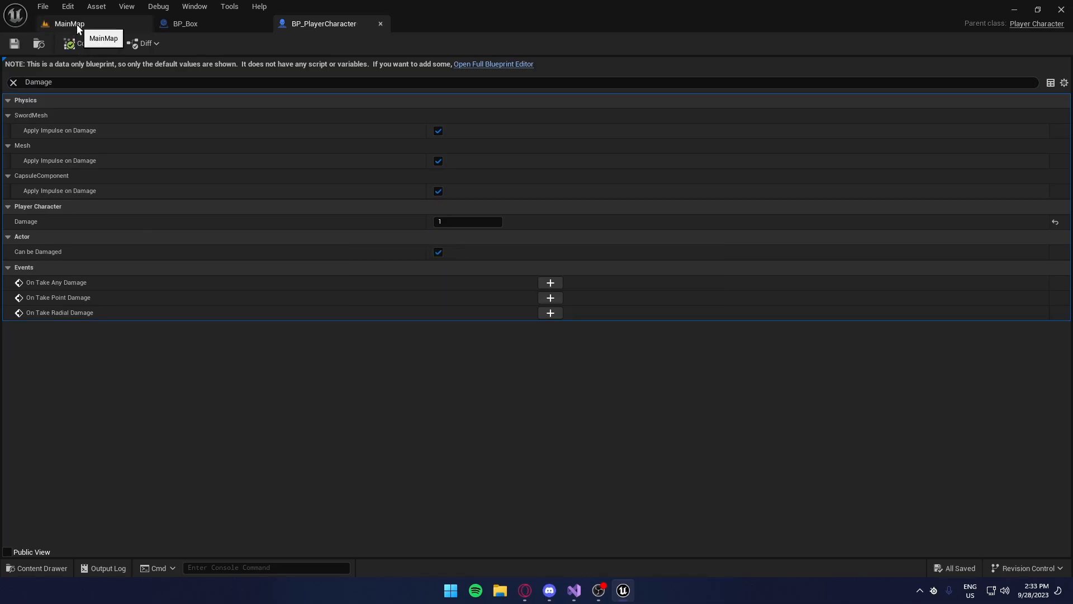
click(68, 23)
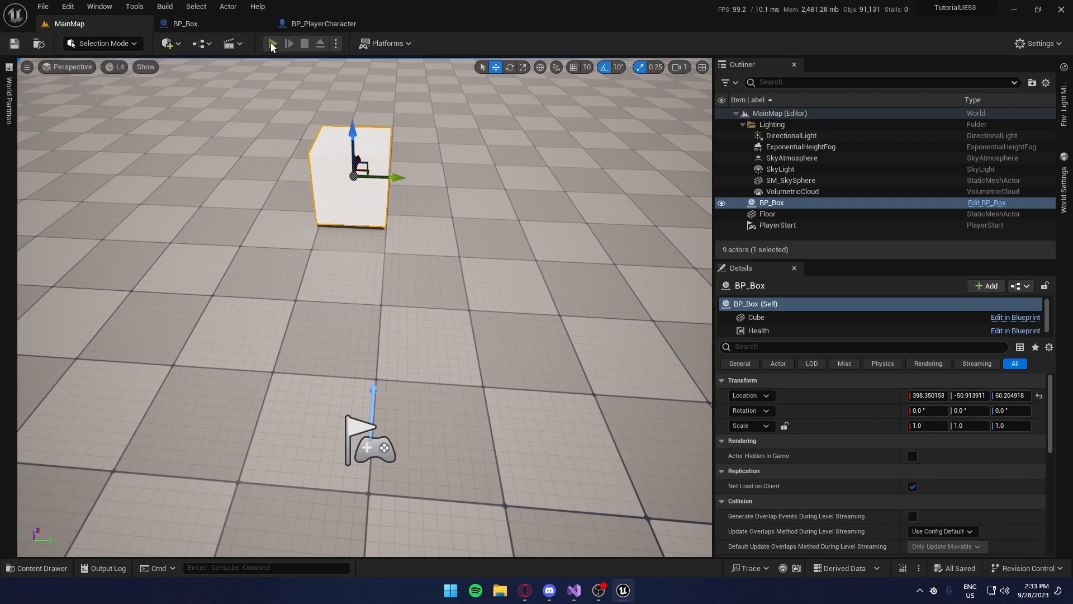
- Play MainMap to test shooting the box
click(288, 44)
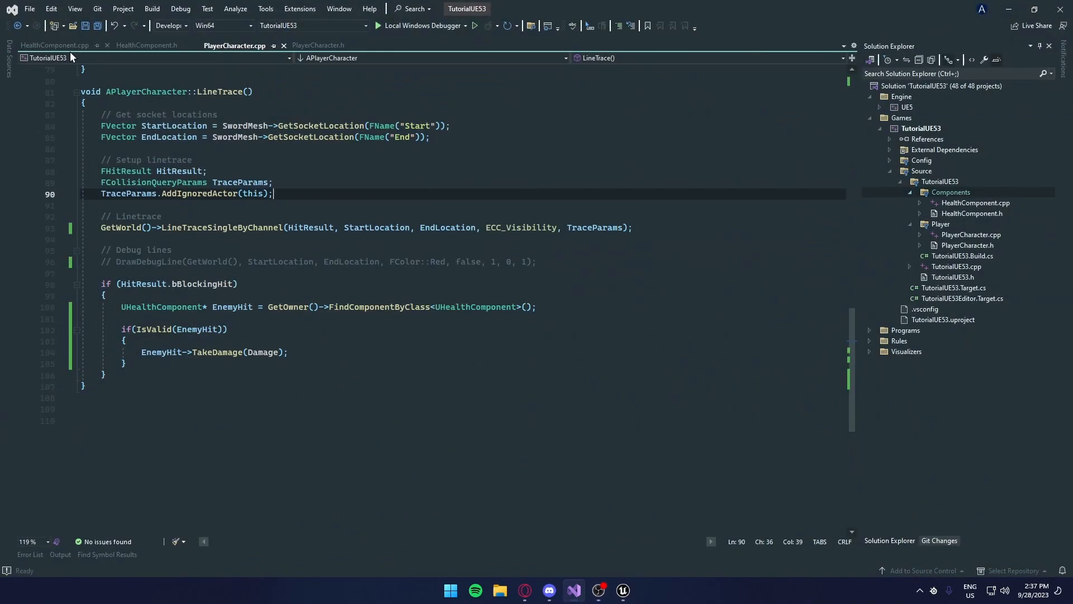
- Add 'bCanTakeDamage = true;' to the HealthComponent constructor, then return to PlayerCharacter.cpp
click(54, 45)
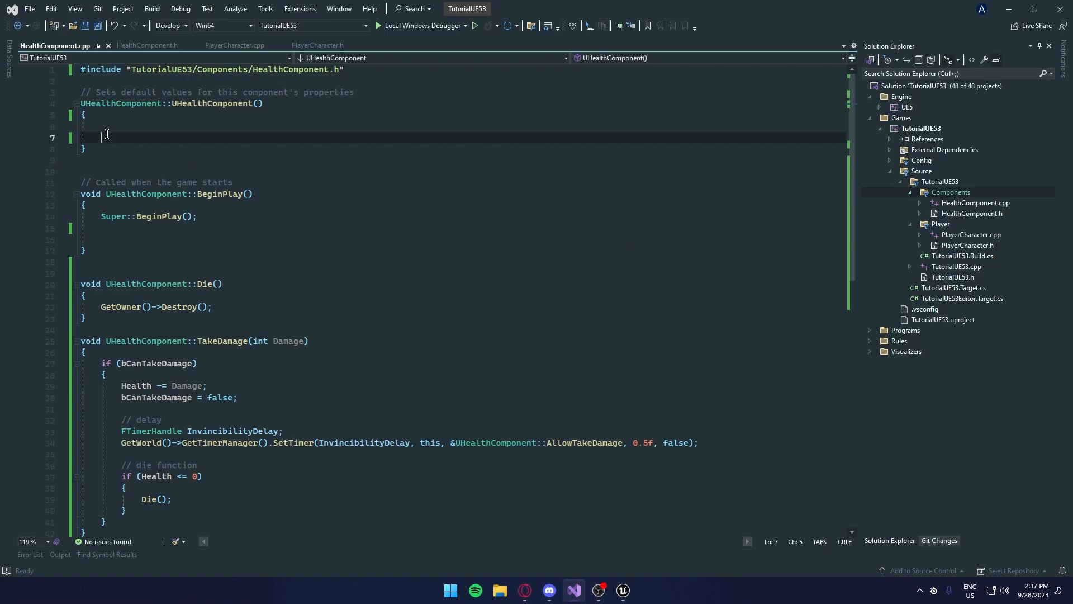
text(bCanT)
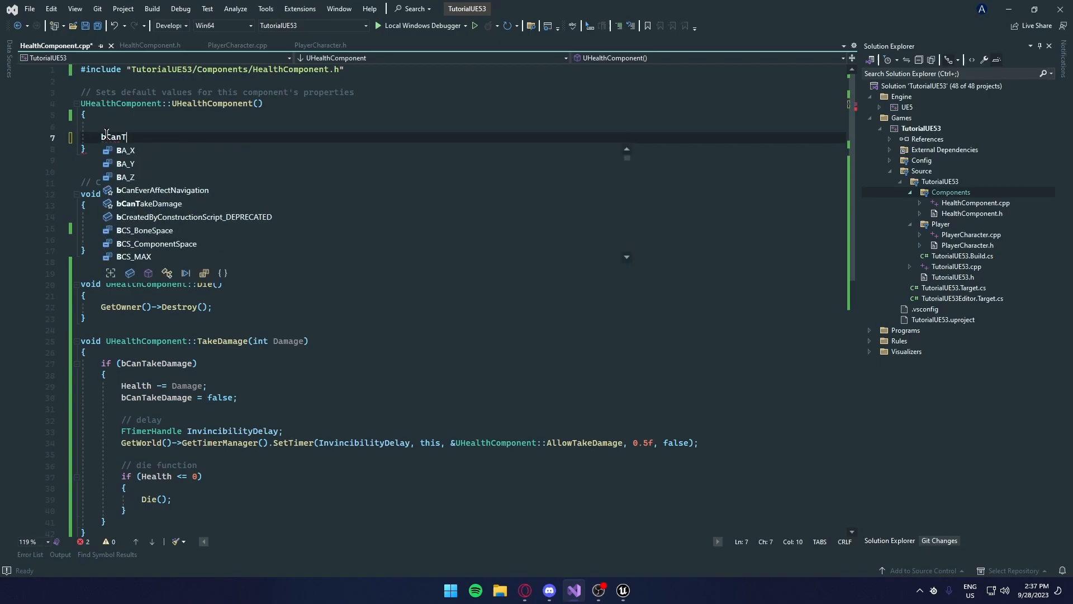
text(akeDamage)
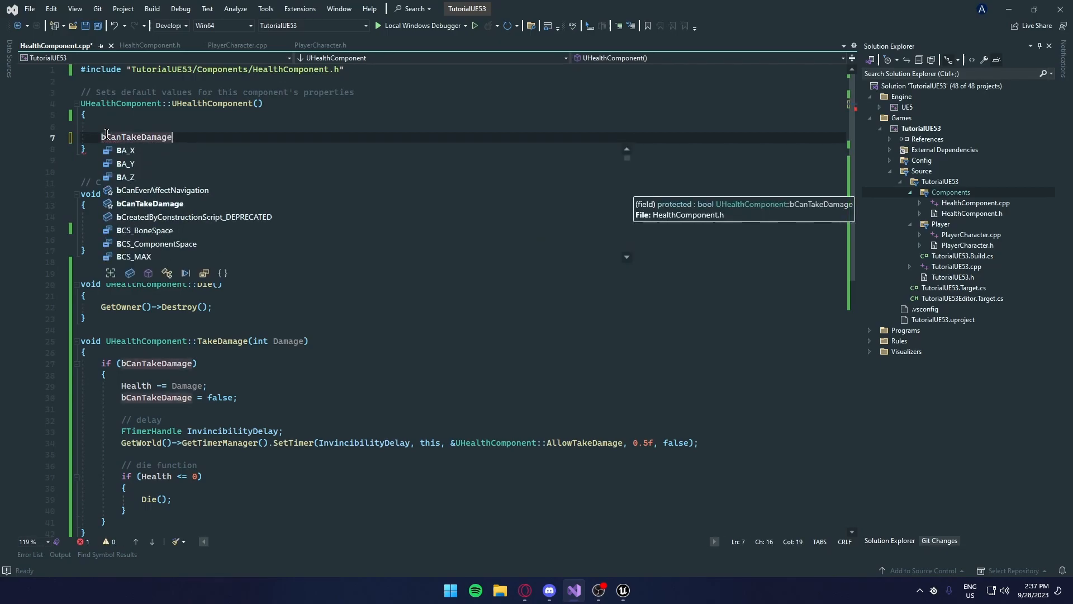
text(= true;)
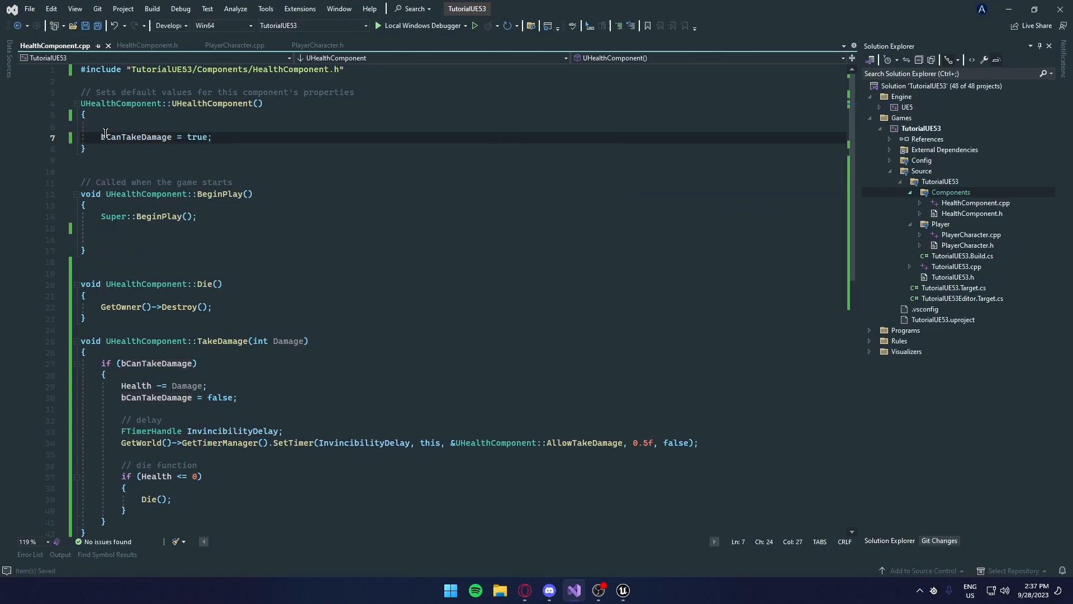
click(233, 45)
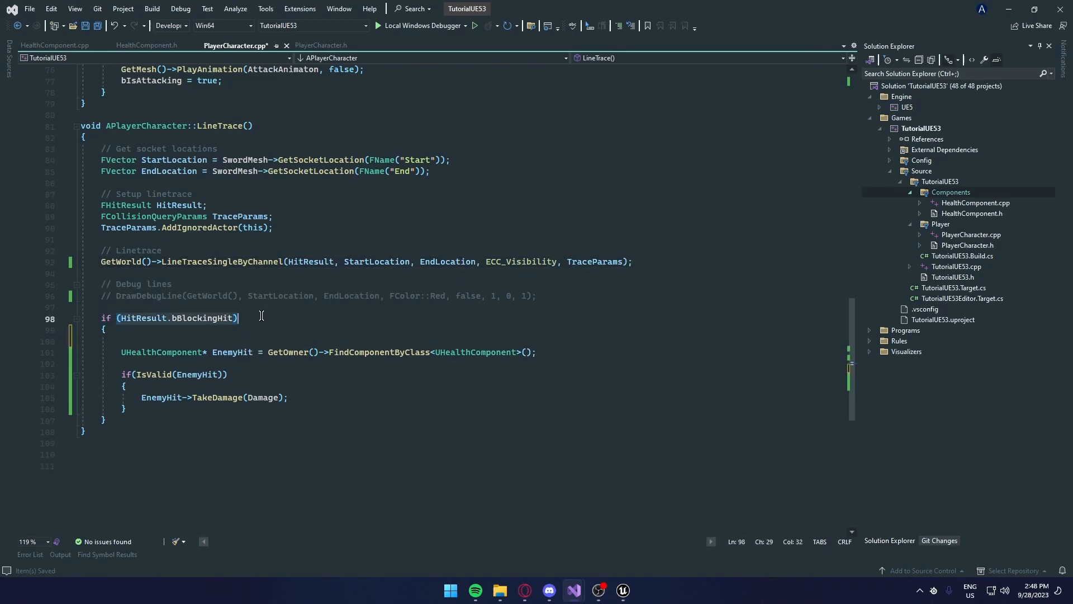
- Declare 'AActor* ActorHit = HitResult.GetActor();' and find the health component on ActorHit instead of GetOwner()
text(AACt)
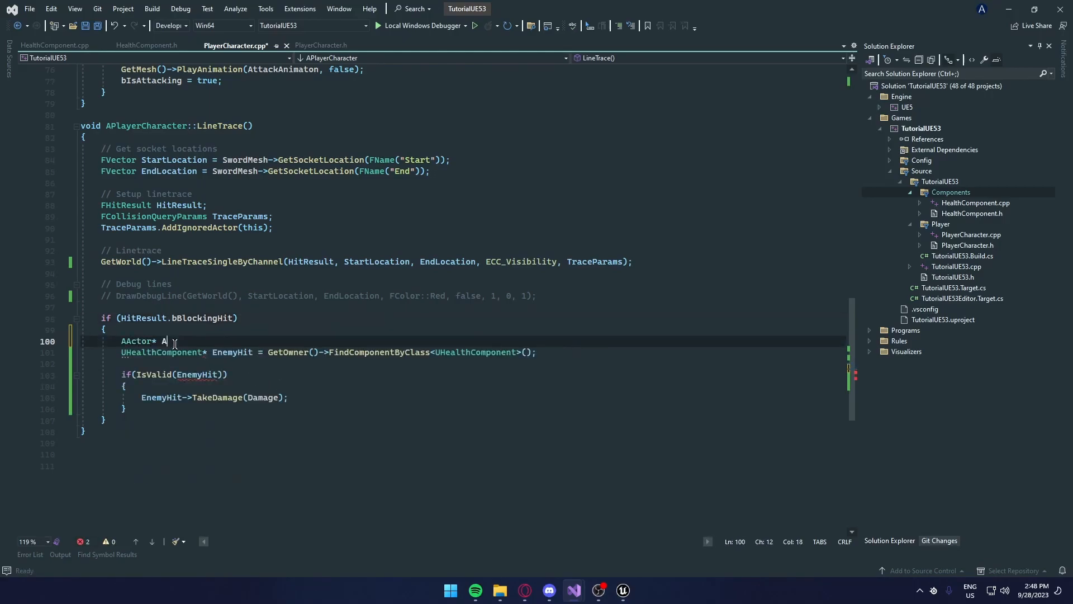
text(ctorHit = Hir)
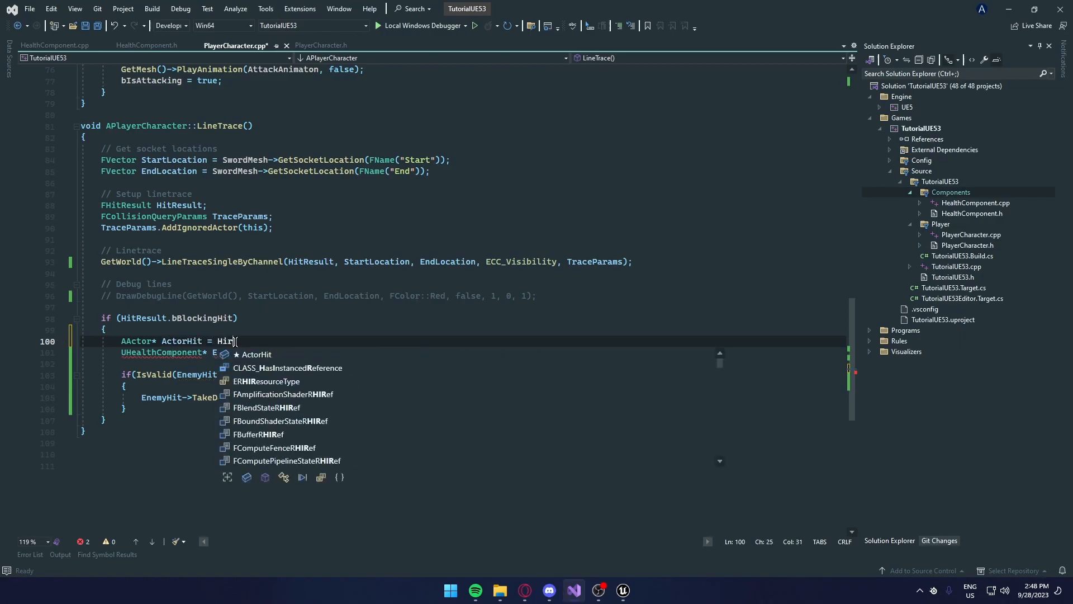
text(Resul)
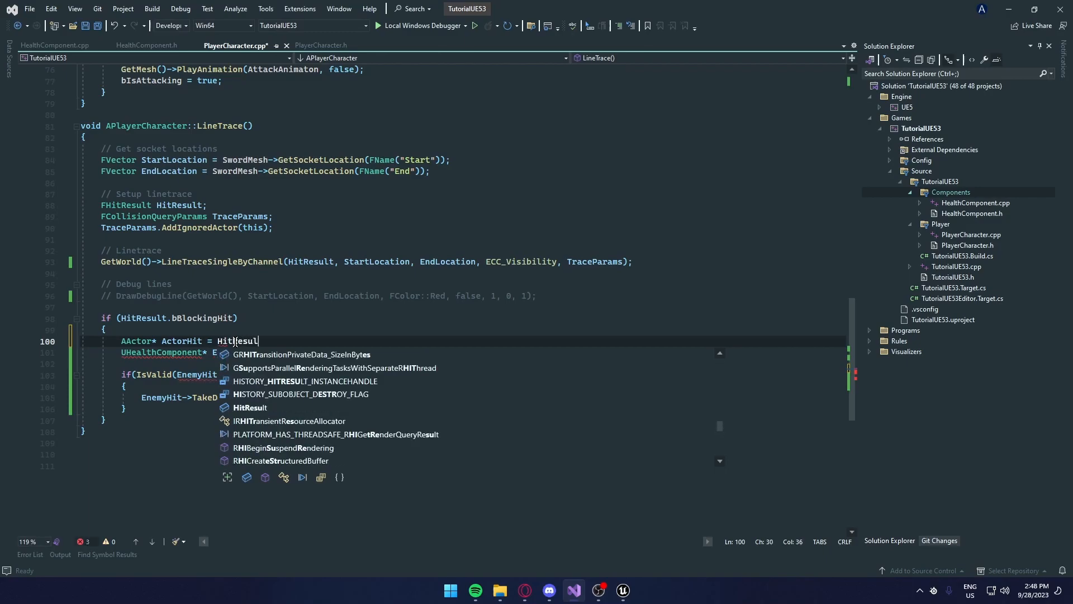
text(.Actor();)
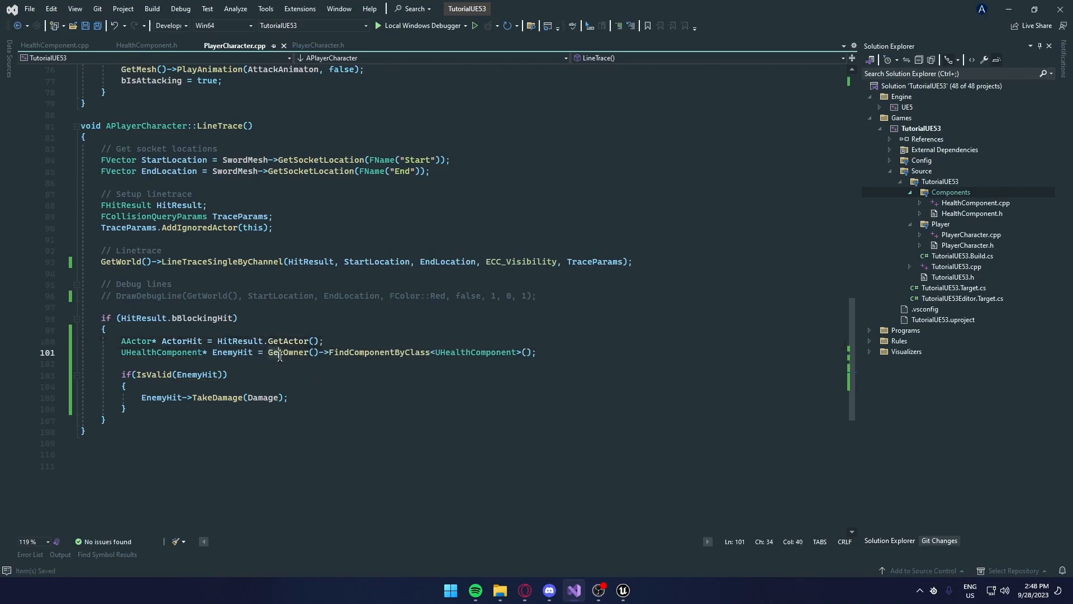
text(ActorH)
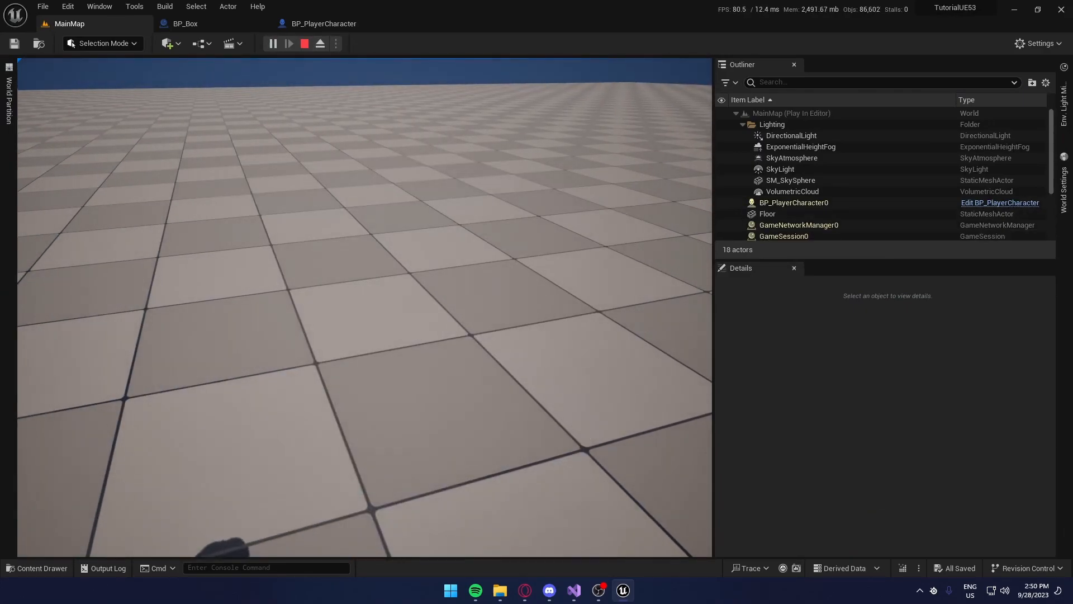
- Attack the box in the running MainMap play test to check the damage change
click(304, 44)
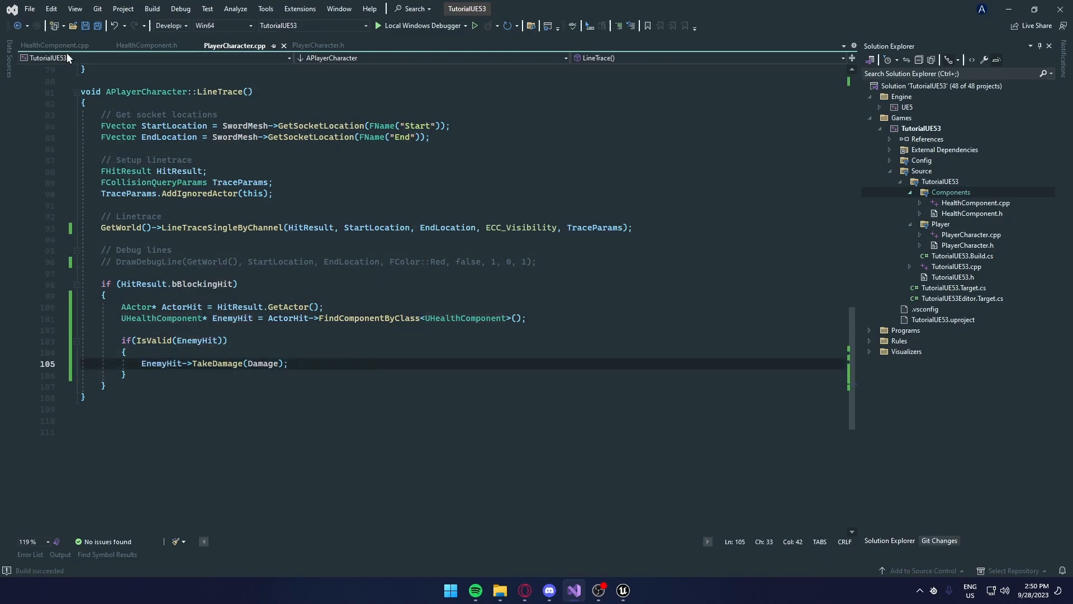
- Show HealthComponent.cpp again and scroll to the blank line above Die()
click(55, 44)
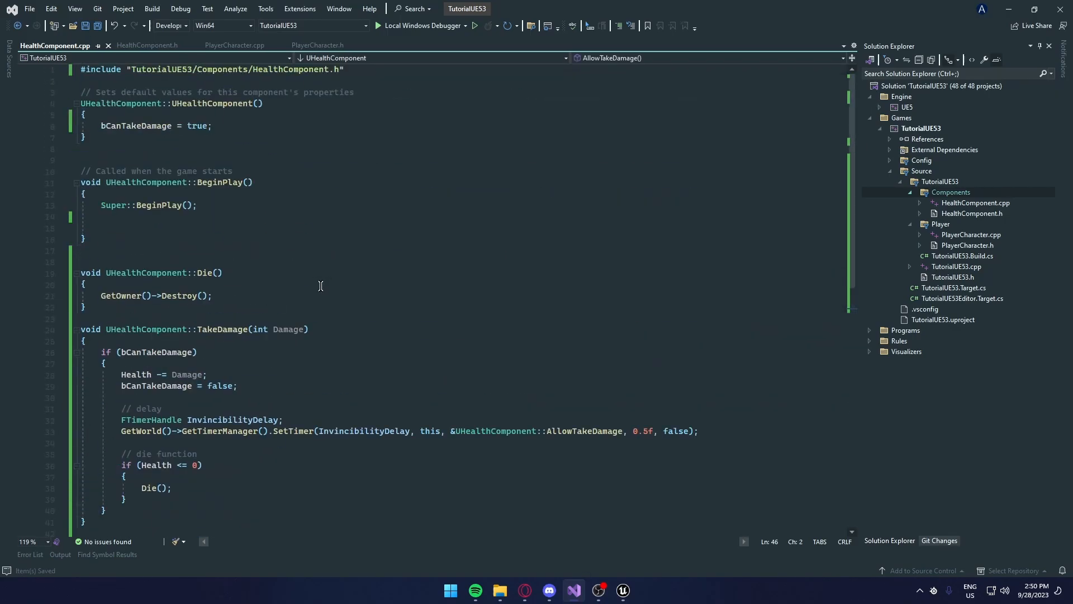
scroll(down, 3)
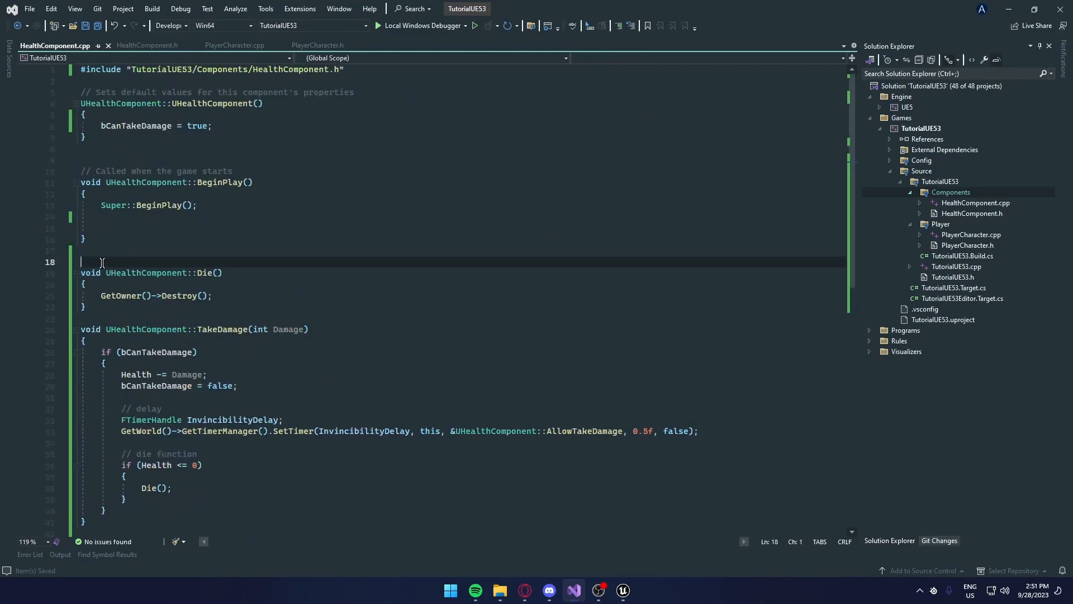
mouse_move(450, 304)
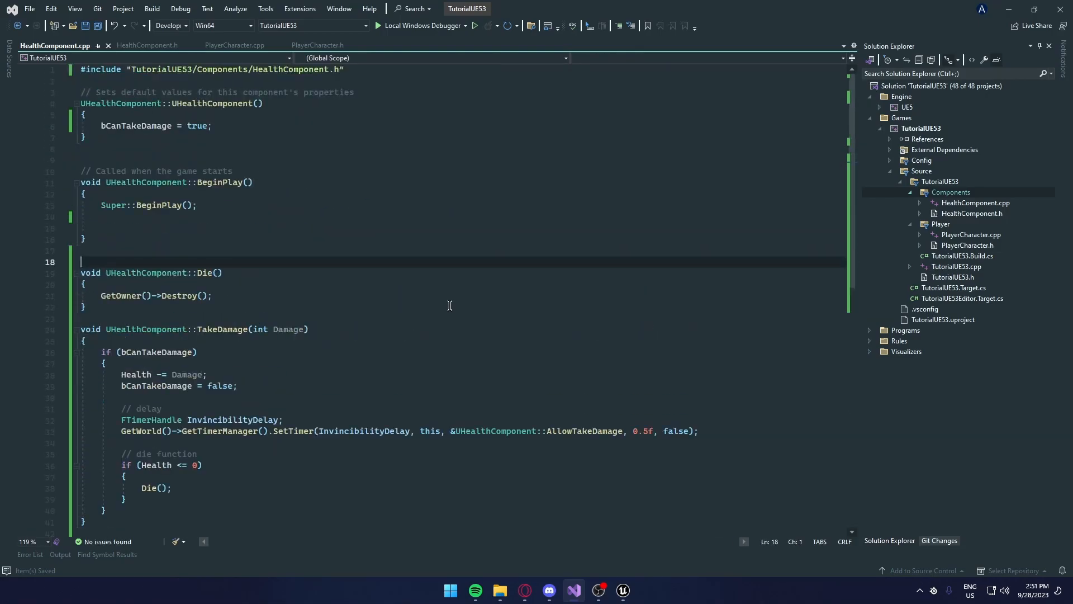